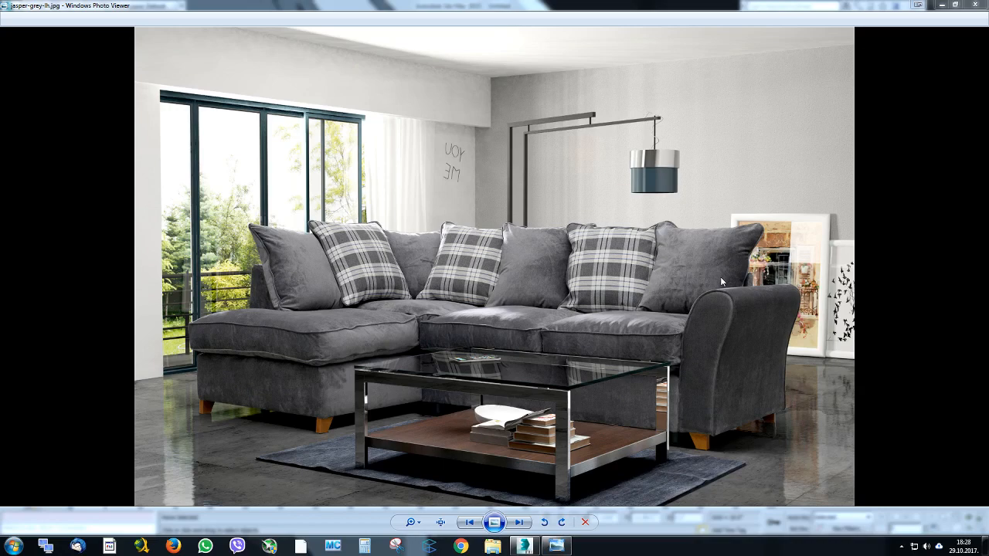
{"action": "mouse_move", "coordinate": [694, 236]}
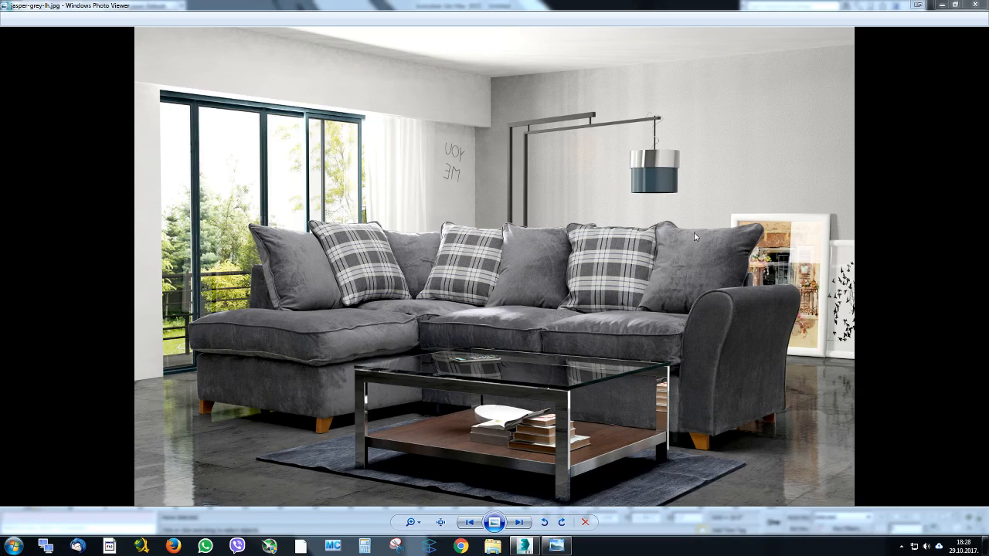
{"action": "mouse_move", "coordinate": [293, 59]}
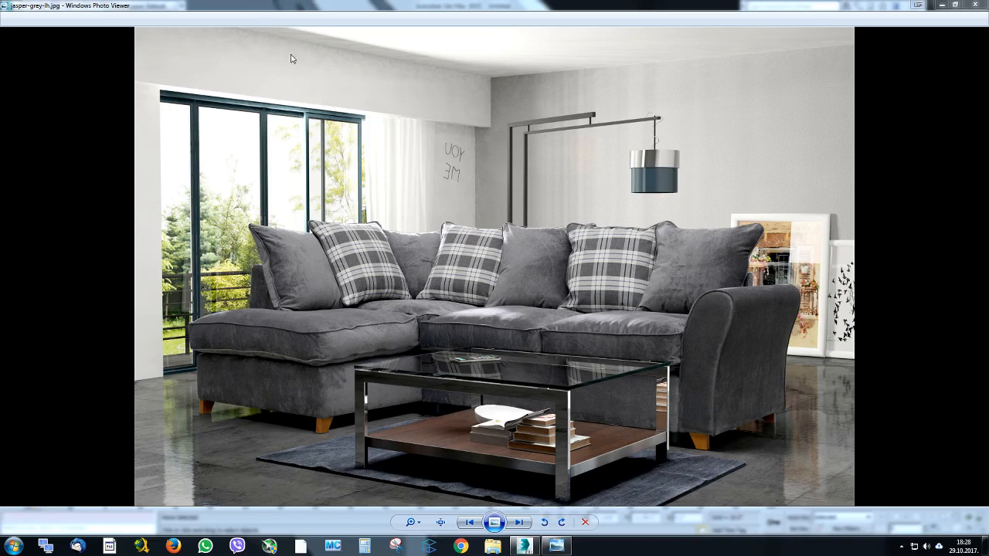
{"action": "mouse_move", "coordinate": [268, 40]}
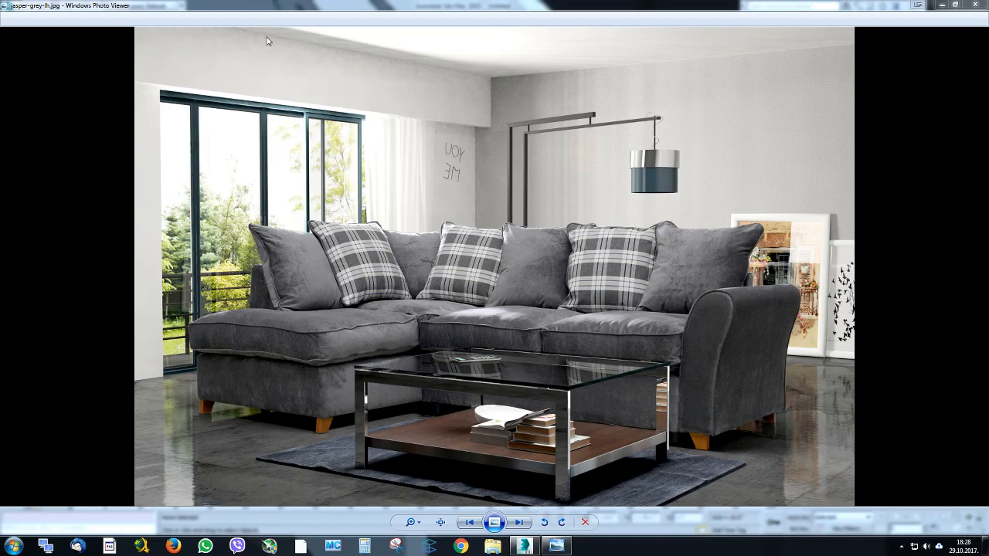
{"action": "mouse_move", "coordinate": [400, 201]}
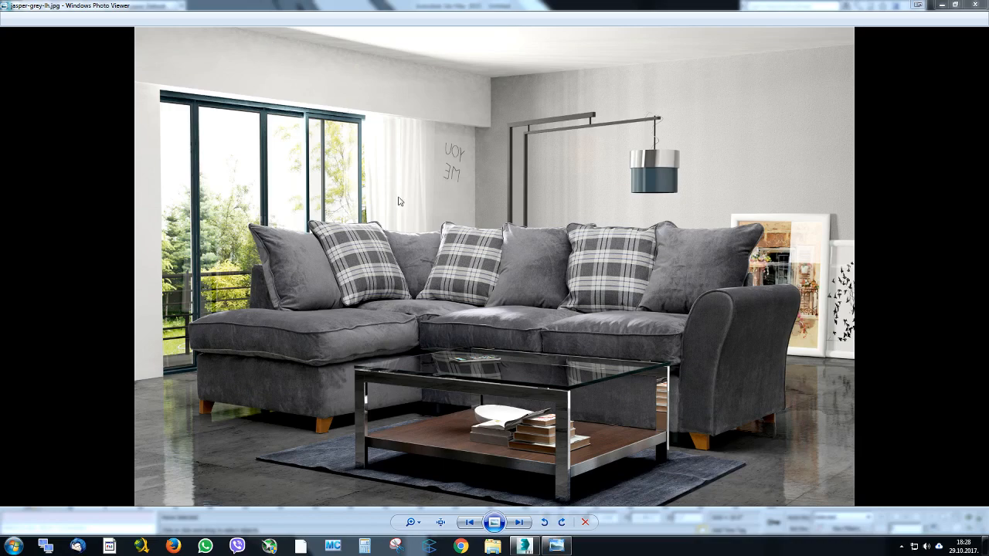
{"action": "mouse_move", "coordinate": [145, 108]}
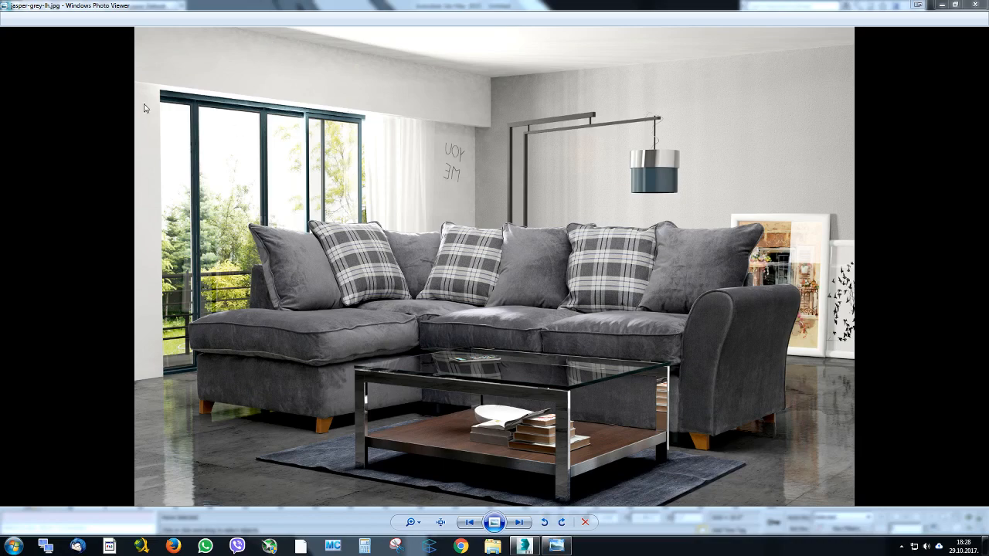
{"action": "mouse_move", "coordinate": [556, 343]}
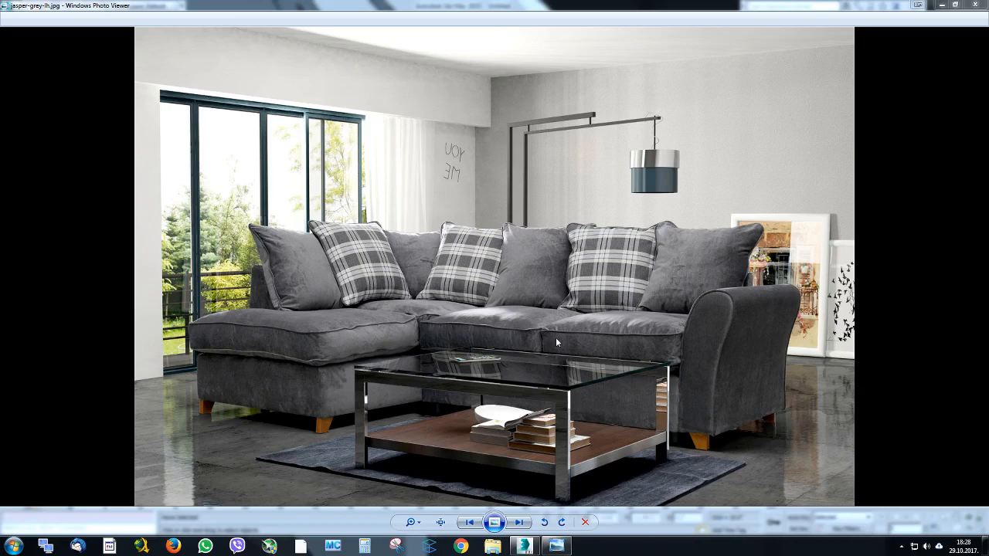
{"action": "mouse_move", "coordinate": [146, 138]}
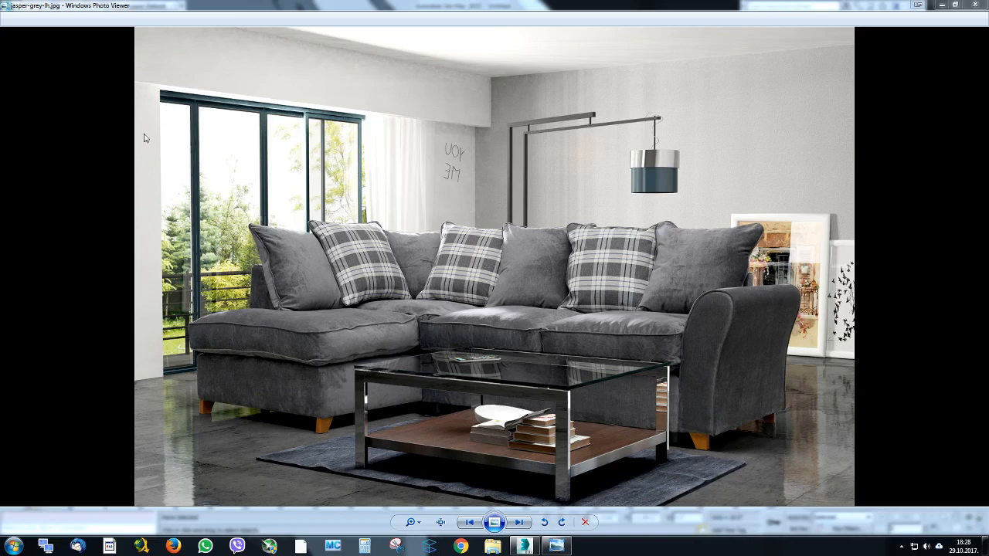
{"action": "mouse_move", "coordinate": [281, 335]}
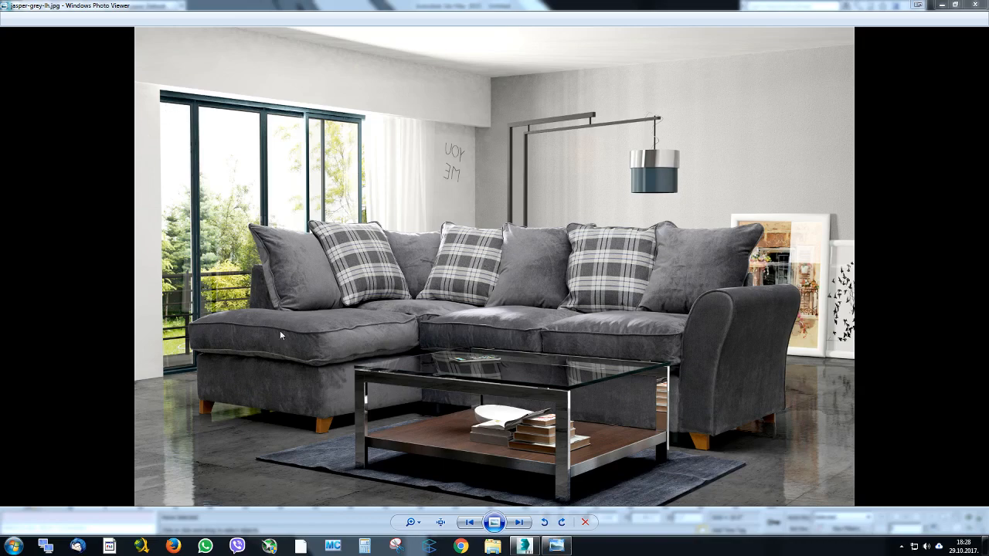
{"action": "mouse_move", "coordinate": [688, 365]}
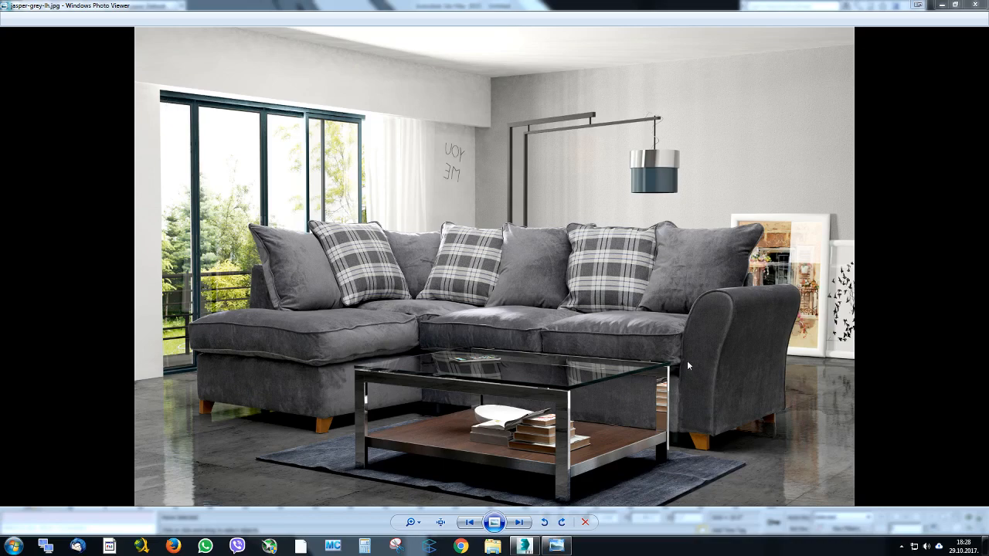
{"action": "mouse_move", "coordinate": [653, 394]}
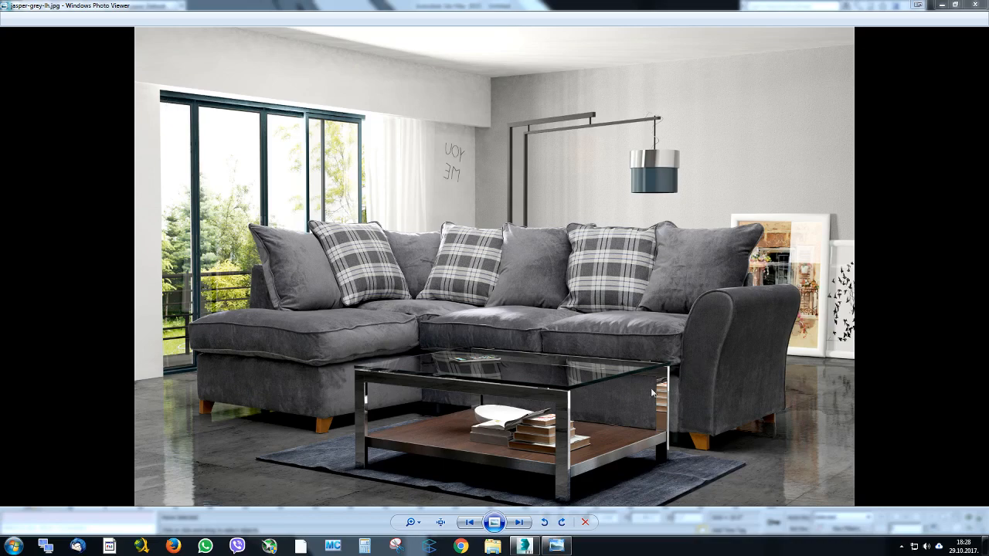
{"action": "mouse_move", "coordinate": [553, 439]}
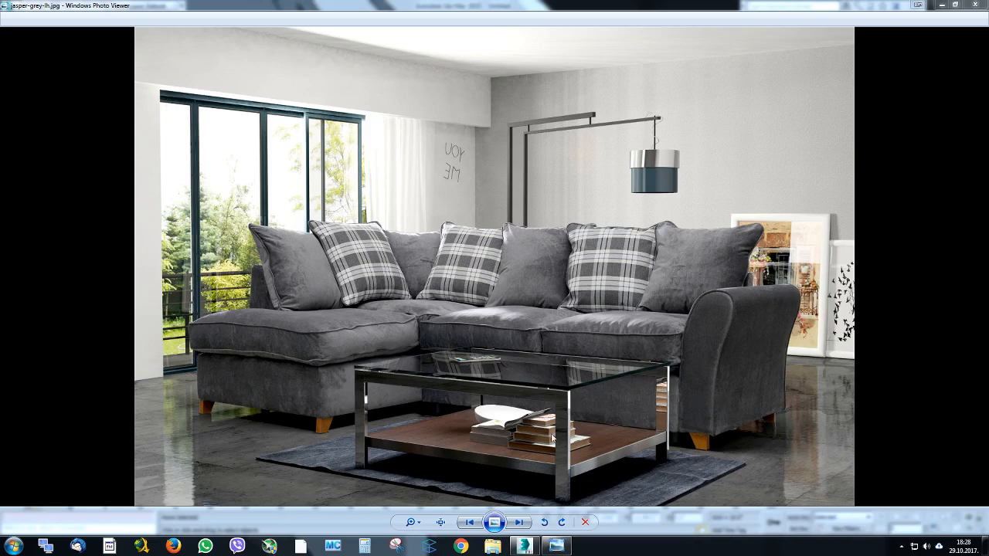
{"action": "mouse_move", "coordinate": [532, 361]}
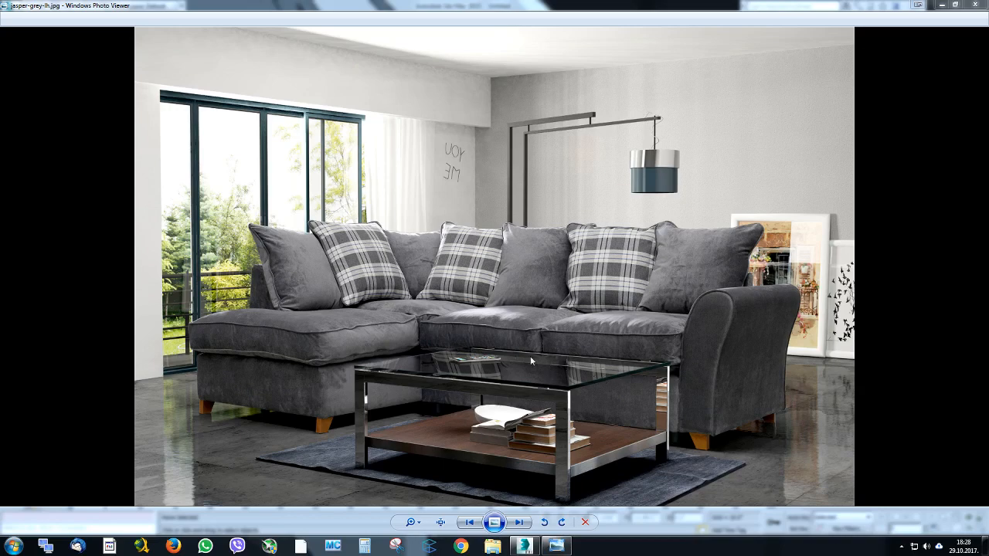
{"action": "mouse_move", "coordinate": [566, 499]}
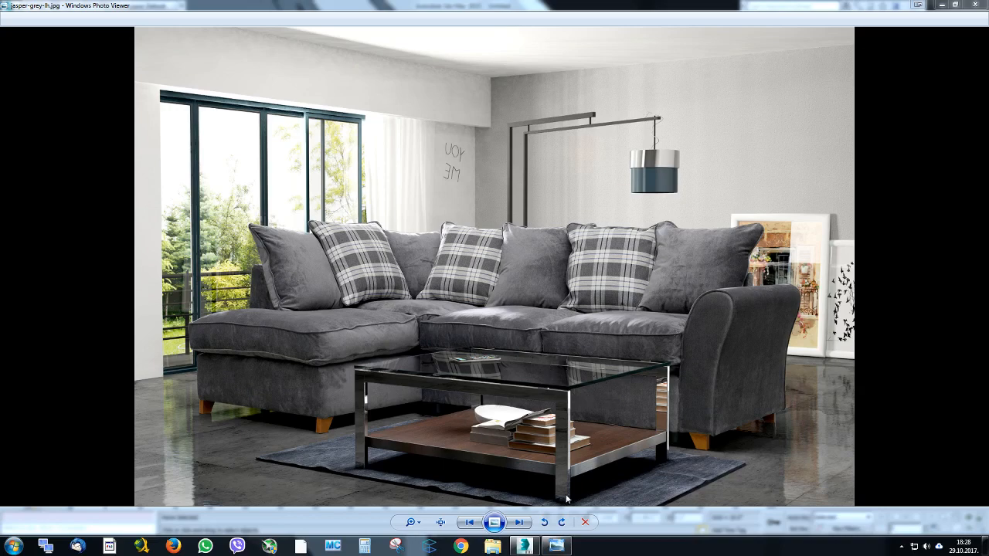
{"action": "mouse_move", "coordinate": [367, 289]}
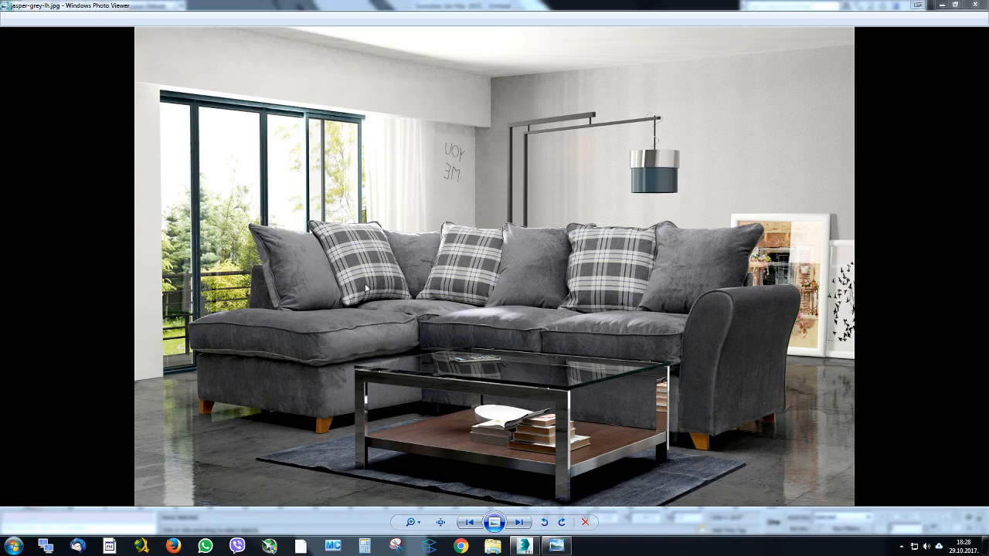
{"action": "mouse_move", "coordinate": [431, 314]}
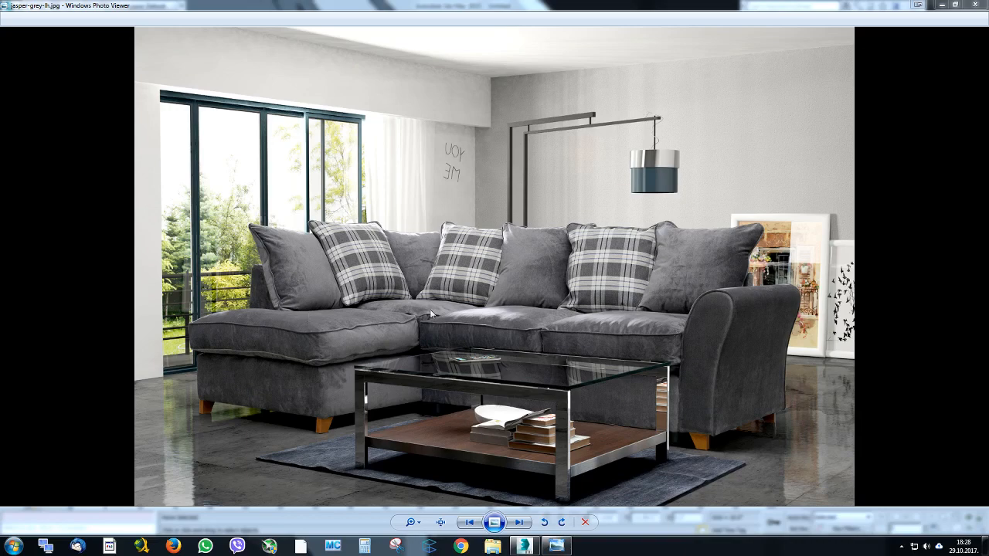
{"action": "mouse_move", "coordinate": [344, 343]}
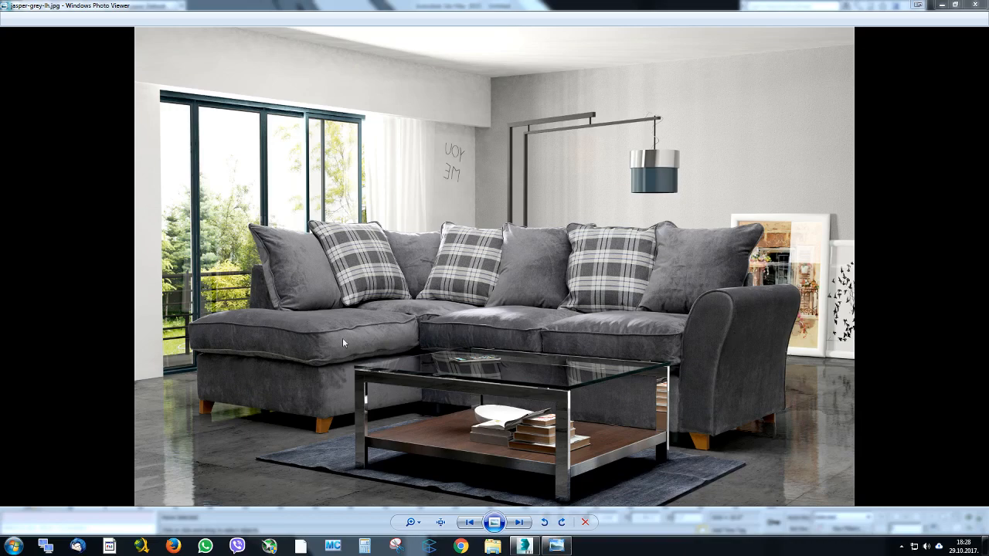
{"action": "mouse_move", "coordinate": [732, 366]}
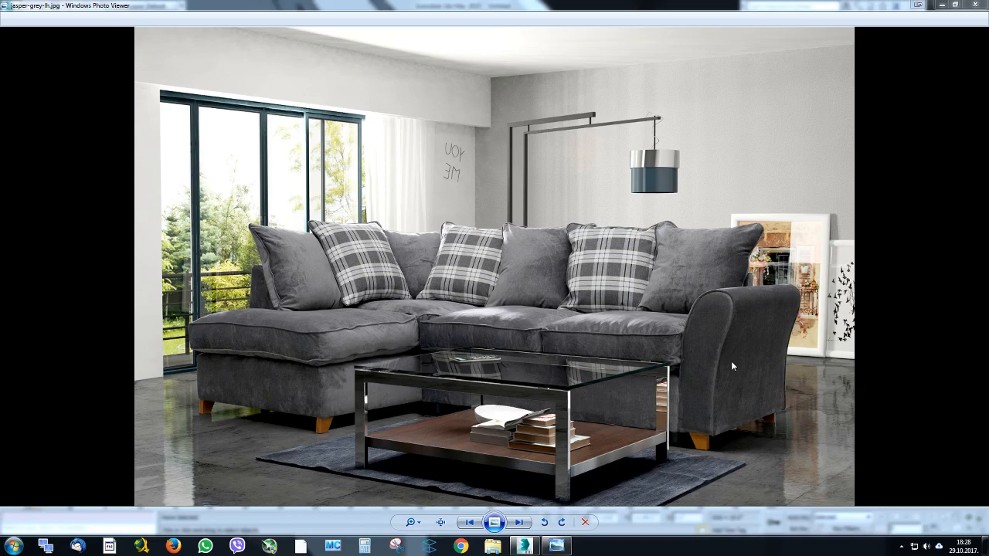
{"action": "mouse_move", "coordinate": [582, 220]}
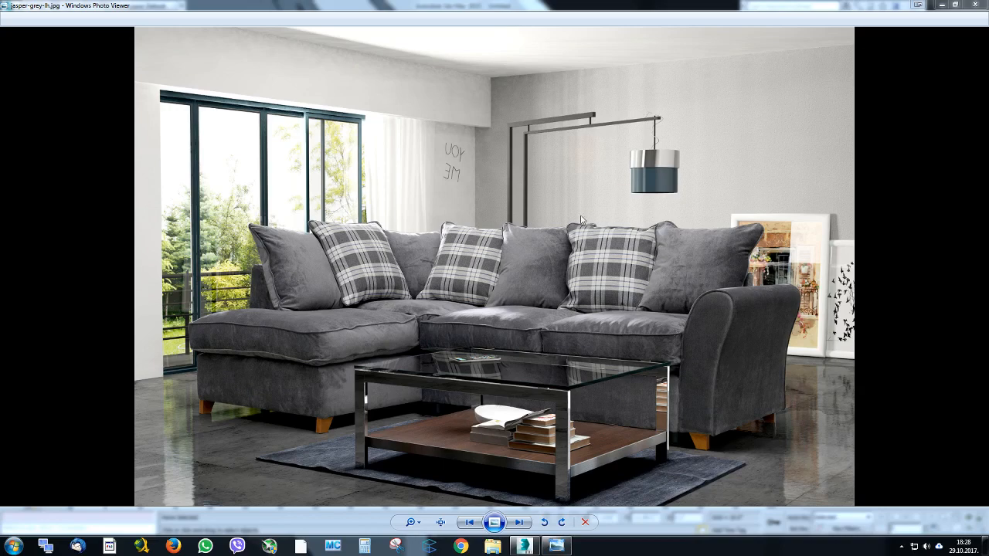
{"action": "mouse_move", "coordinate": [256, 242]}
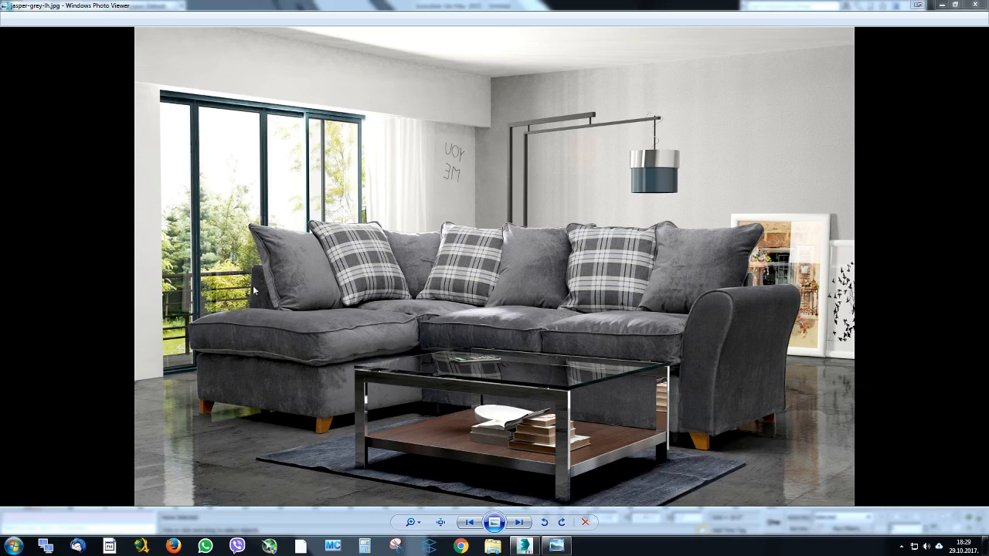
{"action": "mouse_move", "coordinate": [701, 357]}
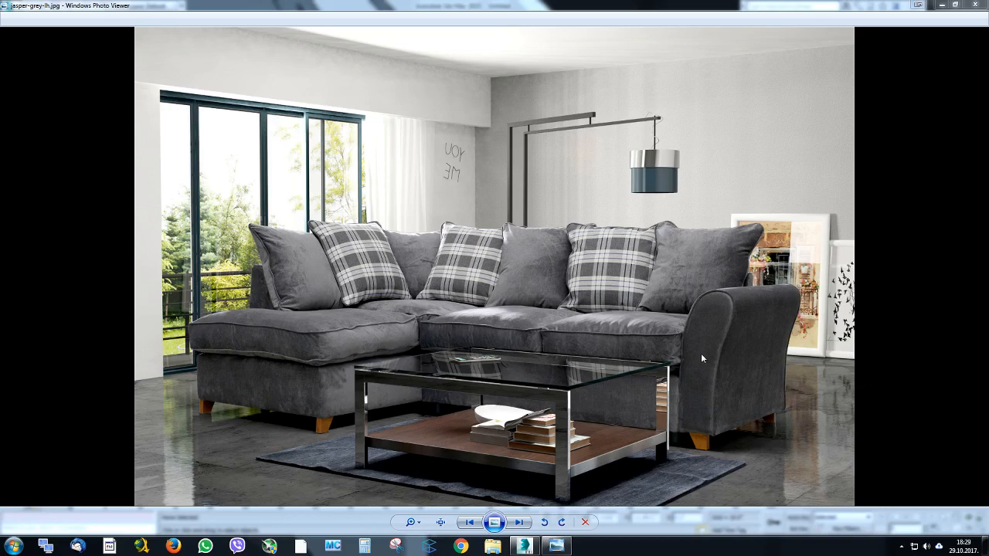
{"action": "mouse_move", "coordinate": [816, 381]}
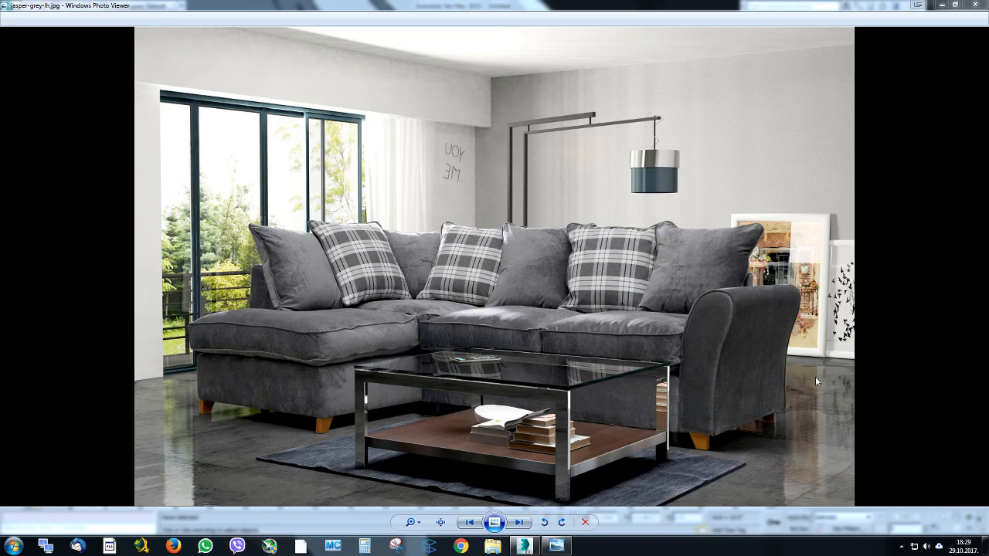
{"action": "mouse_move", "coordinate": [401, 190]}
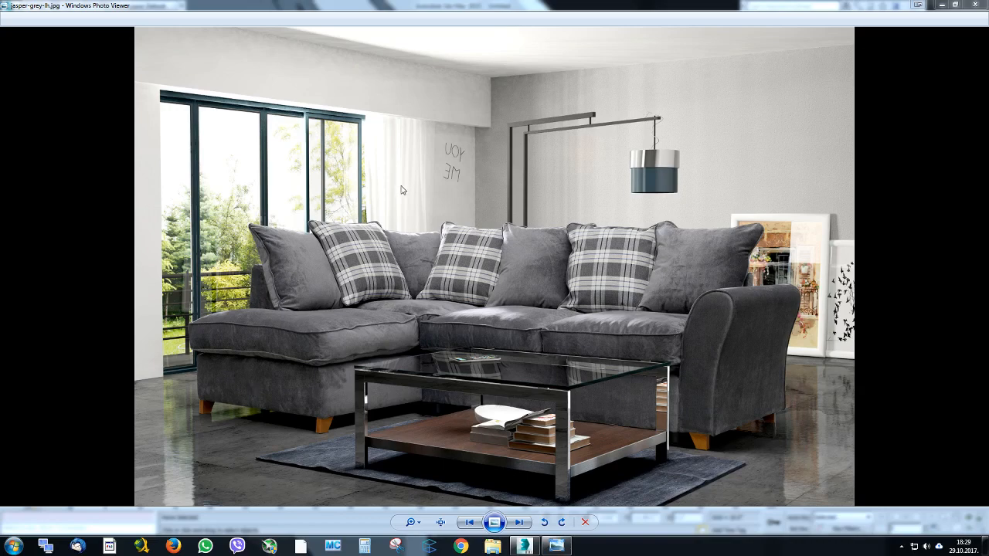
{"action": "mouse_move", "coordinate": [888, 115]}
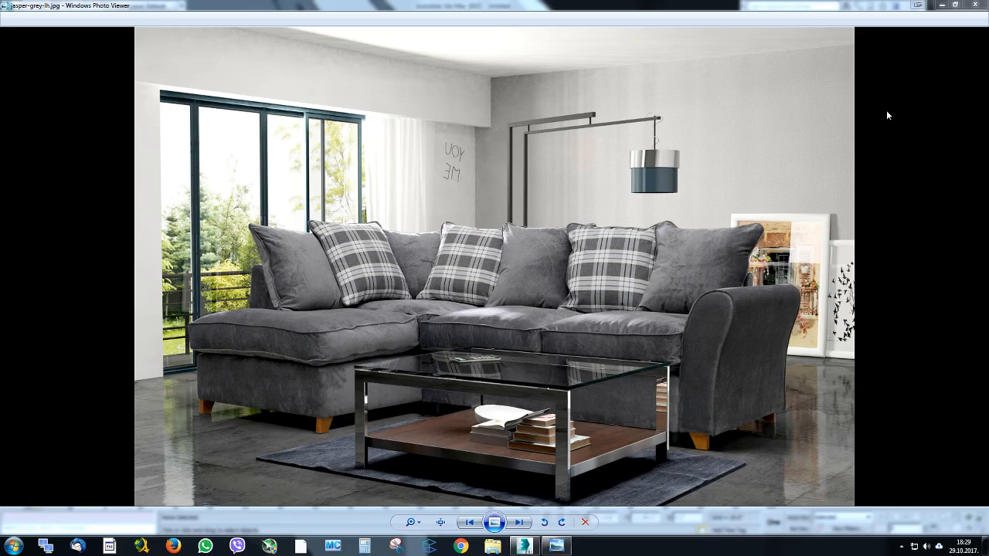
{"action": "mouse_move", "coordinate": [501, 245]}
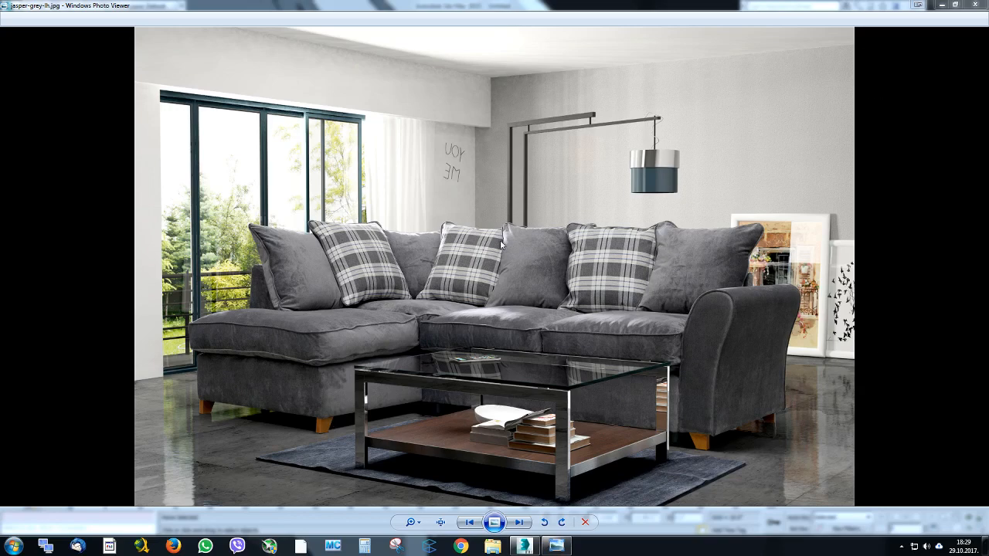
{"action": "mouse_move", "coordinate": [415, 400]}
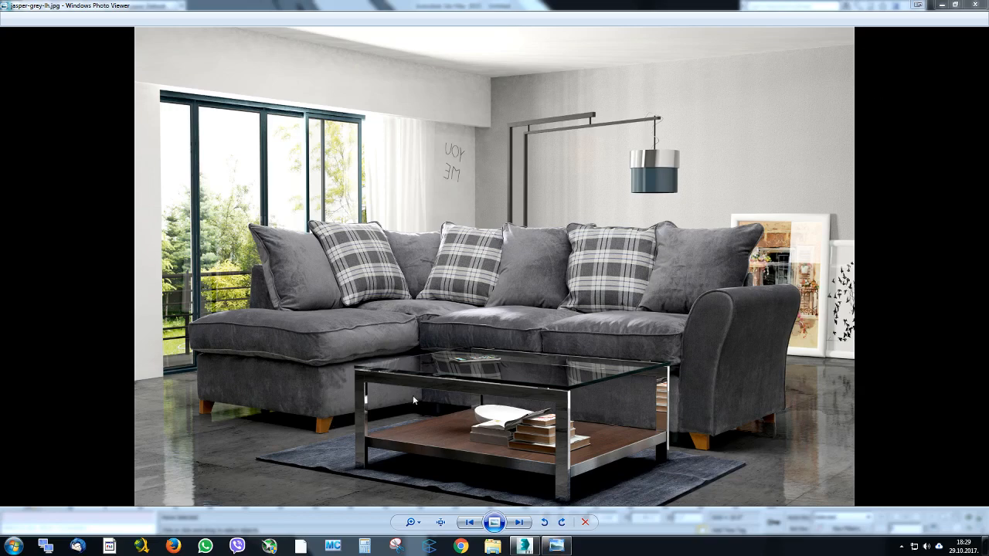
{"action": "mouse_move", "coordinate": [525, 547]}
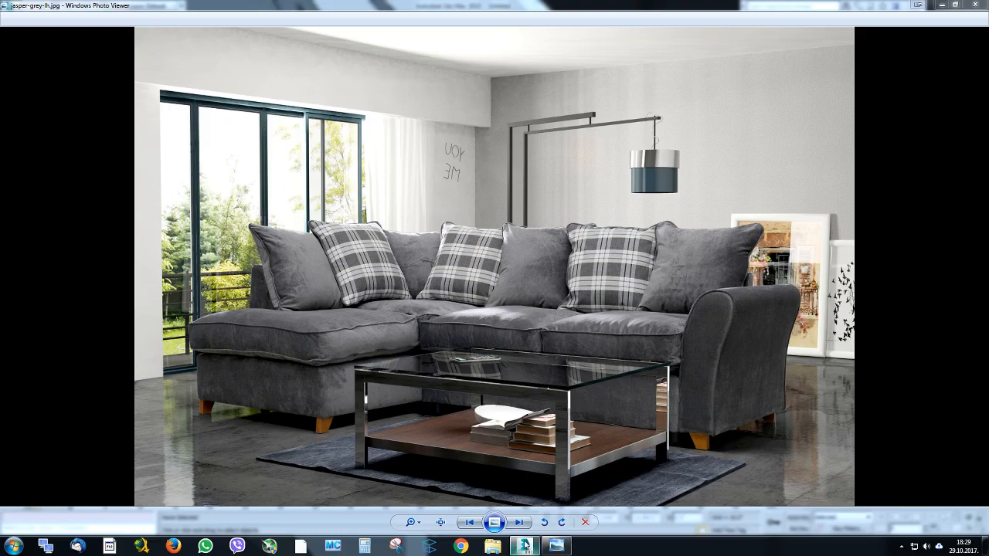
Create Teapot001, a pink teapot, in the empty scene and maximize the Perspective viewport.
{"action": "left_click", "coordinate": [524, 548]}
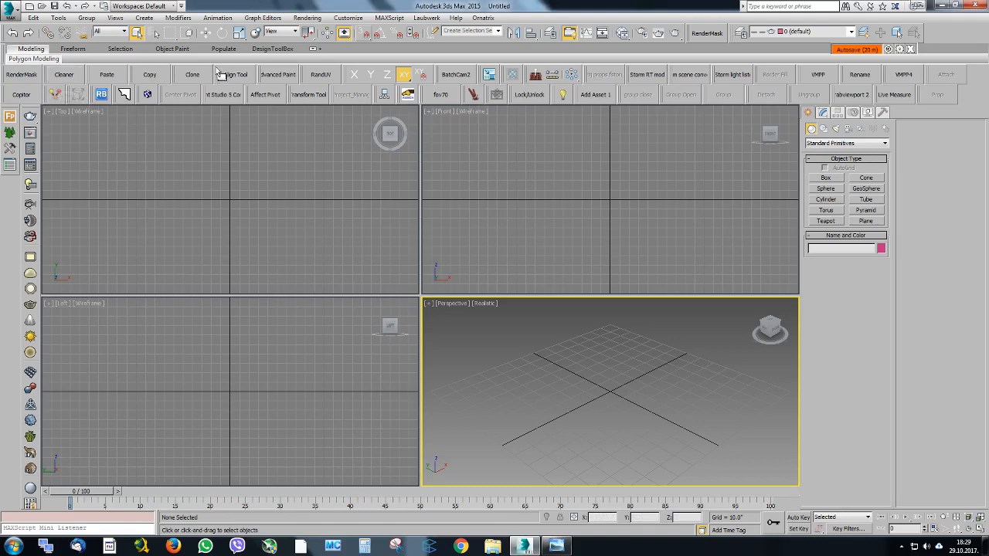
{"action": "mouse_move", "coordinate": [821, 74]}
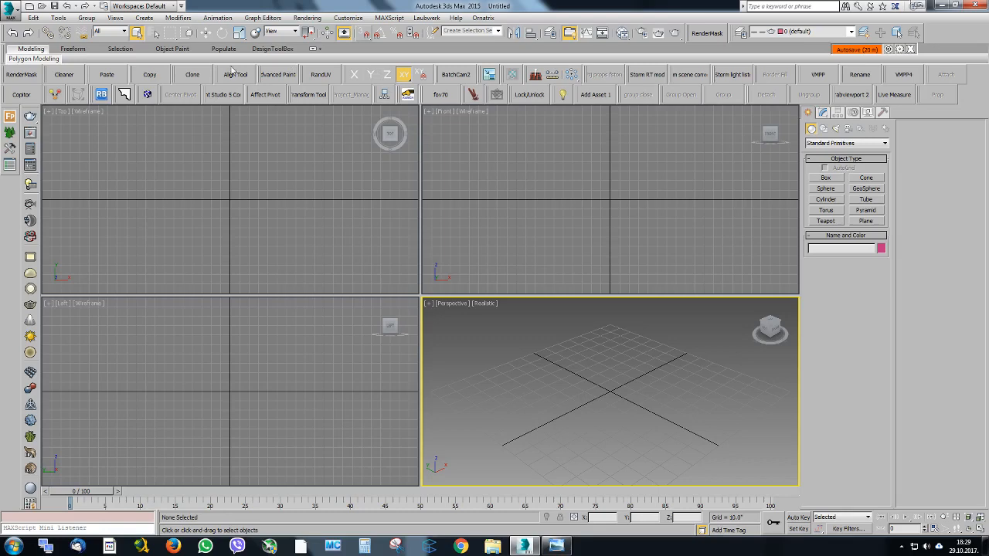
{"action": "mouse_move", "coordinate": [265, 95]}
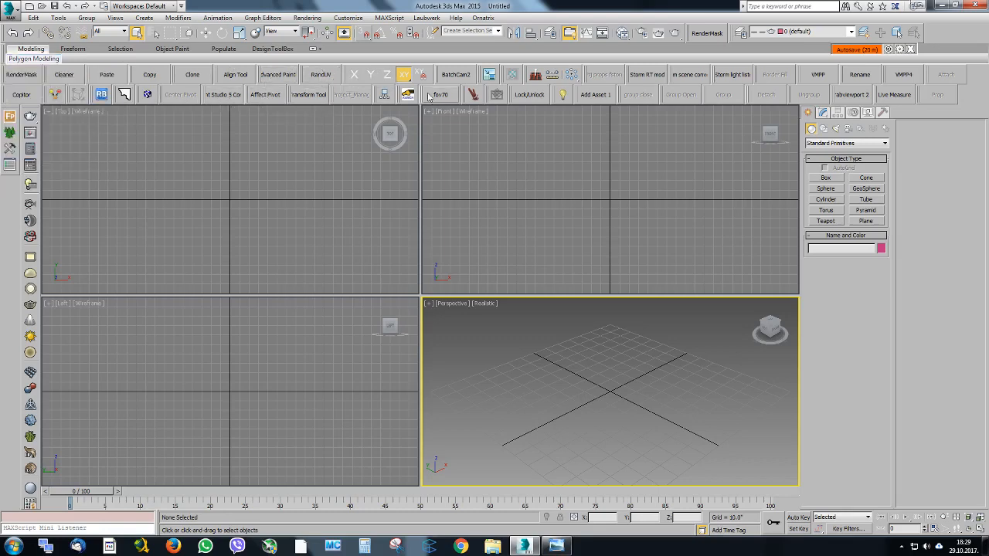
{"action": "mouse_move", "coordinate": [474, 95]}
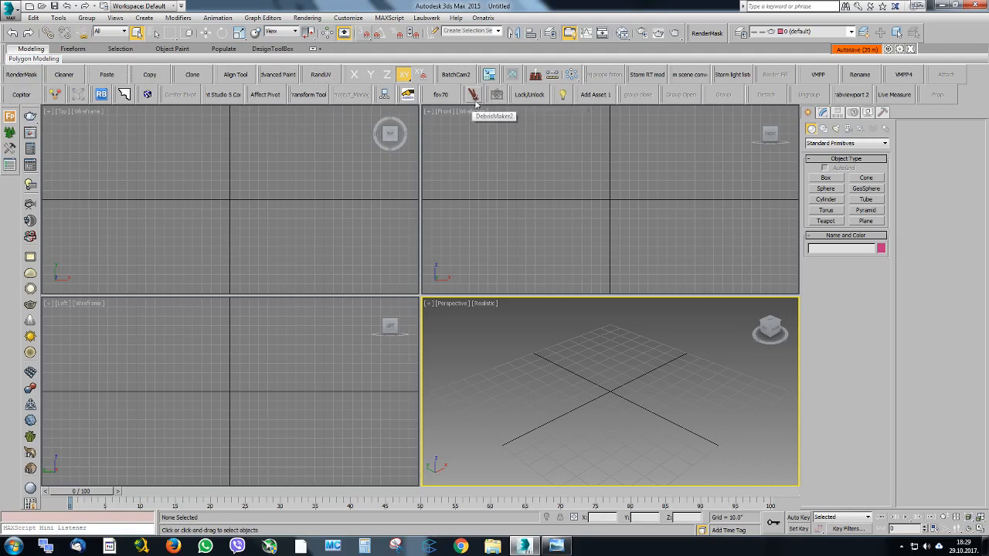
{"action": "mouse_move", "coordinate": [442, 94]}
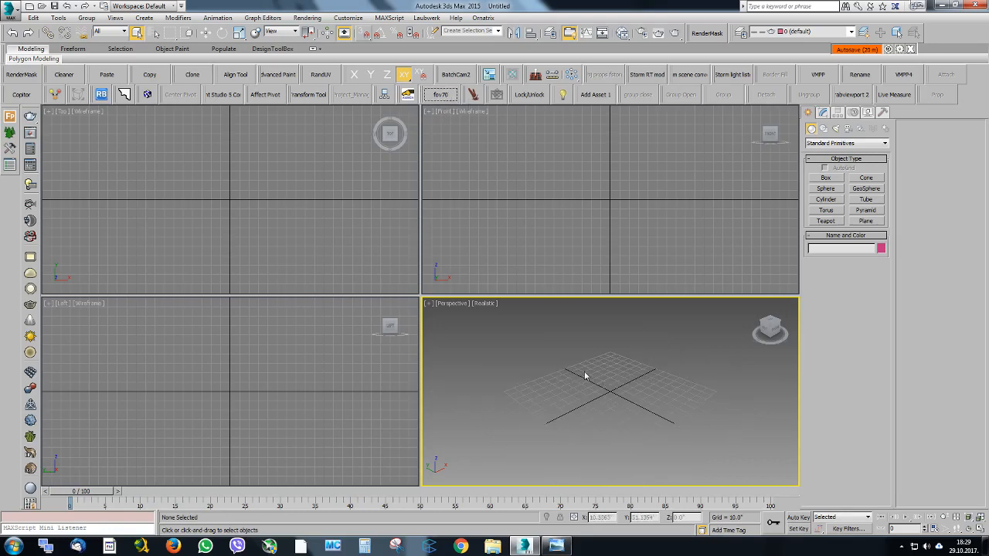
{"action": "mouse_move", "coordinate": [591, 354]}
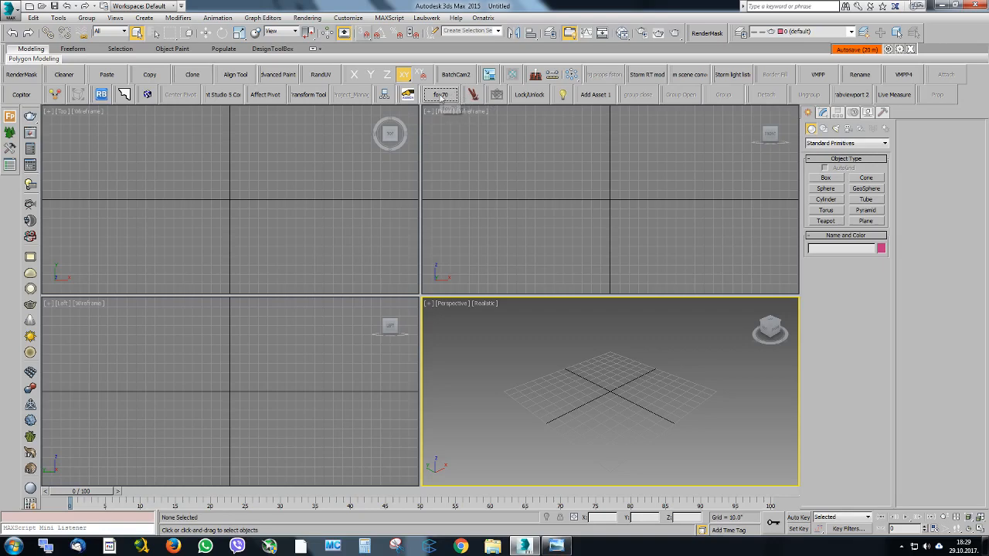
{"action": "mouse_move", "coordinate": [498, 95]}
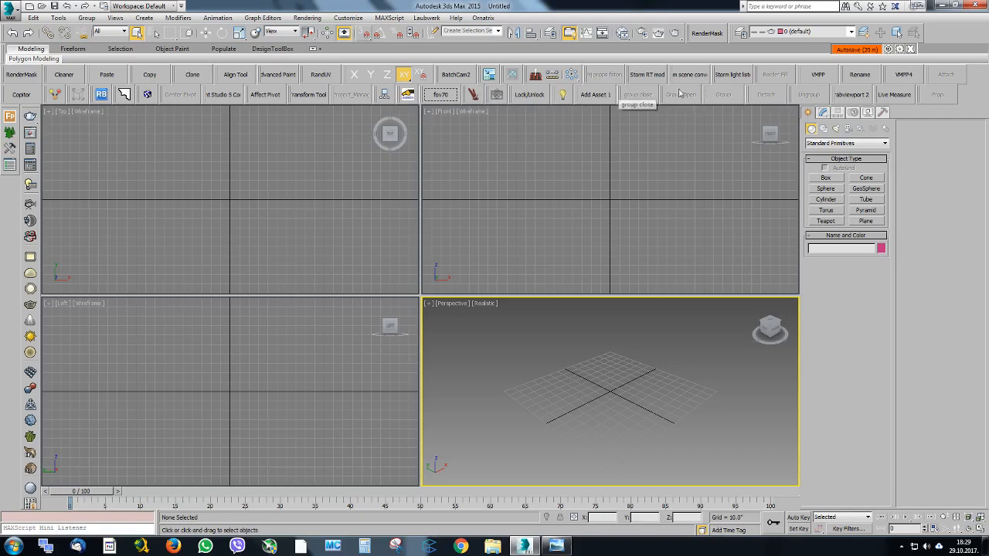
{"action": "mouse_move", "coordinate": [850, 108]}
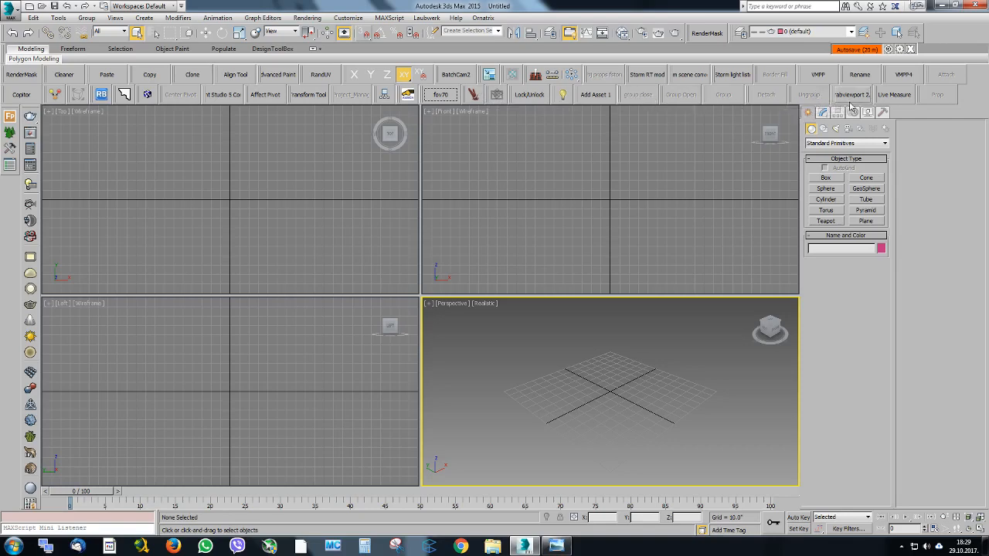
{"action": "mouse_move", "coordinate": [937, 98]}
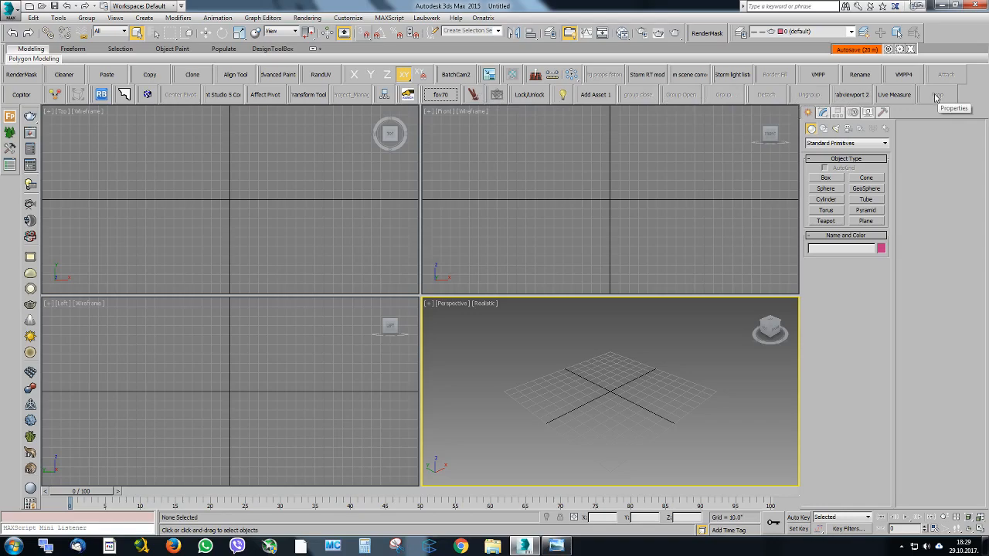
{"action": "left_click", "coordinate": [825, 221]}
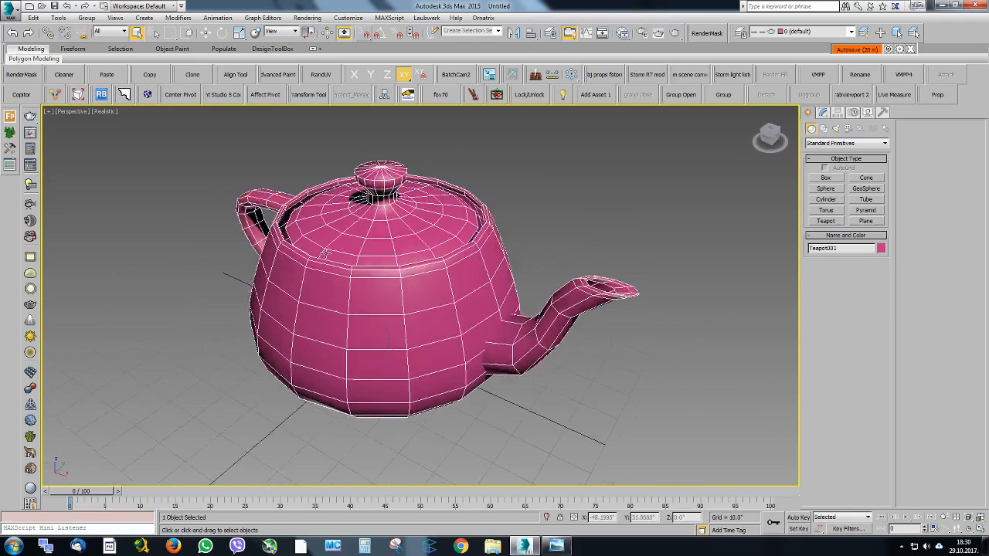
Orbit around Teapot001, convert it to Editable Poly and show its properties (530 vertices).
{"action": "left_click_drag", "start_coordinate": [386, 309], "coordinate": [433, 255]}
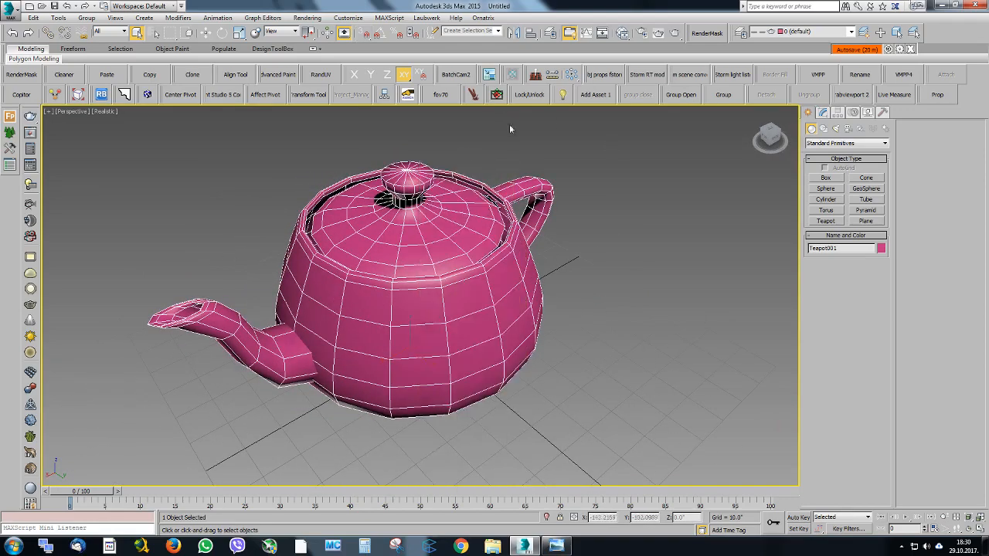
{"action": "mouse_move", "coordinate": [497, 95]}
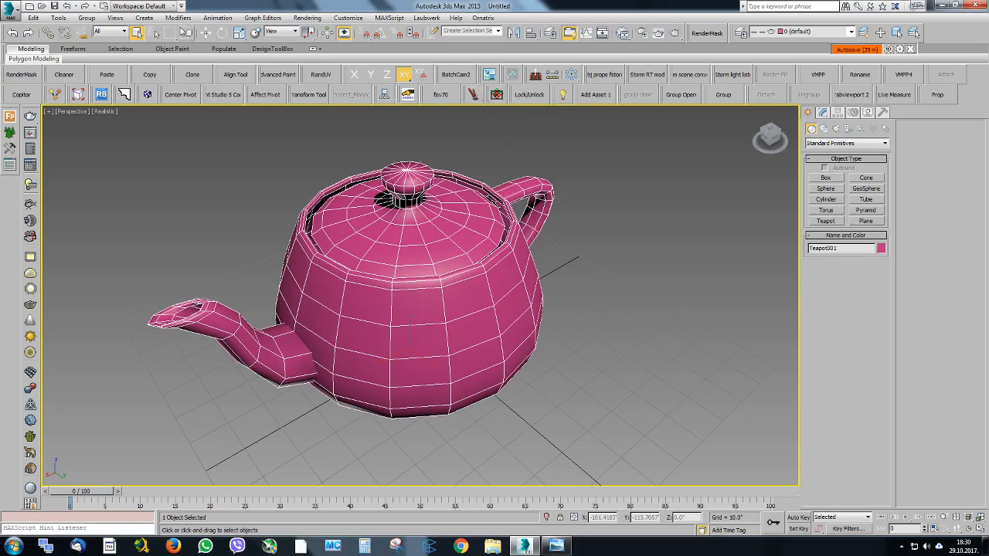
{"action": "mouse_move", "coordinate": [254, 58]}
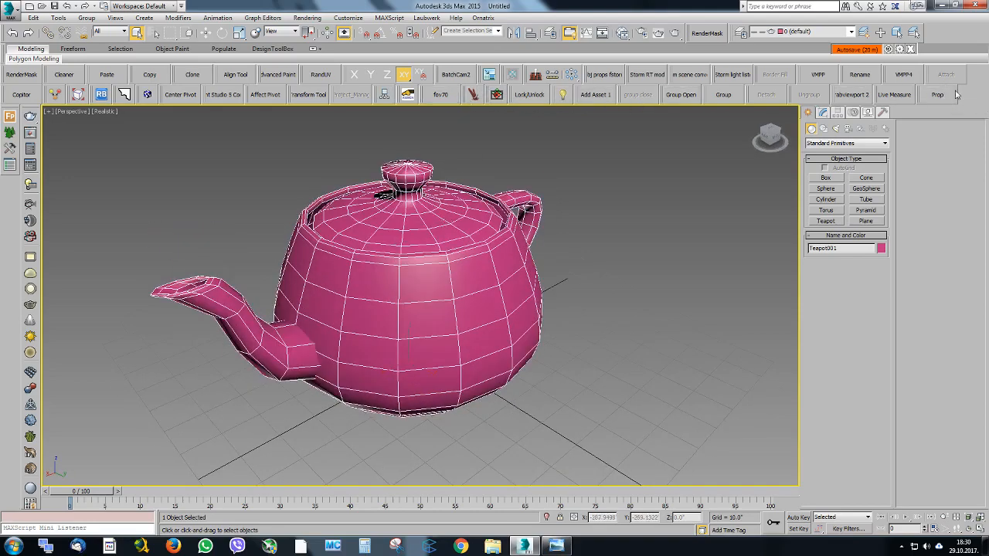
{"action": "left_click", "coordinate": [822, 112]}
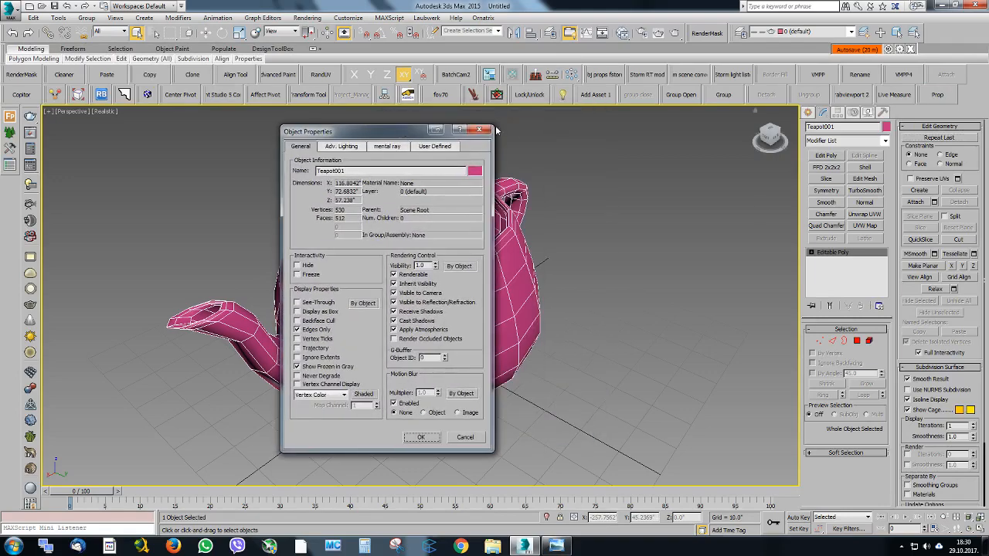
Cancel Teapot001's Object Properties dialog without making changes.
{"action": "left_click", "coordinate": [421, 437]}
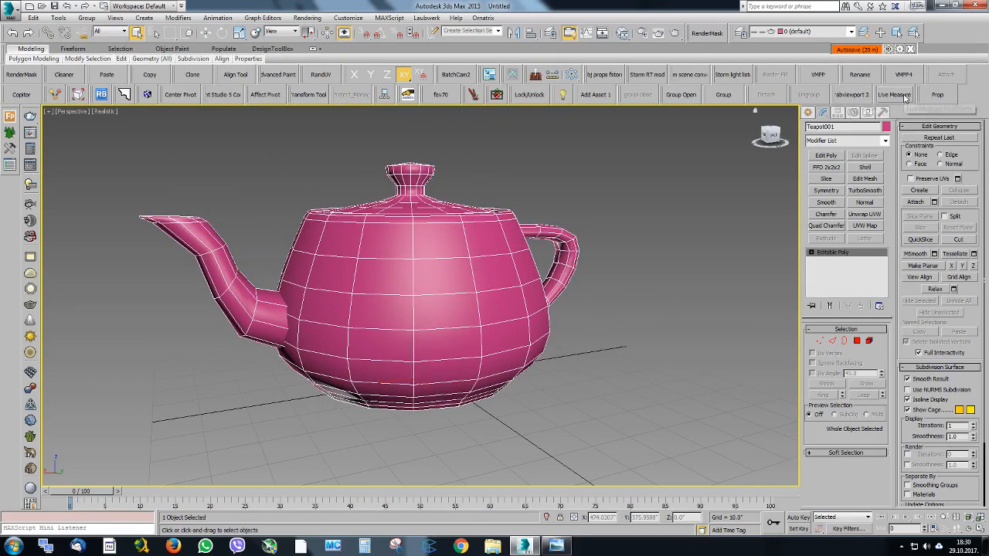
{"action": "mouse_move", "coordinate": [895, 95]}
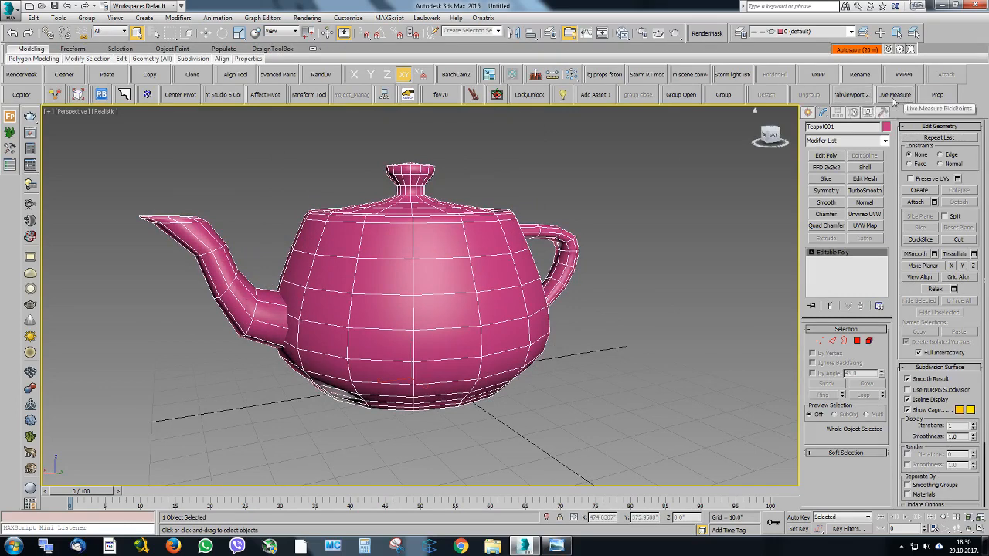
{"action": "mouse_move", "coordinate": [852, 94]}
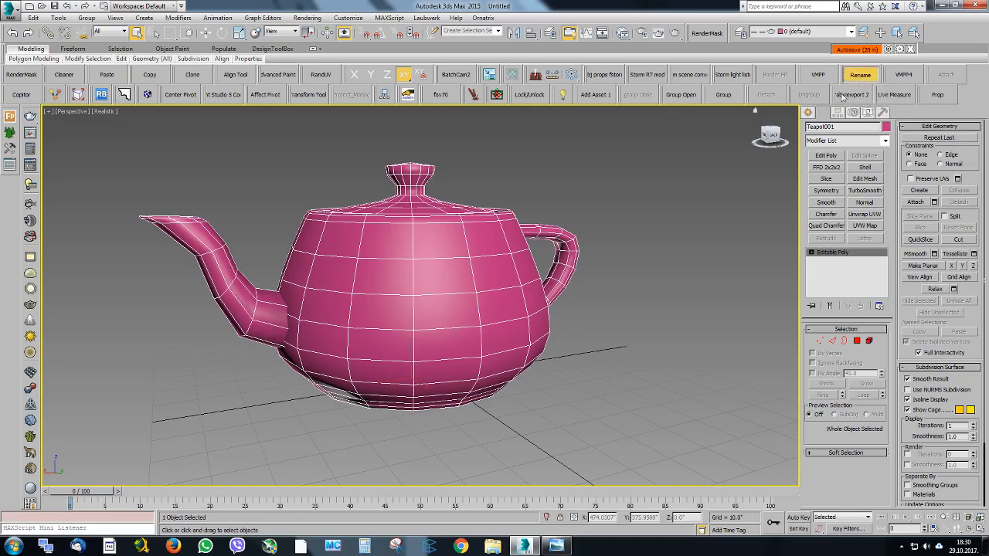
Show the MyTools category and its fov70 action in Customize User Interface's Toolbars tab.
{"action": "left_click", "coordinate": [861, 74]}
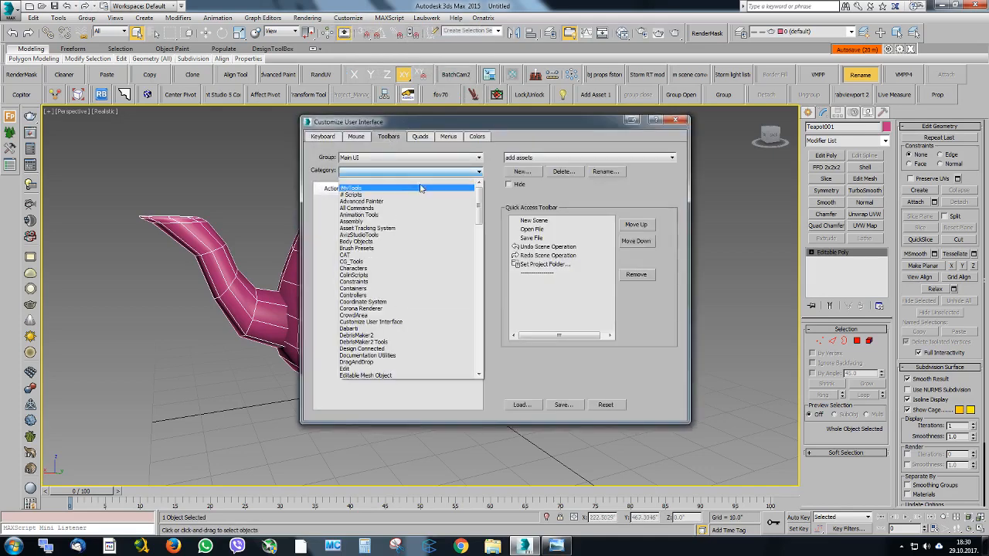
{"action": "left_click", "coordinate": [352, 172]}
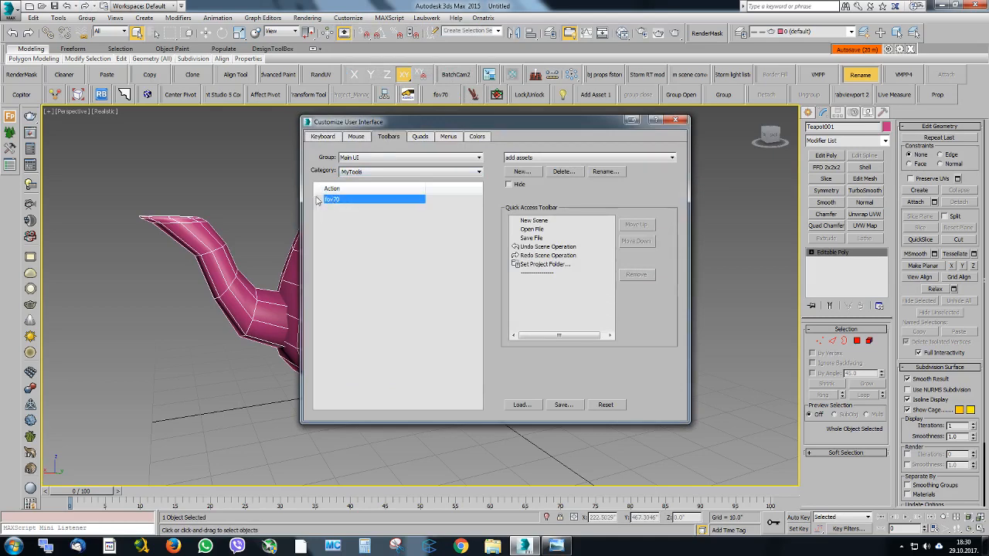
{"action": "left_click", "coordinate": [522, 171]}
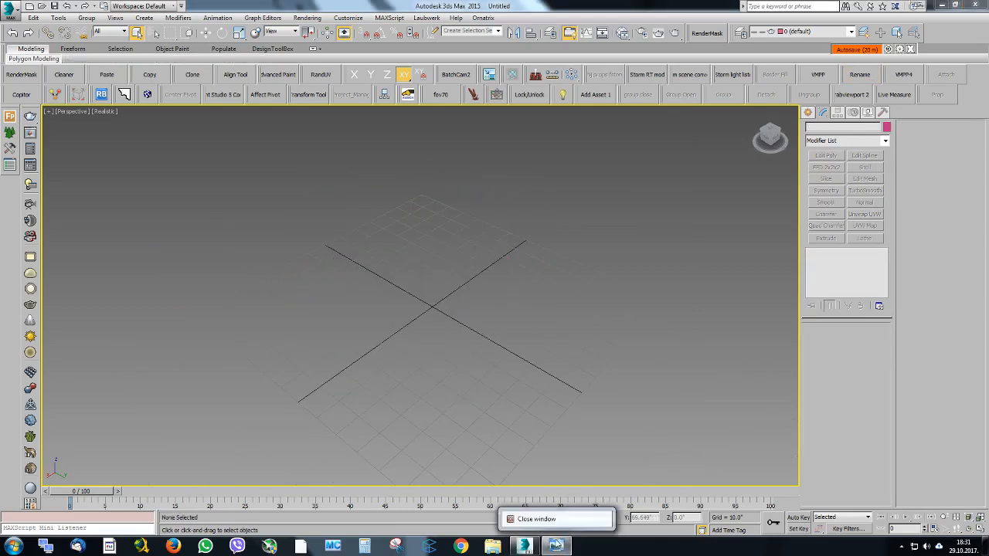
Bring the jasper-grey-lh.jpg sofa reference photo back to the front.
{"action": "left_click", "coordinate": [556, 547]}
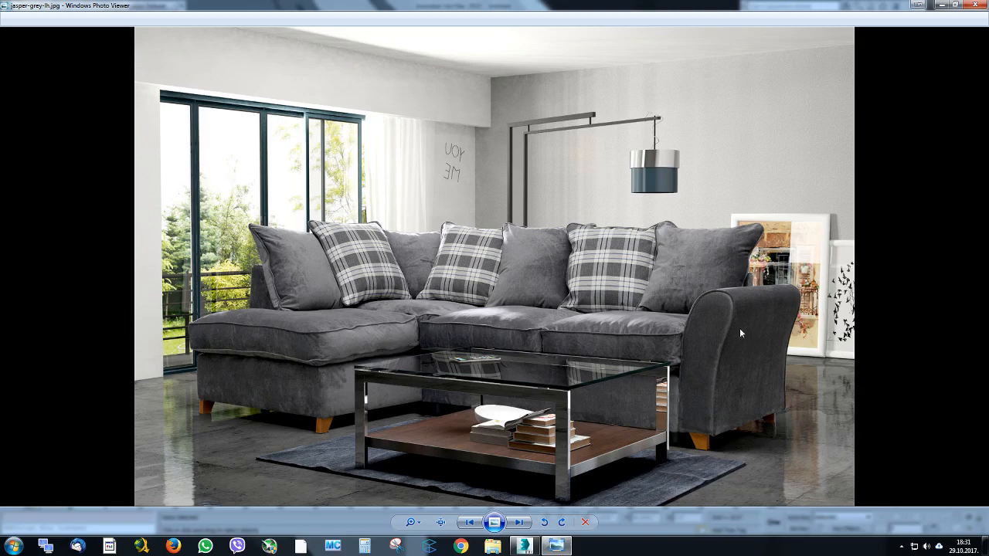
{"action": "mouse_move", "coordinate": [714, 351]}
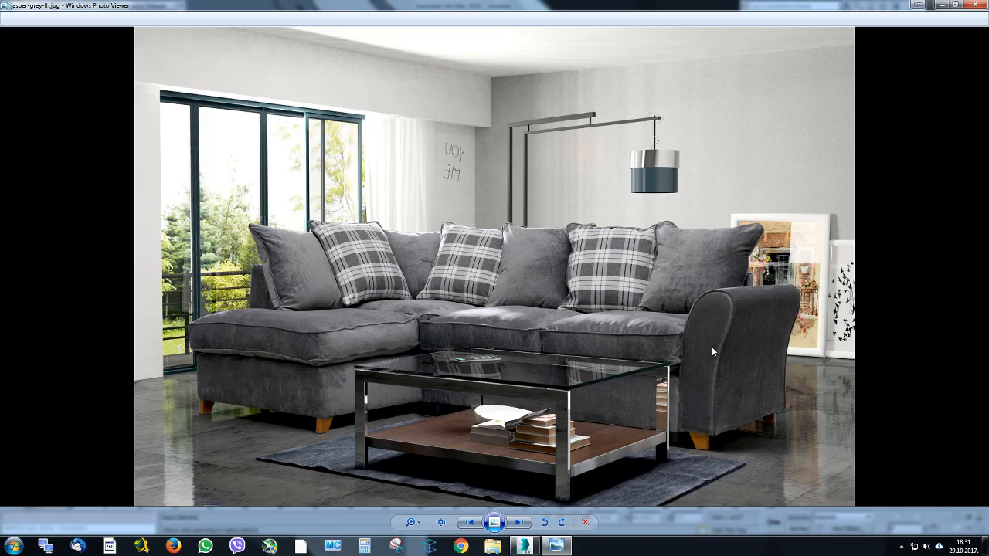
{"action": "mouse_move", "coordinate": [287, 212]}
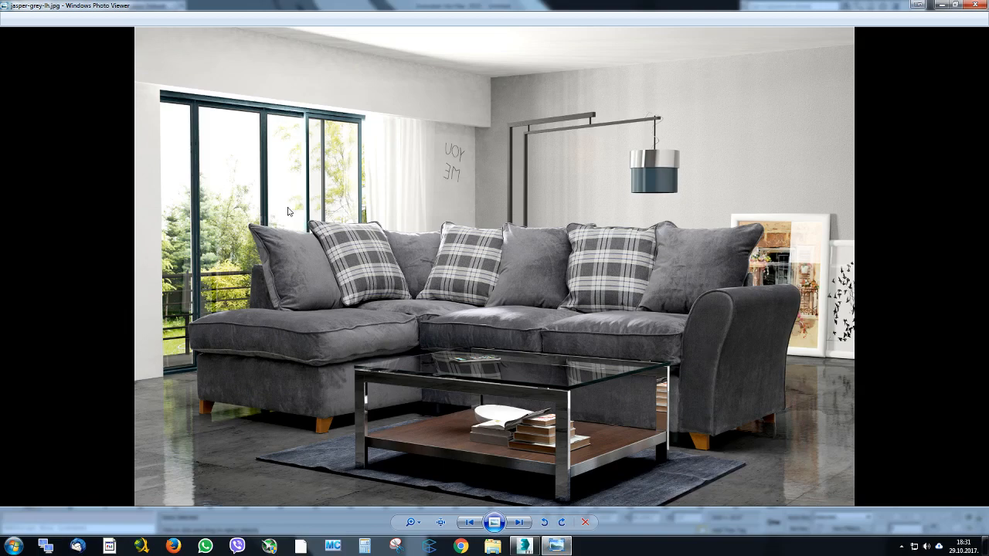
{"action": "mouse_move", "coordinate": [779, 417]}
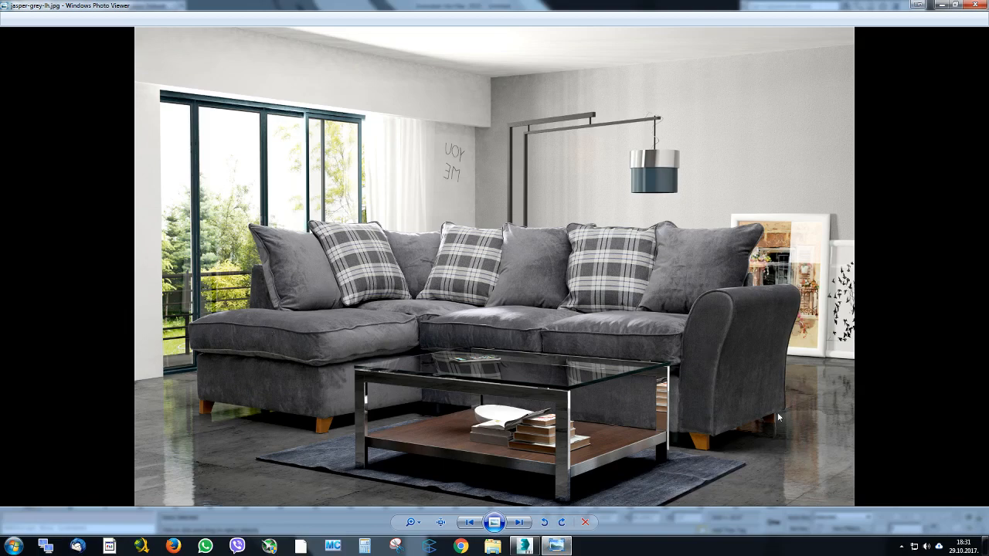
{"action": "mouse_move", "coordinate": [738, 371]}
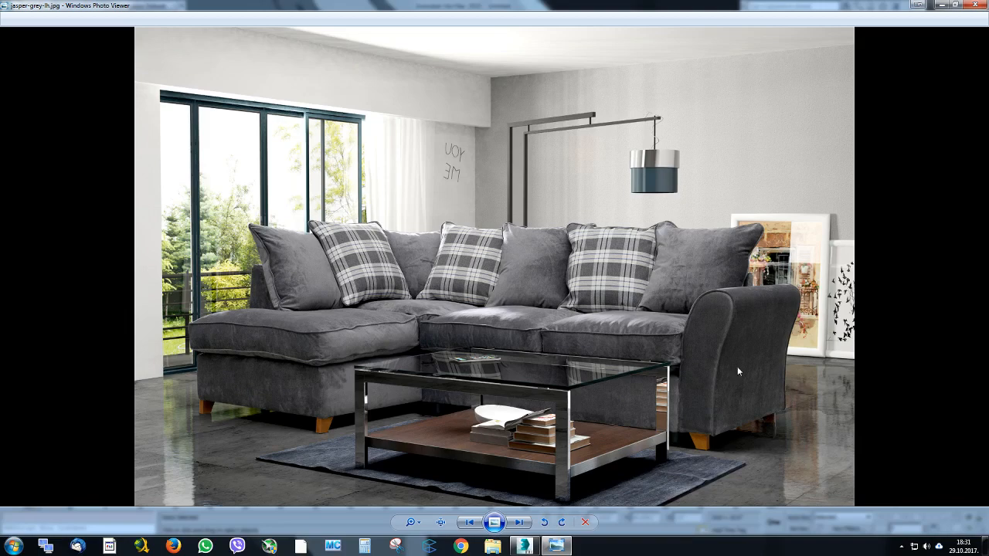
{"action": "mouse_move", "coordinate": [386, 316]}
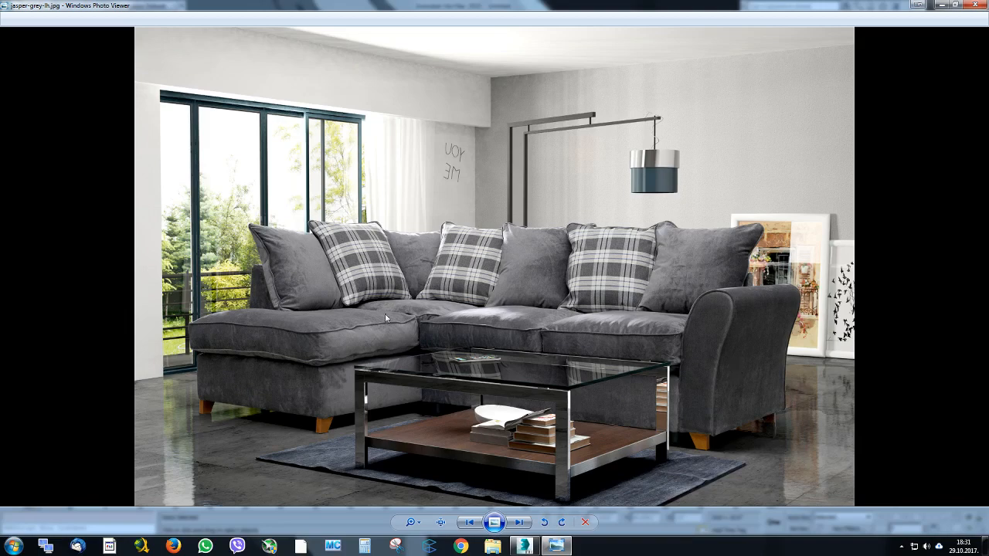
{"action": "mouse_move", "coordinate": [222, 165]}
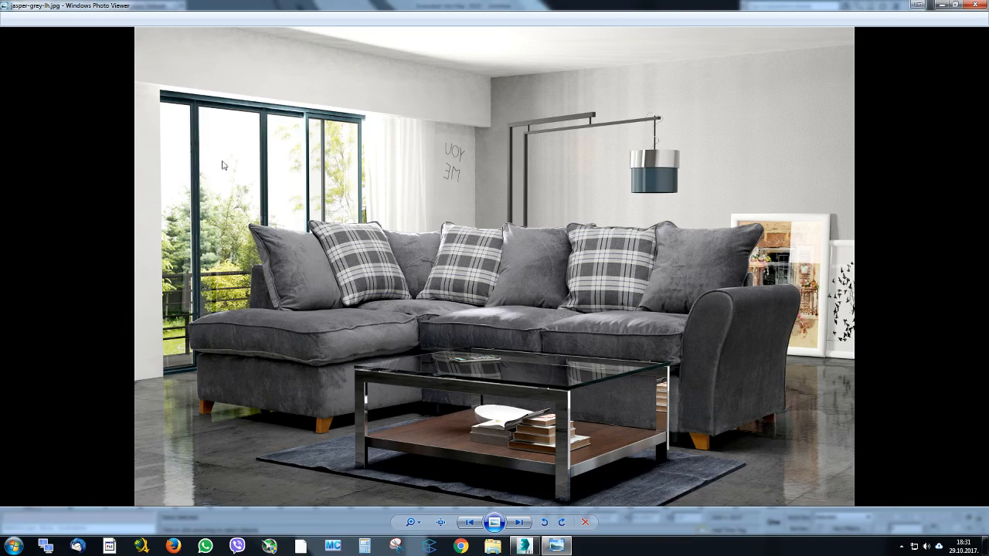
{"action": "mouse_move", "coordinate": [516, 153]}
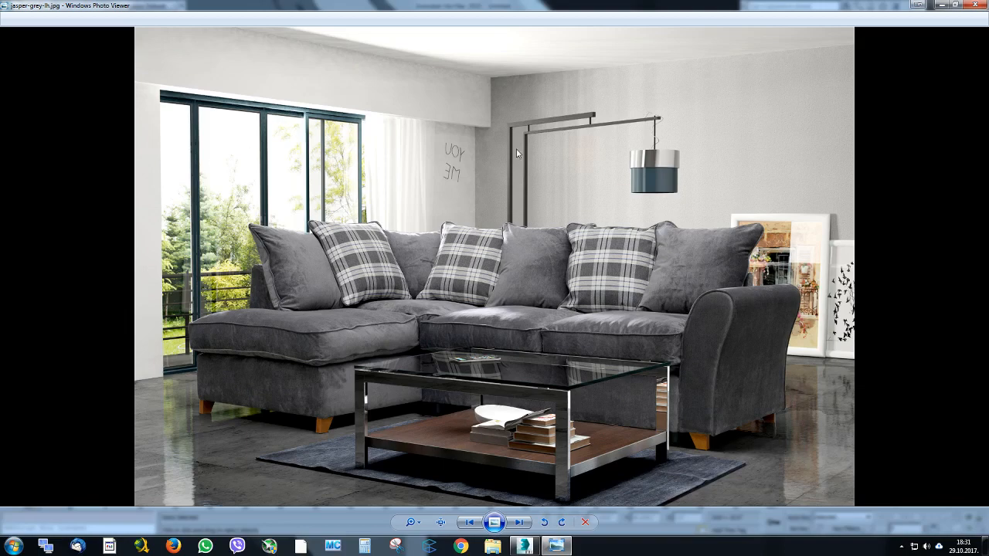
{"action": "mouse_move", "coordinate": [409, 238]}
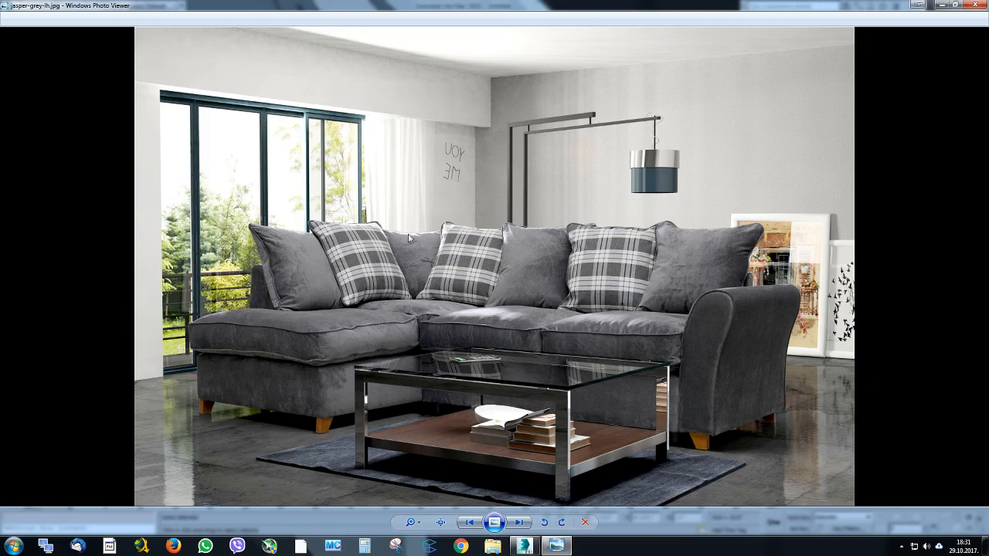
{"action": "mouse_move", "coordinate": [531, 246]}
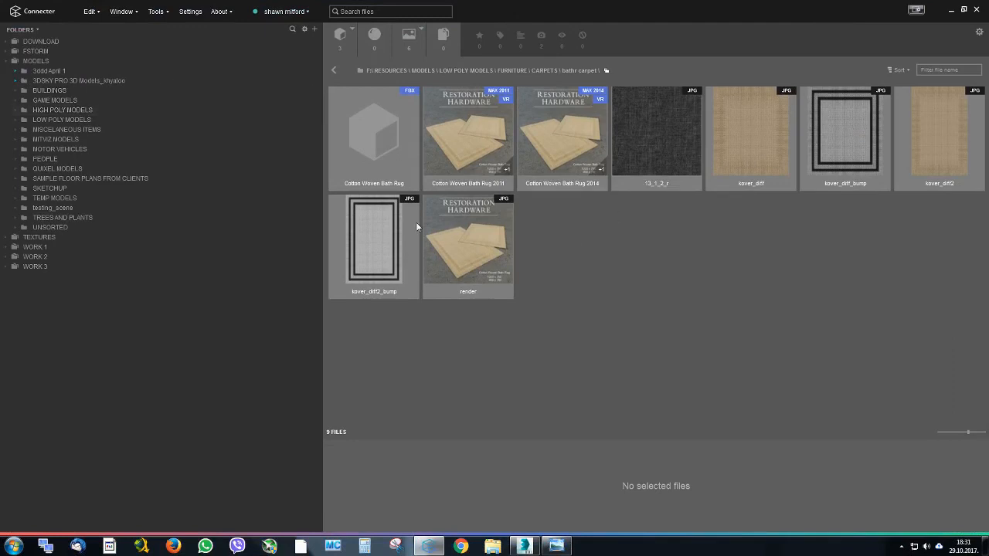
{"action": "mouse_move", "coordinate": [47, 174]}
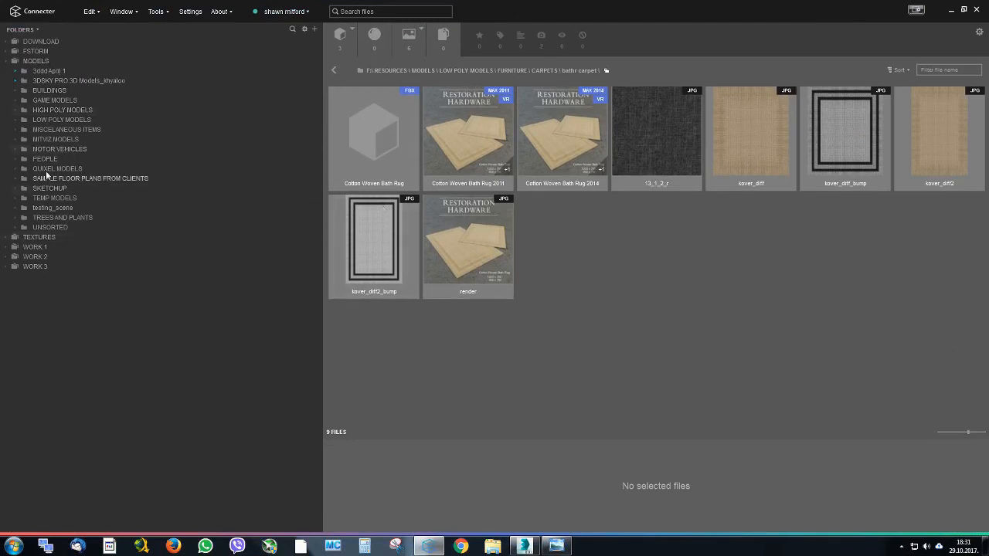
{"action": "mouse_move", "coordinate": [116, 156]}
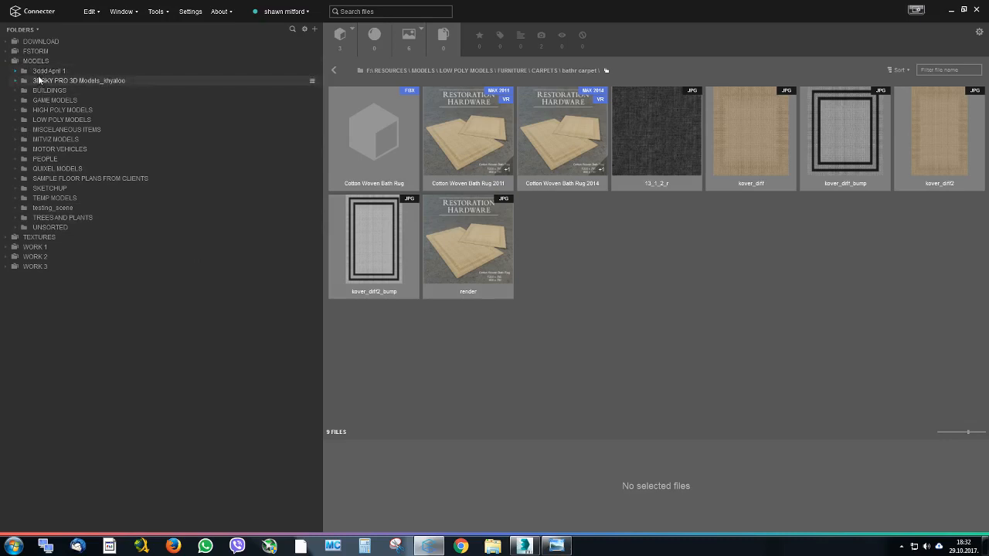
{"action": "mouse_move", "coordinate": [49, 91]}
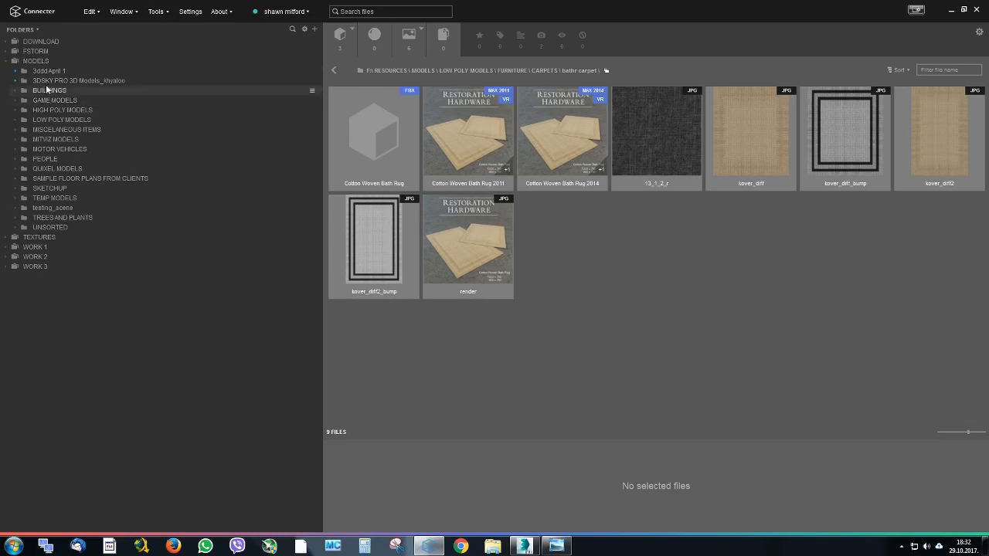
Browse MITVIZ MODELS > DECOR > MIRRORS in Connecter and view mirror 3's file details.
{"action": "right_click", "coordinate": [77, 81]}
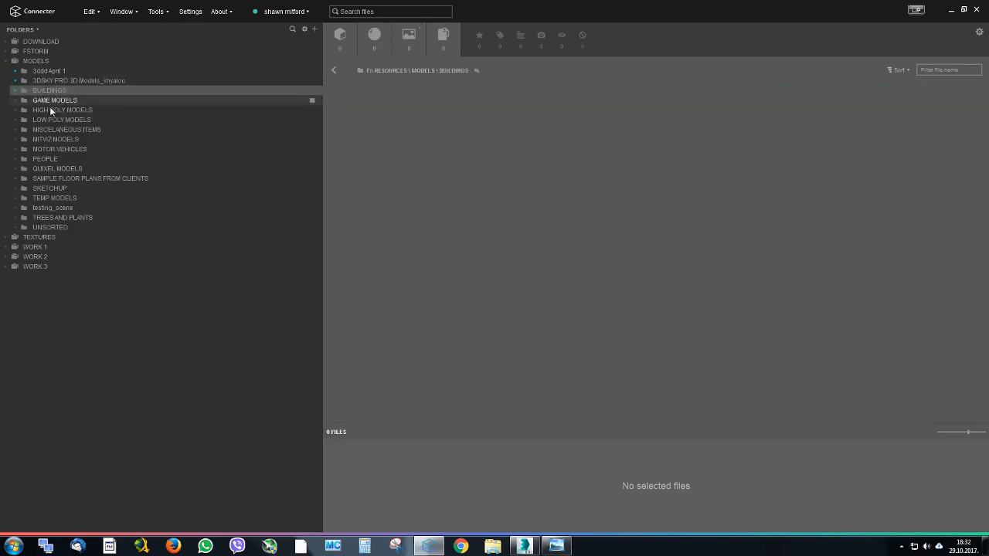
{"action": "left_click", "coordinate": [61, 120]}
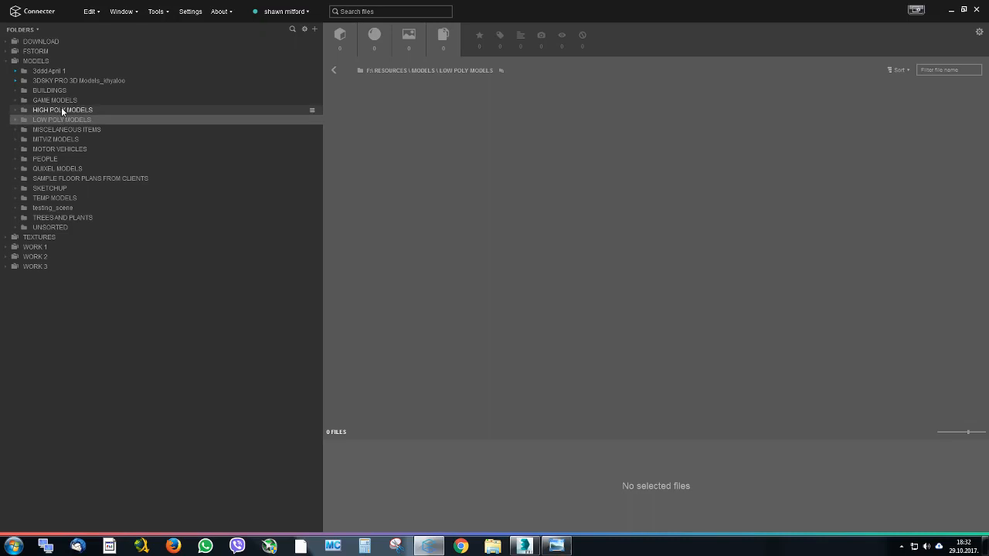
{"action": "left_click", "coordinate": [56, 139]}
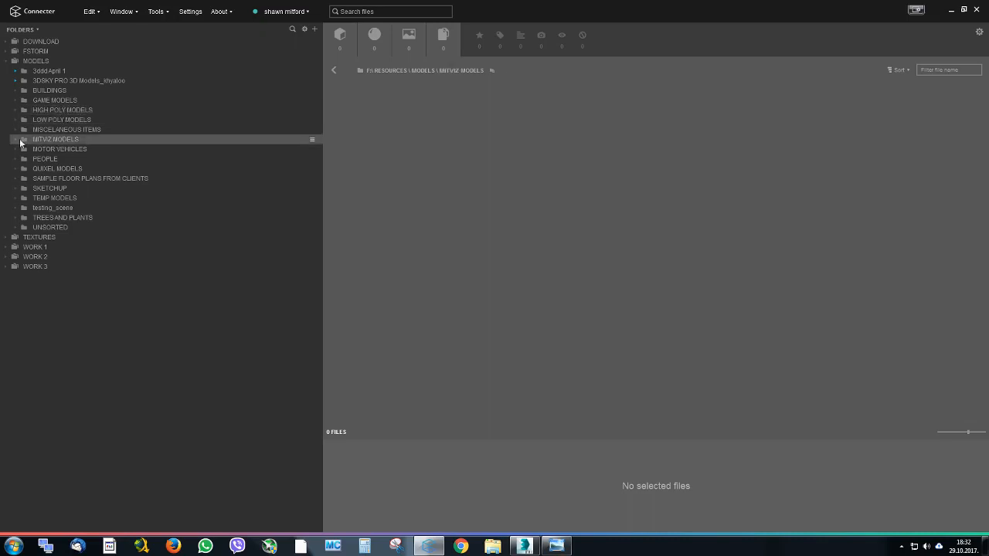
{"action": "left_click", "coordinate": [17, 139]}
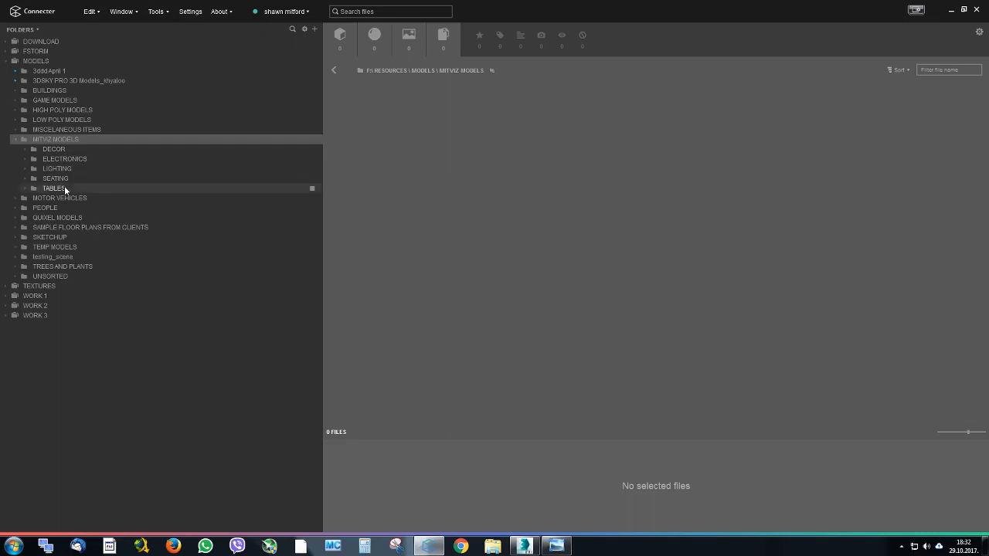
{"action": "left_click", "coordinate": [57, 168]}
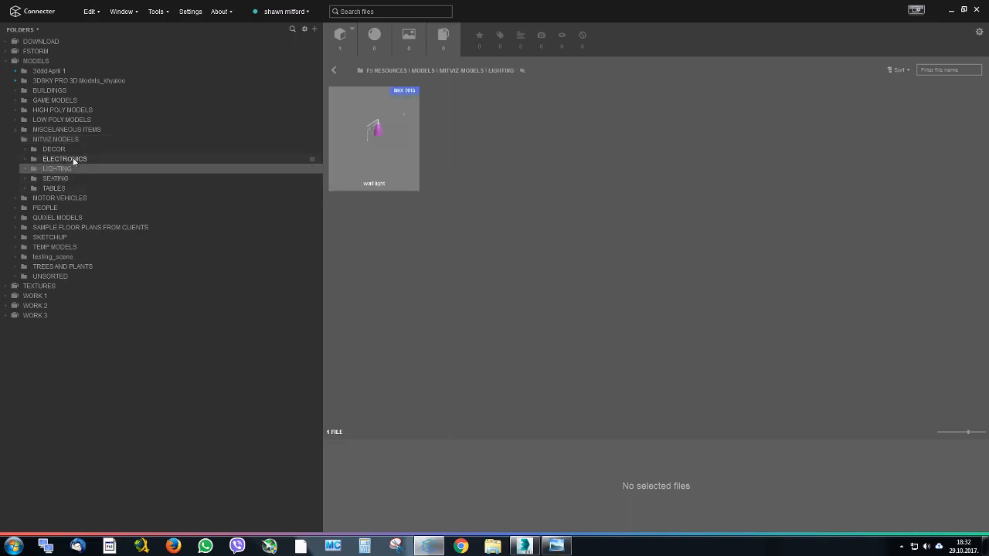
{"action": "left_click", "coordinate": [54, 148]}
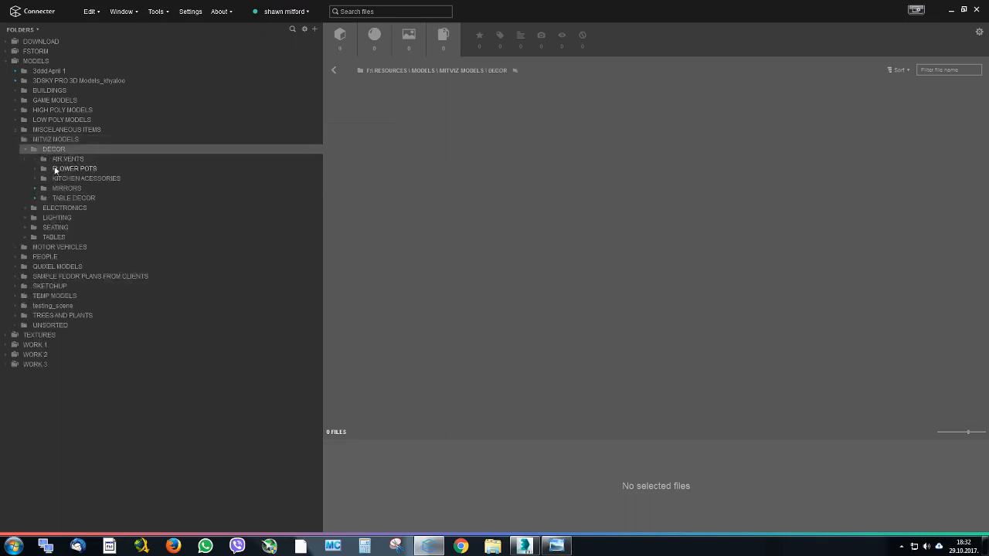
{"action": "left_click", "coordinate": [68, 158]}
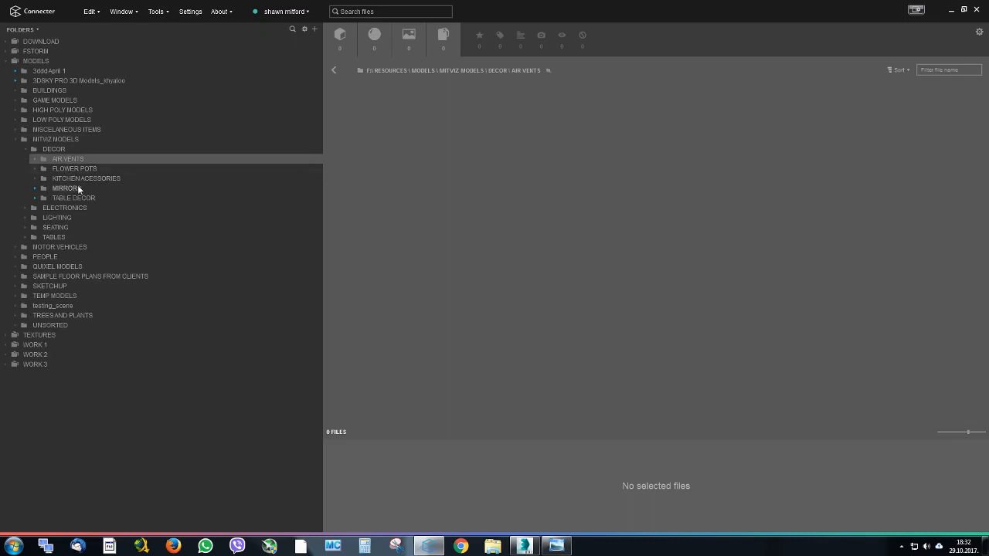
{"action": "left_click", "coordinate": [65, 188]}
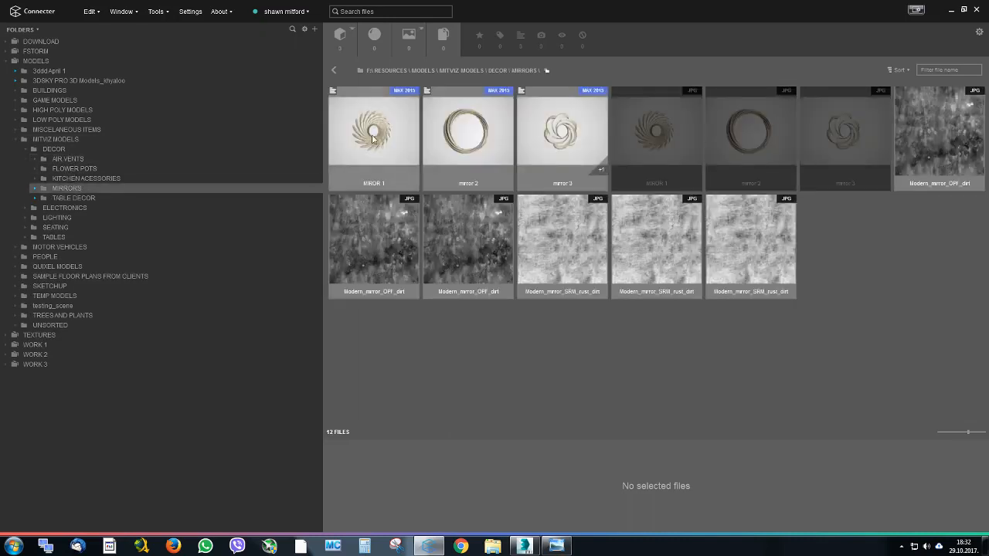
{"action": "left_click", "coordinate": [562, 137]}
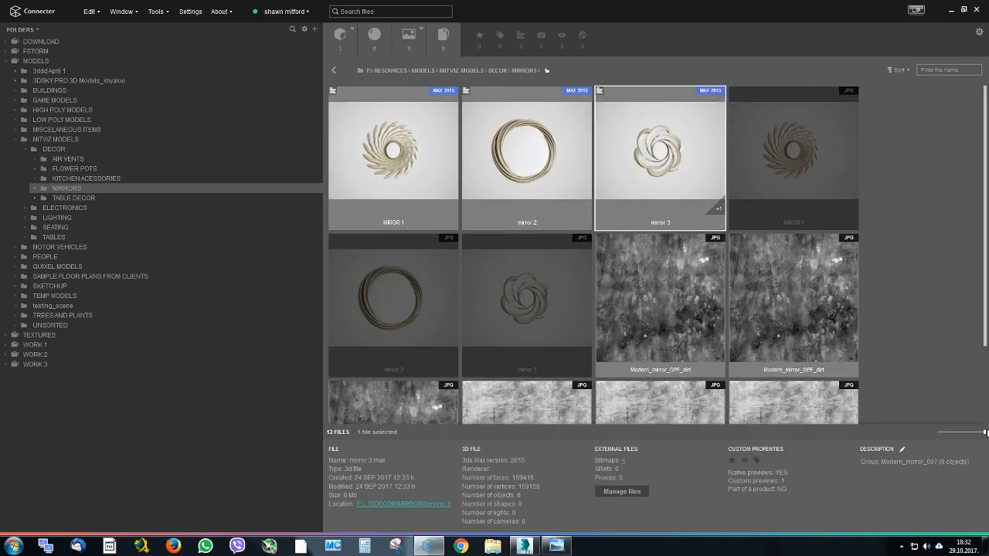
{"action": "left_click", "coordinate": [74, 198]}
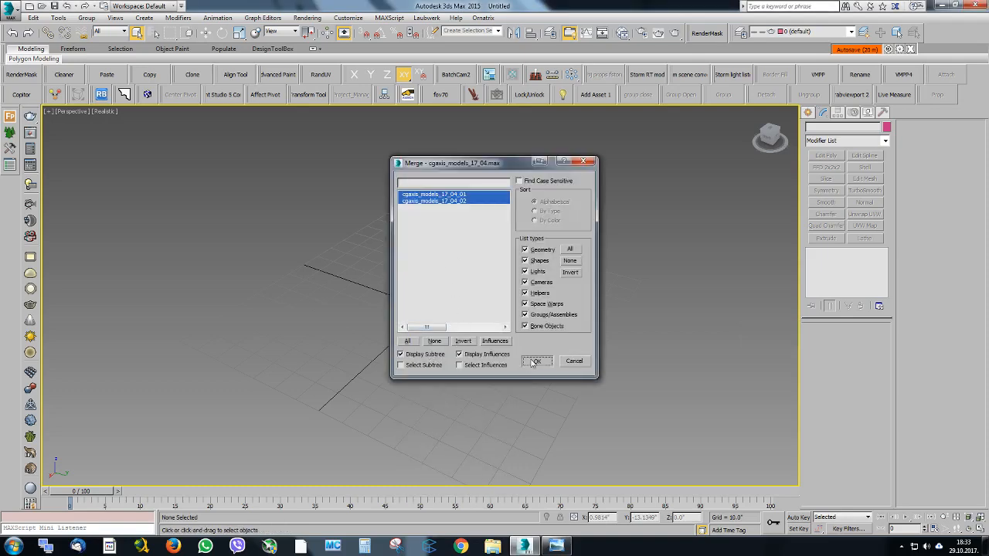
Merge both cgaxis_models_17_04 sofa objects, skip the external files list, and group them as Group001.
{"action": "left_click", "coordinate": [536, 362]}
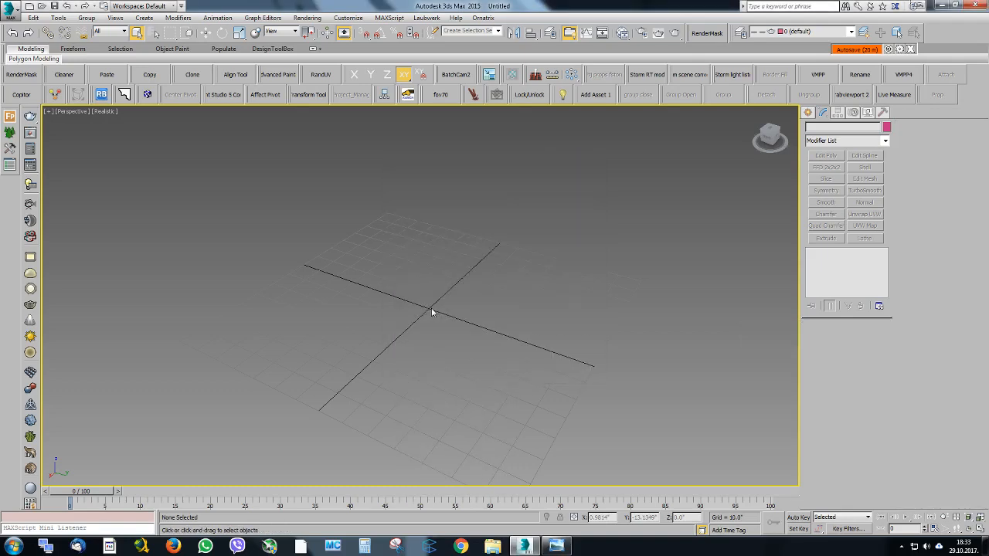
{"action": "mouse_move", "coordinate": [428, 322]}
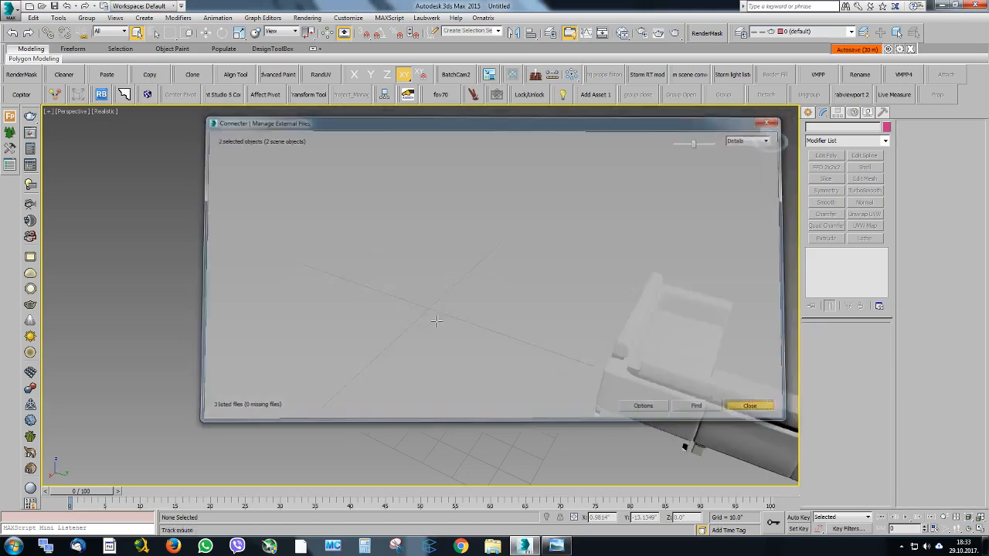
{"action": "left_click", "coordinate": [748, 406]}
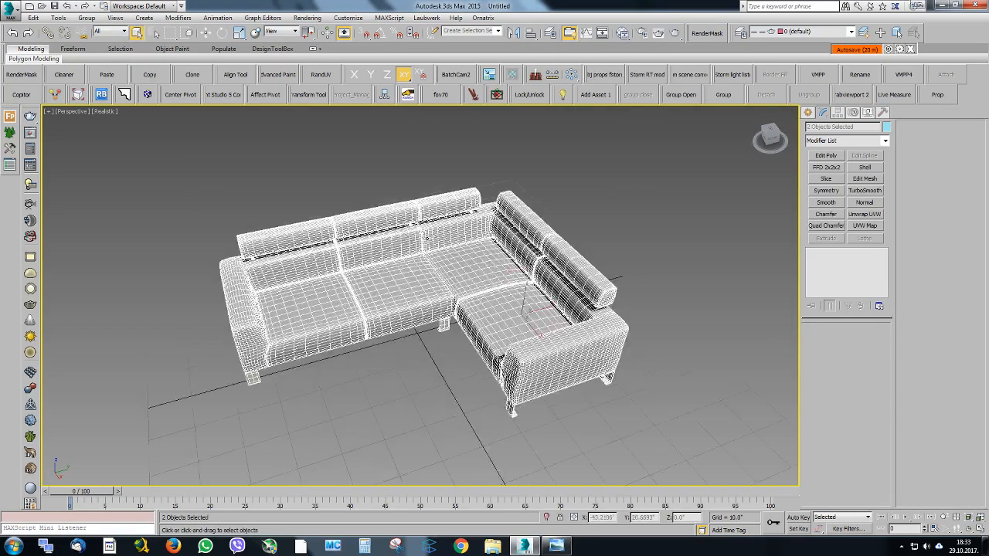
{"action": "scroll", "scroll_direction": "up", "scroll_amount": 3}
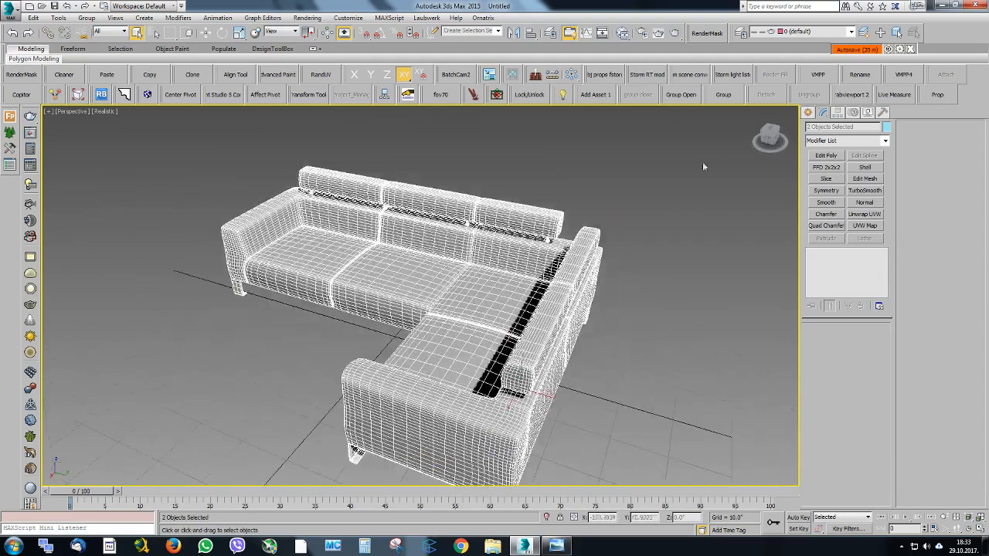
{"action": "left_click", "coordinate": [723, 95]}
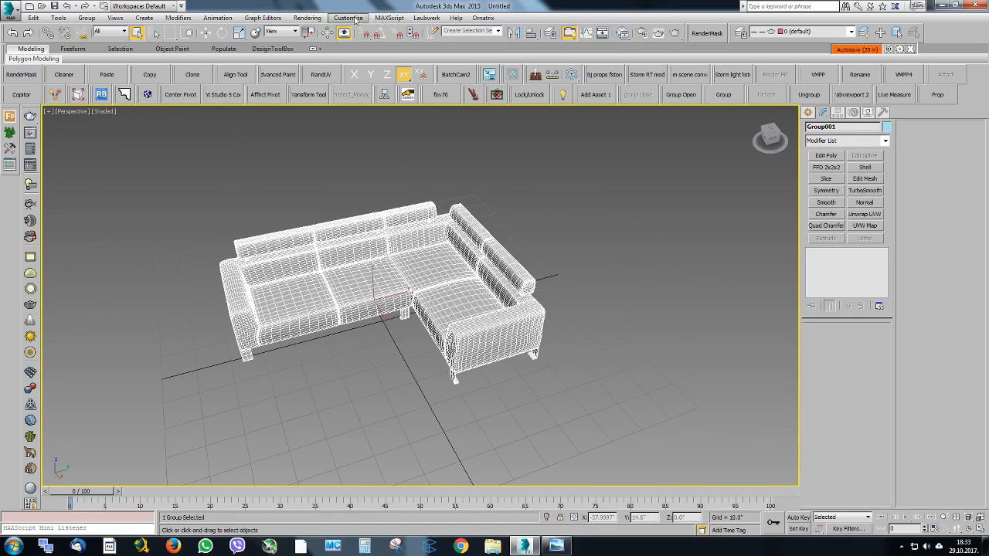
{"action": "left_click", "coordinate": [348, 17]}
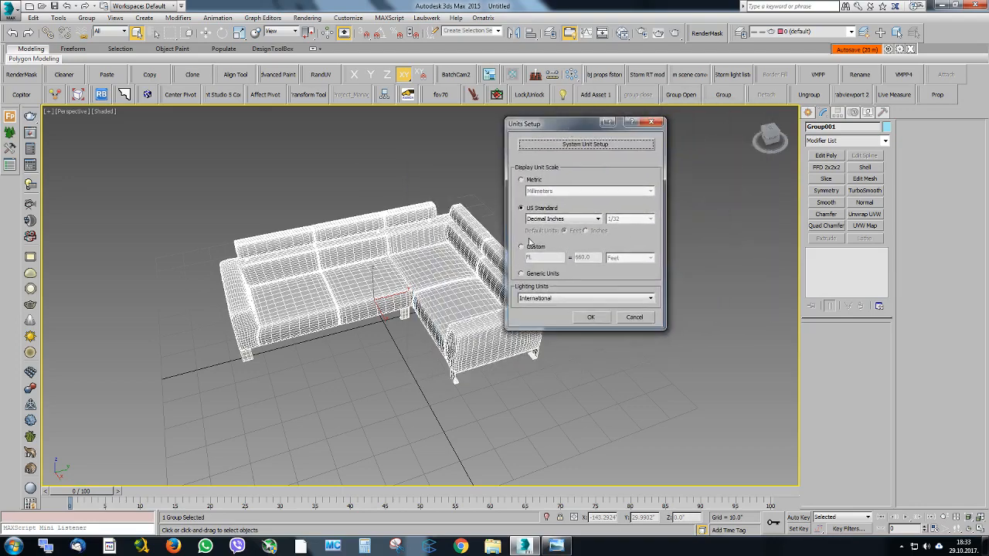
{"action": "left_click", "coordinate": [591, 317]}
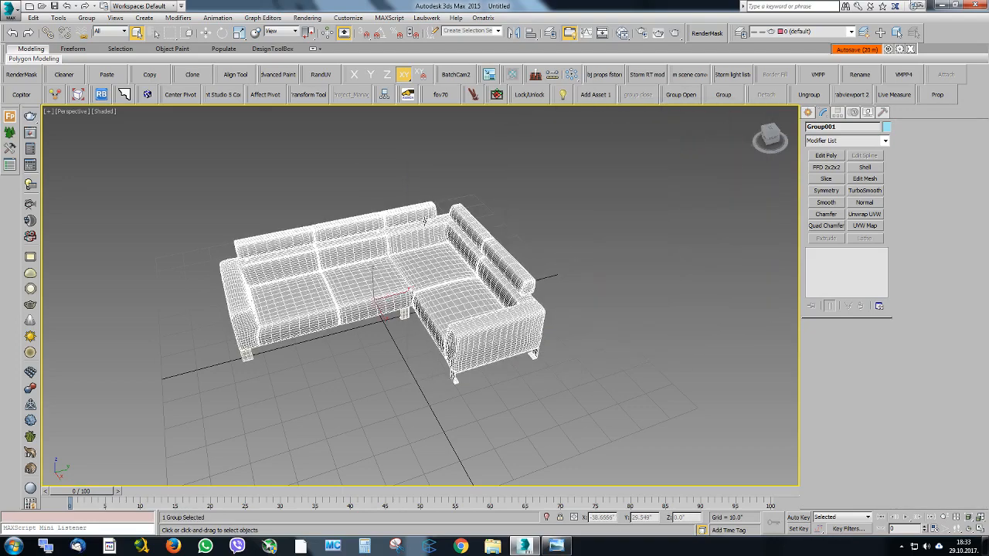
{"action": "left_click", "coordinate": [853, 113]}
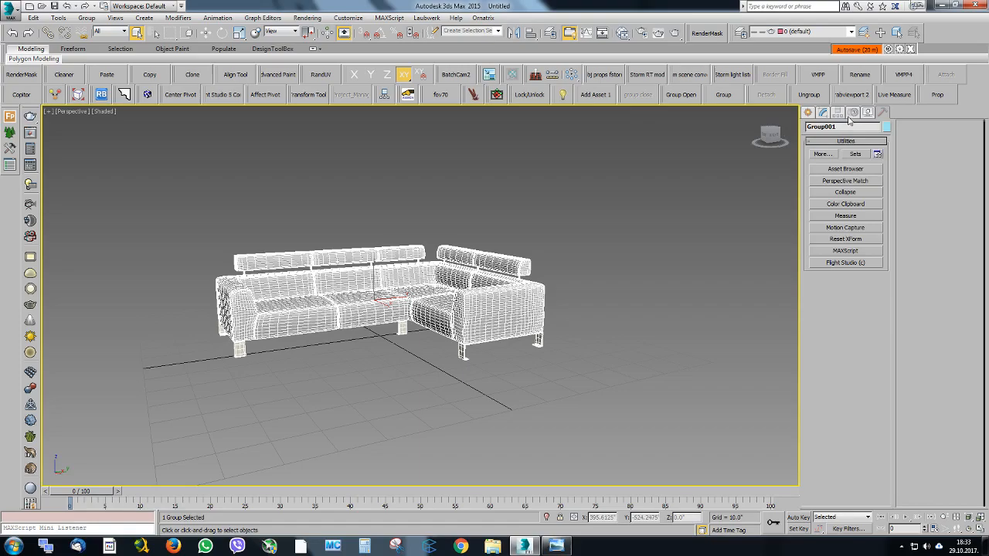
{"action": "left_click", "coordinate": [846, 216]}
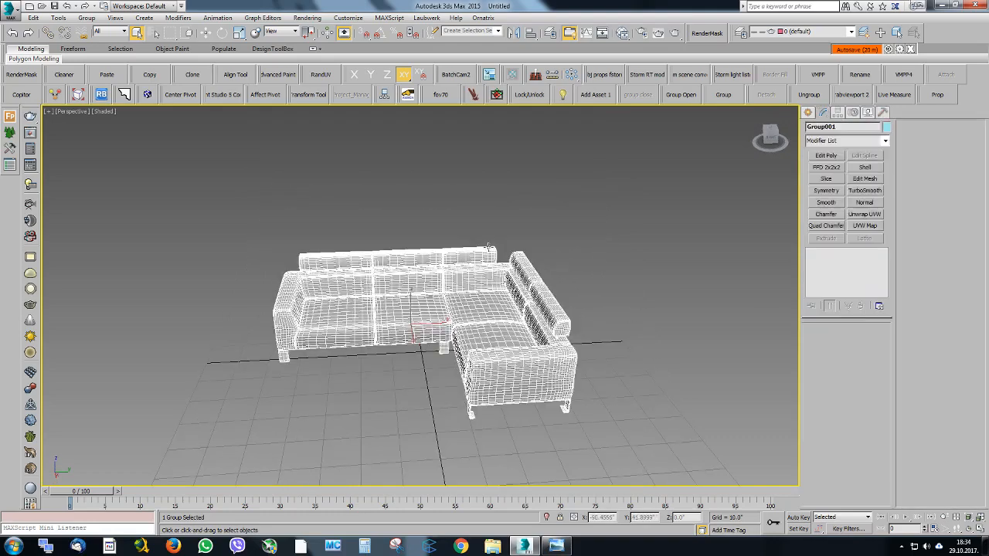
{"action": "left_click_drag", "start_coordinate": [425, 309], "coordinate": [410, 293]}
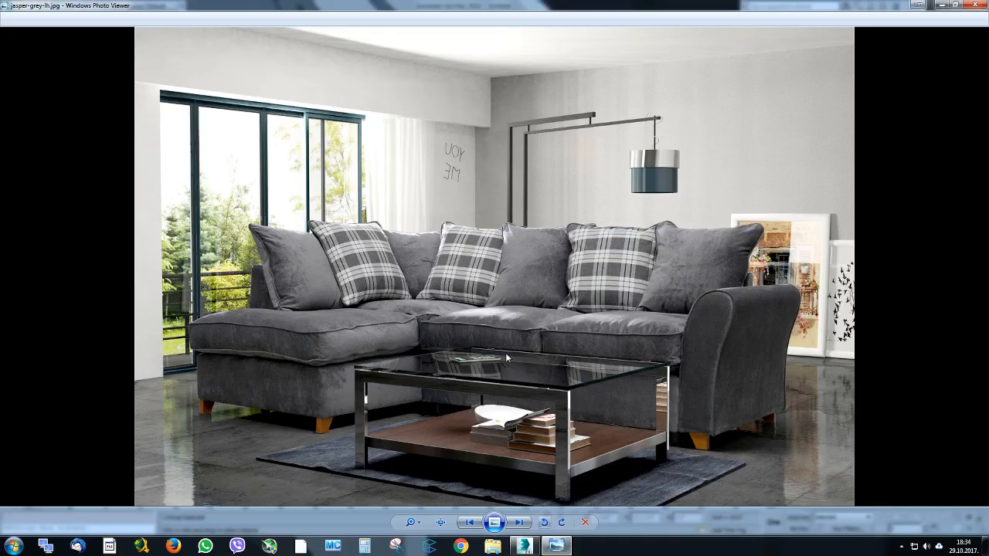
{"action": "mouse_move", "coordinate": [211, 112]}
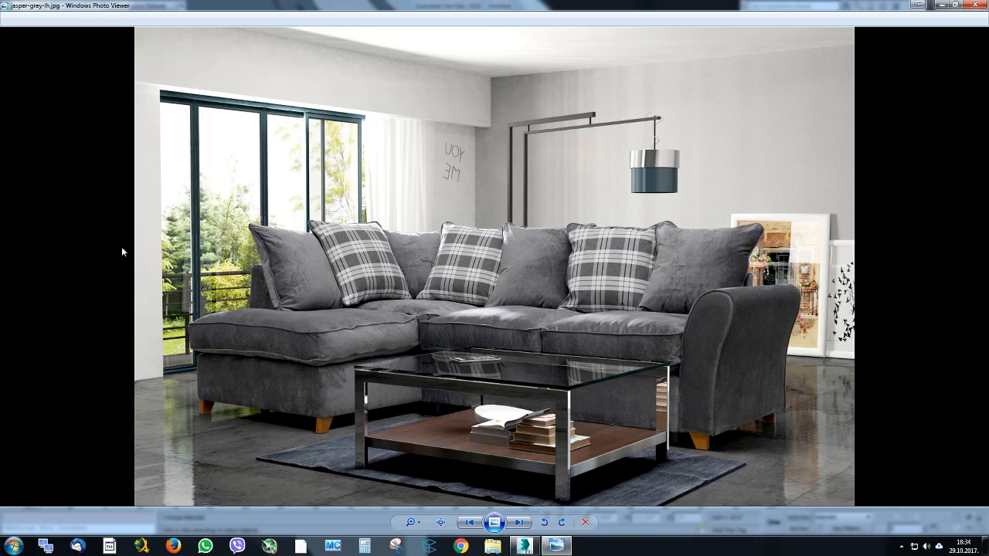
{"action": "mouse_move", "coordinate": [470, 97]}
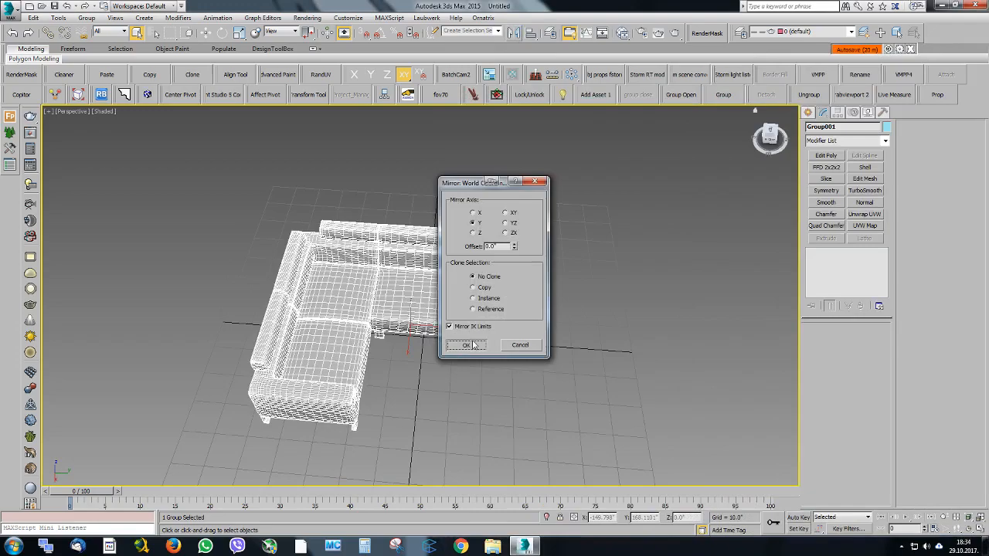
Mirror Group001 across the Y axis with No Clone.
{"action": "left_click", "coordinate": [466, 345]}
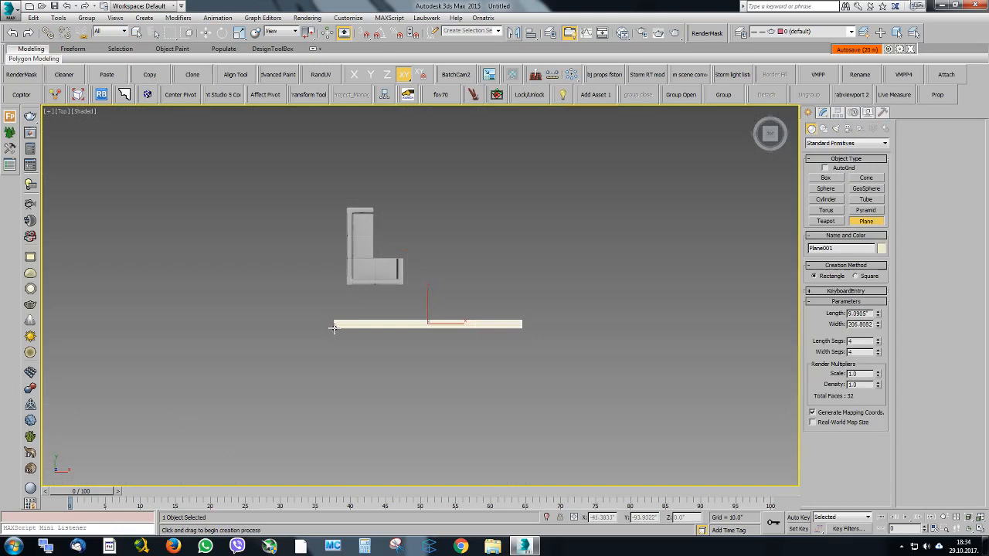
Set Plane001's Length to a thin wall-width strip, convert it to Editable Poly, and reposition it.
{"action": "left_click", "coordinate": [823, 112]}
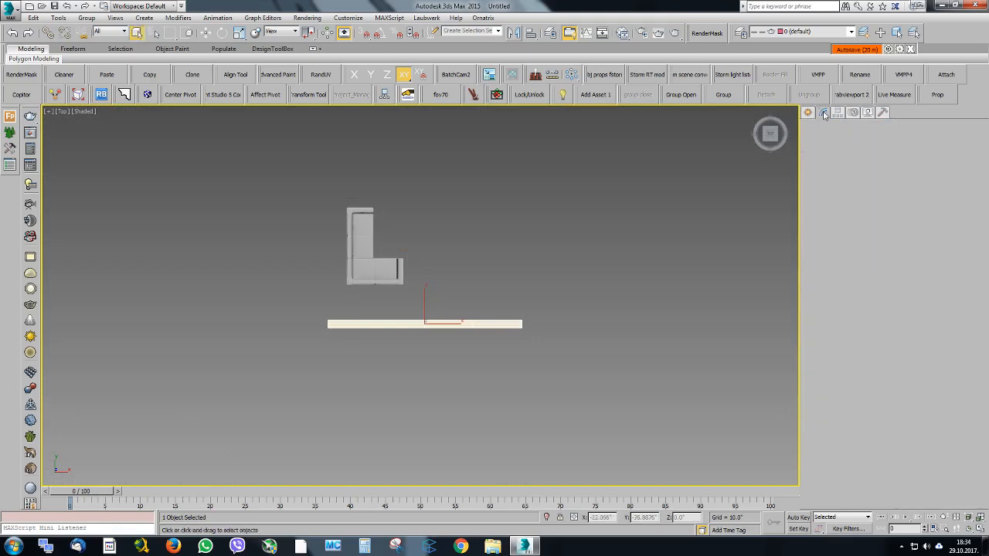
{"action": "left_click", "coordinate": [822, 112]}
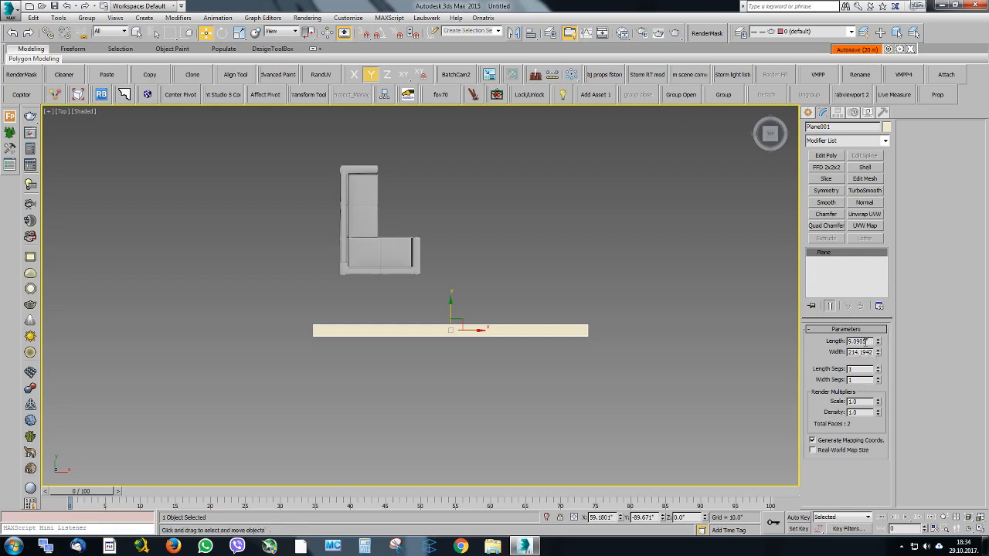
{"action": "triple_click", "coordinate": [860, 341]}
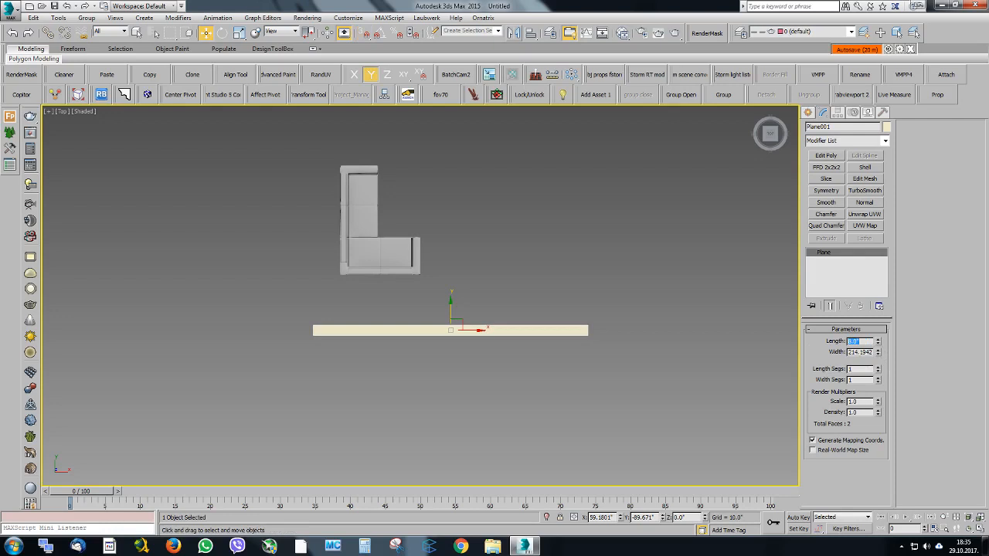
{"action": "left_click", "coordinate": [832, 252]}
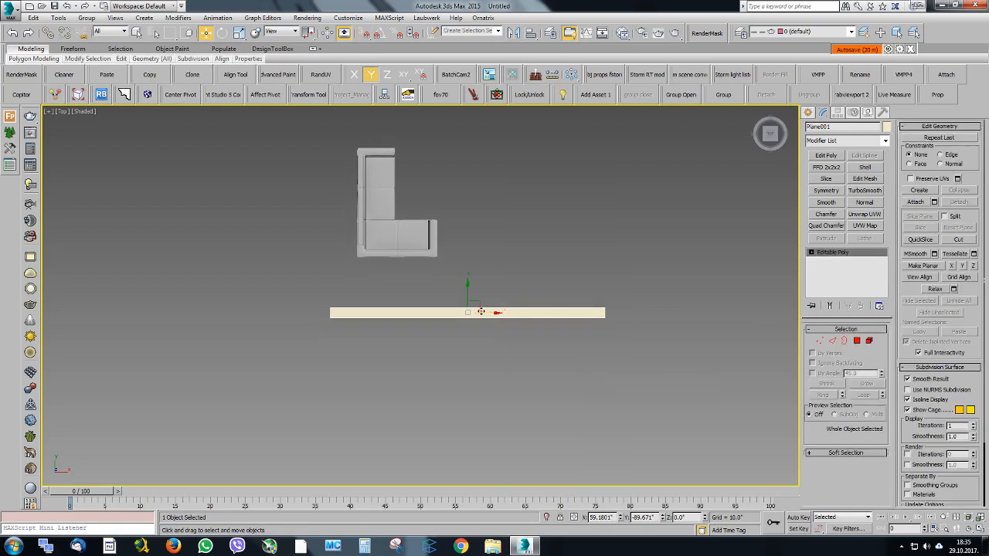
{"action": "left_click_drag", "start_coordinate": [468, 313], "coordinate": [549, 312]}
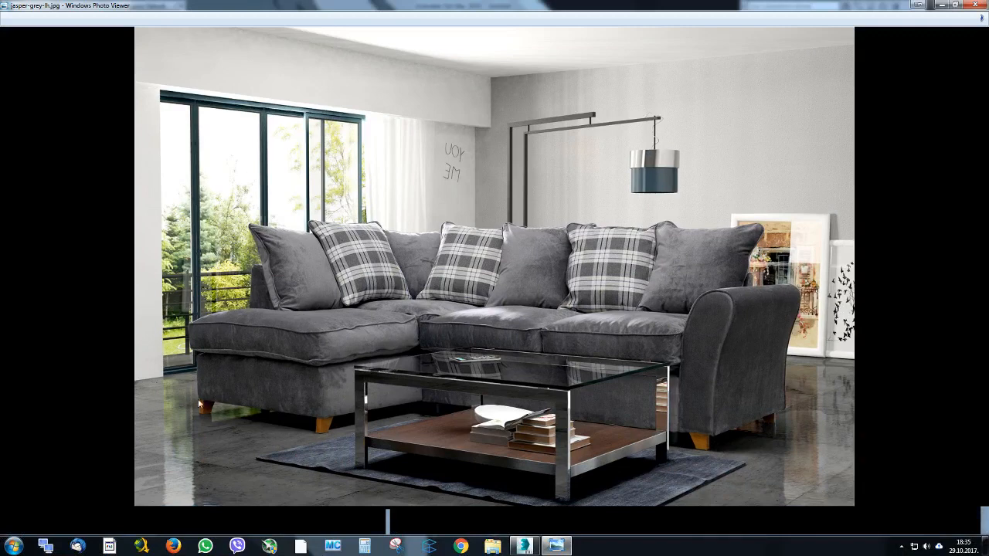
{"action": "mouse_move", "coordinate": [154, 384]}
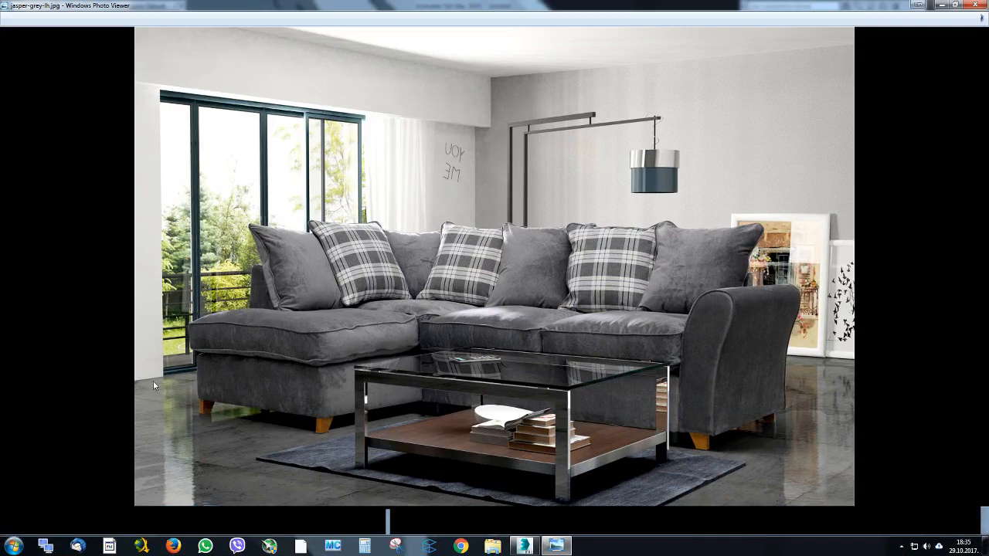
{"action": "mouse_move", "coordinate": [821, 362]}
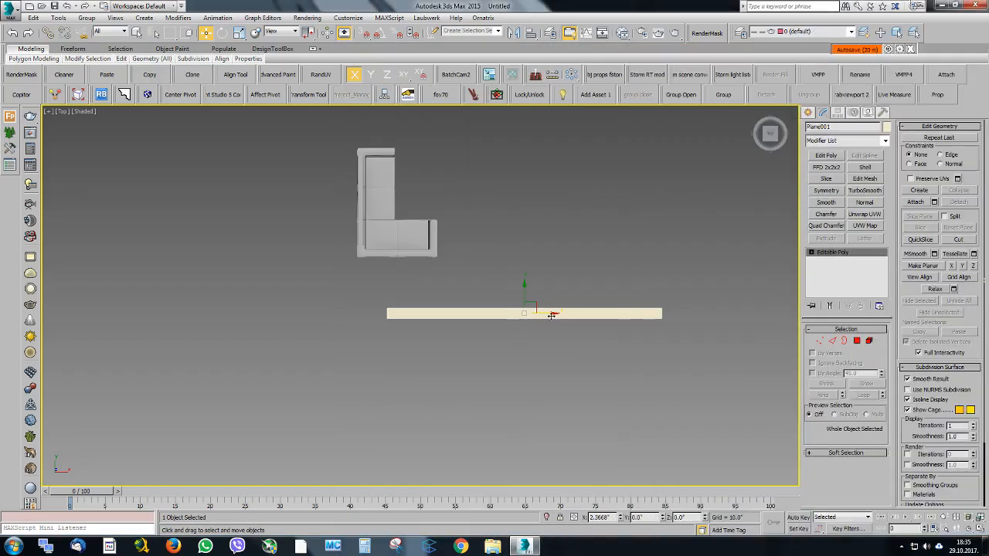
Position the strip below the sofa with type-in coordinates, then extend its edges into a closed rectangle.
{"action": "left_click_drag", "start_coordinate": [524, 313], "coordinate": [519, 269]}
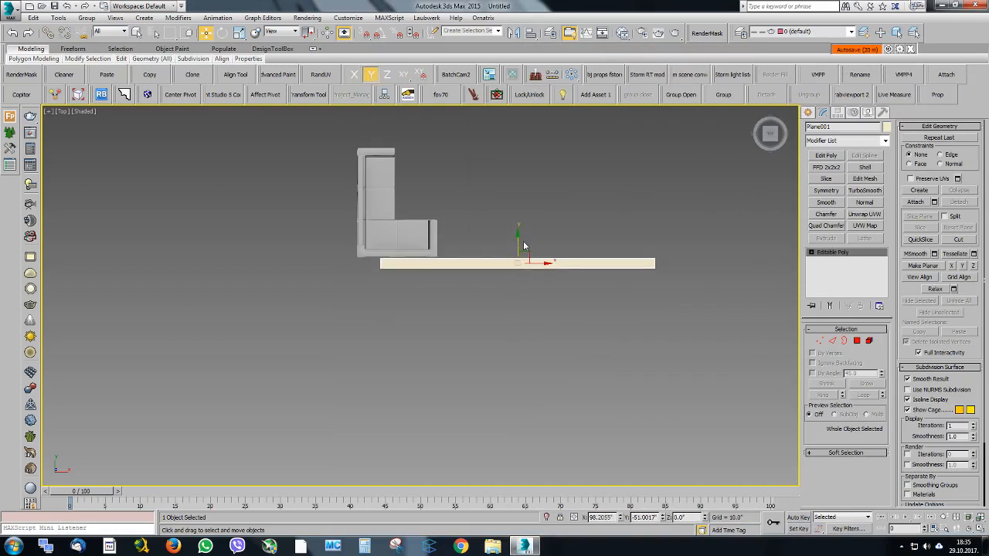
{"action": "mouse_move", "coordinate": [574, 518]}
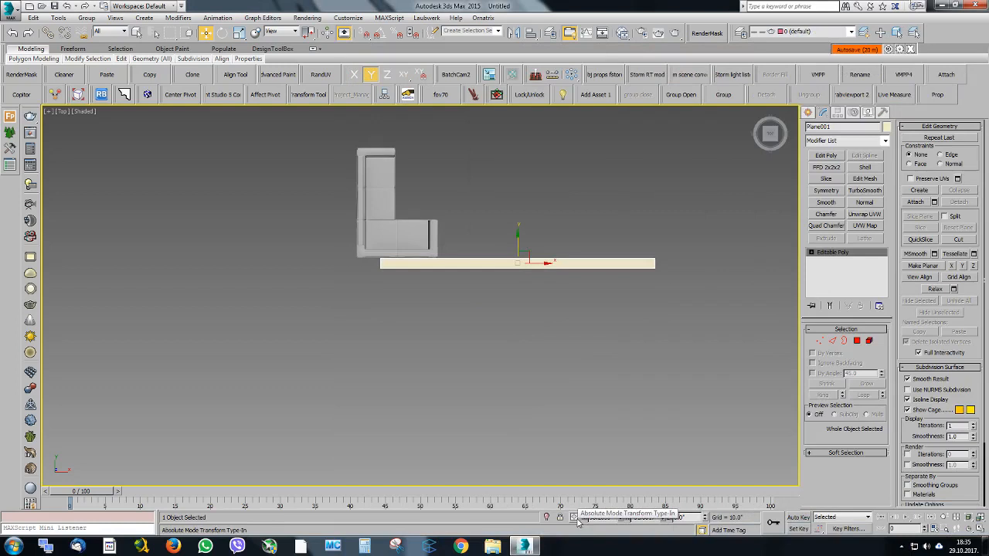
{"action": "left_click", "coordinate": [575, 518]}
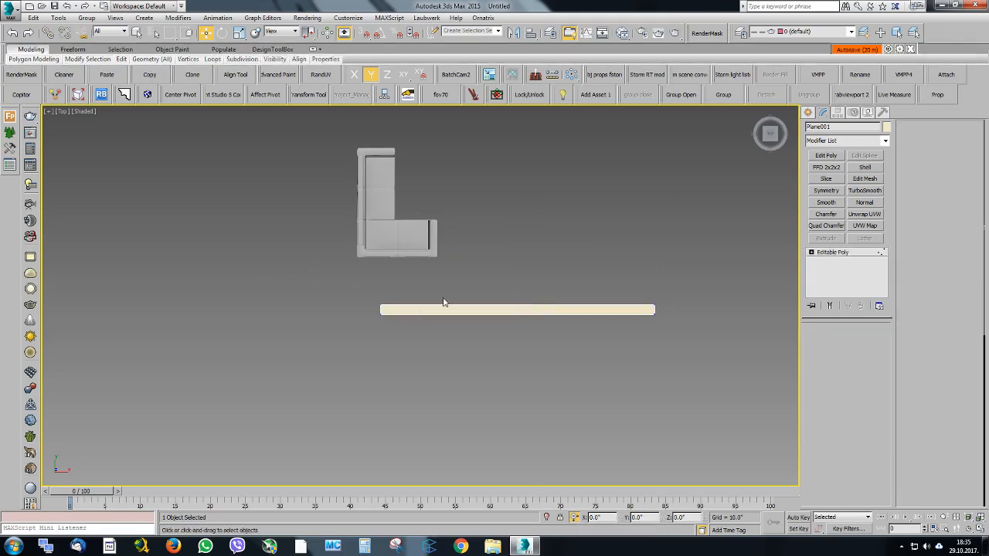
{"action": "left_click", "coordinate": [820, 341]}
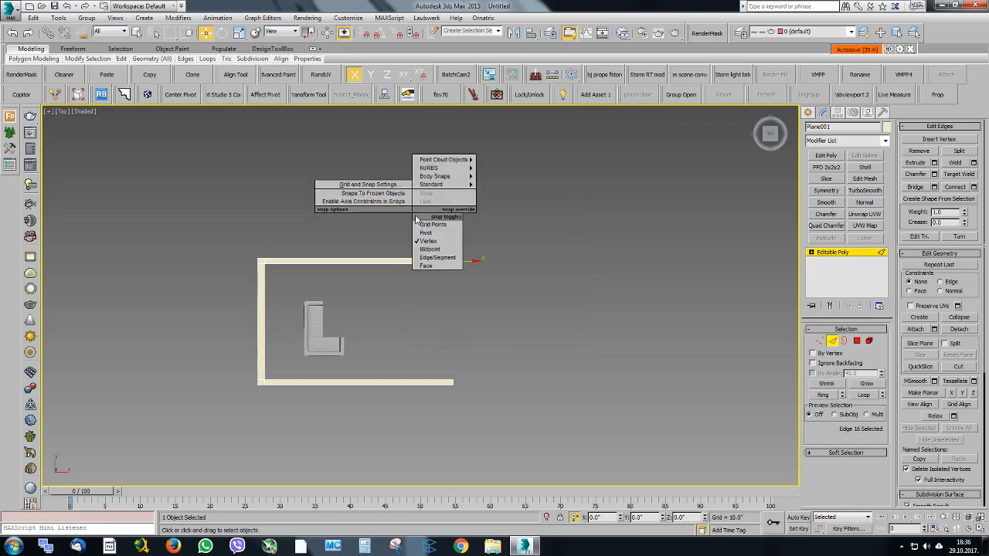
{"action": "mouse_move", "coordinate": [364, 201]}
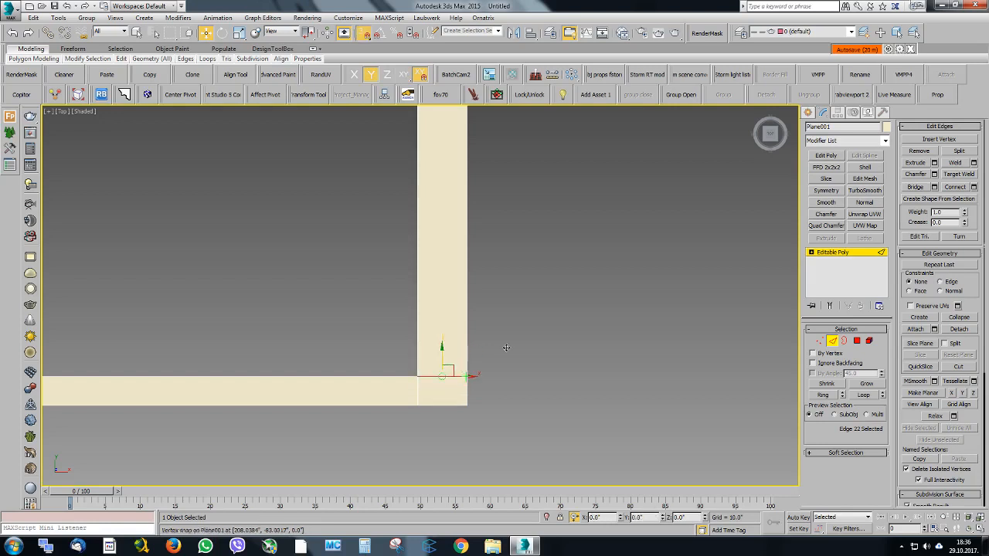
{"action": "scroll", "scroll_direction": "down", "scroll_amount": 3}
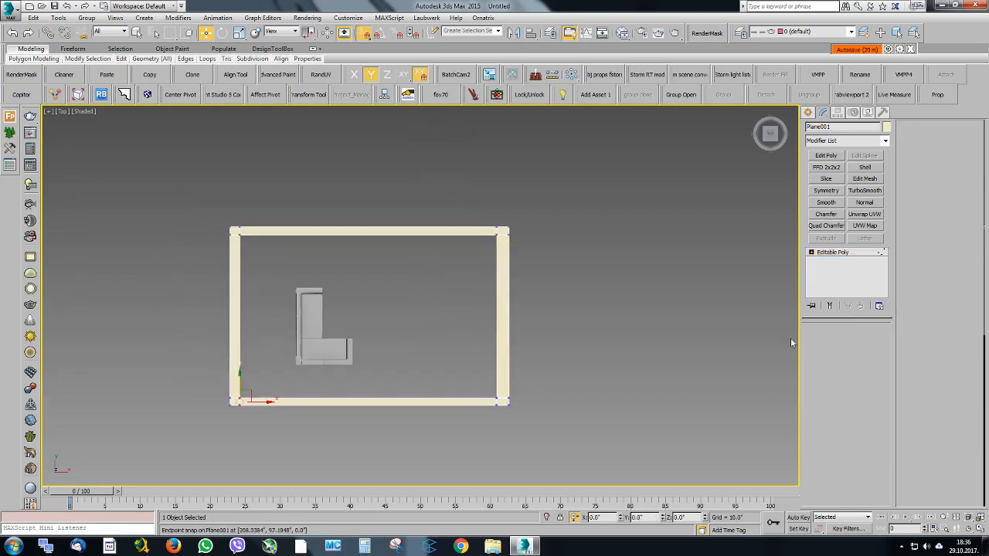
Move the outline's corner vertices outward and connect two new edges across the front wall.
{"action": "right_click", "coordinate": [385, 324]}
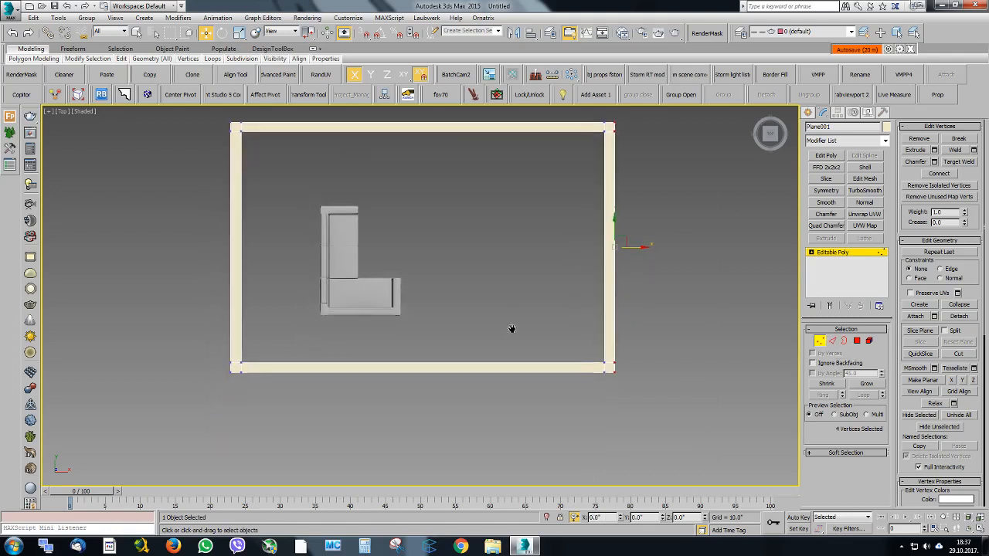
{"action": "left_click", "coordinate": [512, 330]}
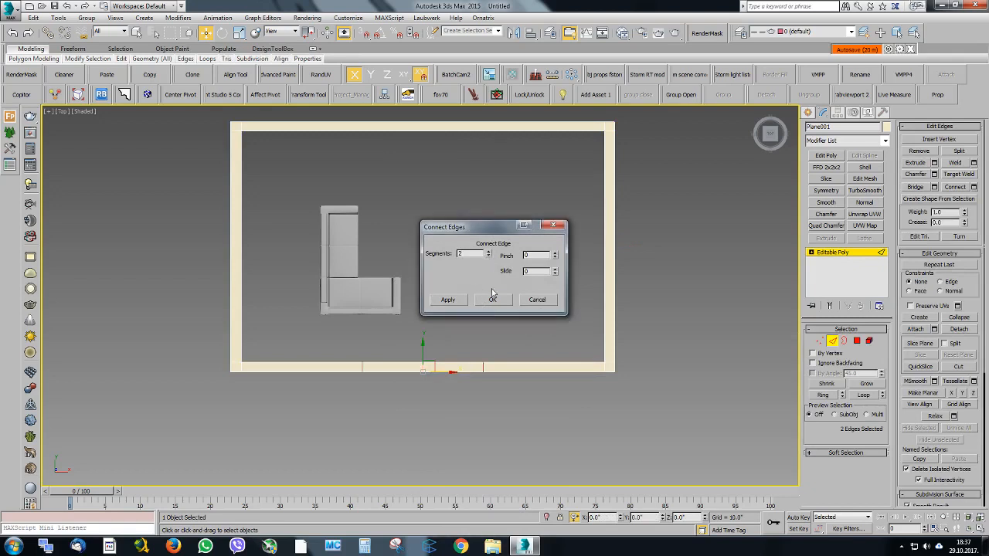
{"action": "left_click", "coordinate": [493, 299]}
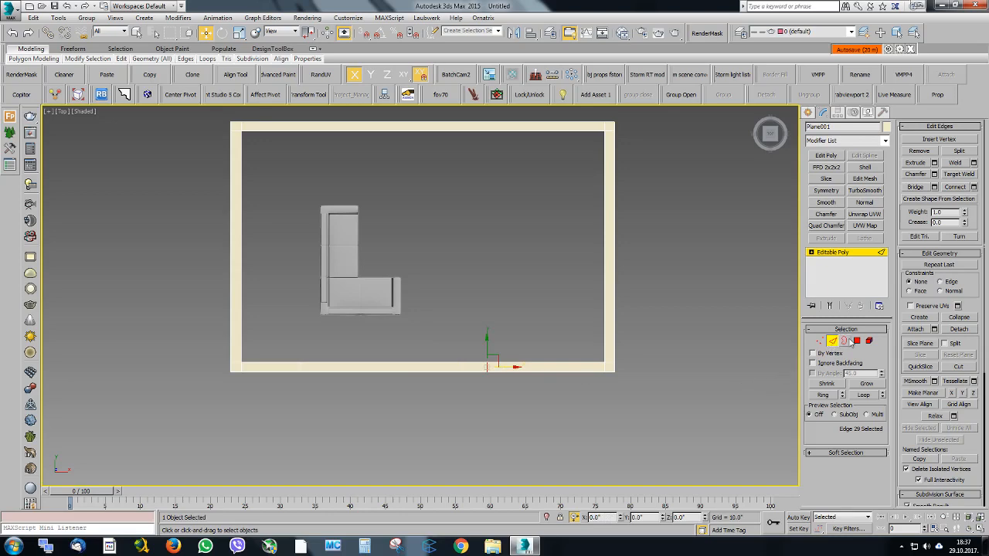
{"action": "left_click", "coordinate": [856, 340]}
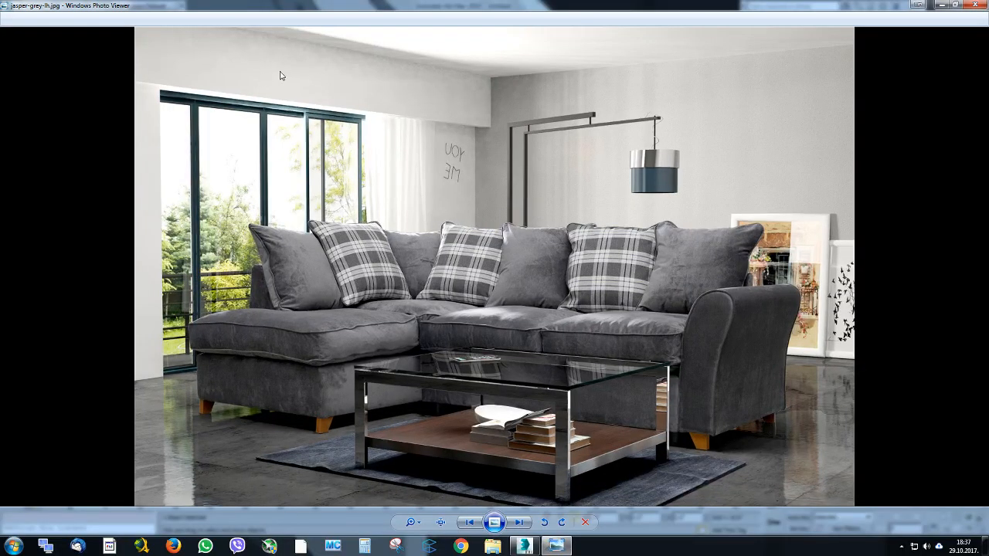
{"action": "mouse_move", "coordinate": [306, 37]}
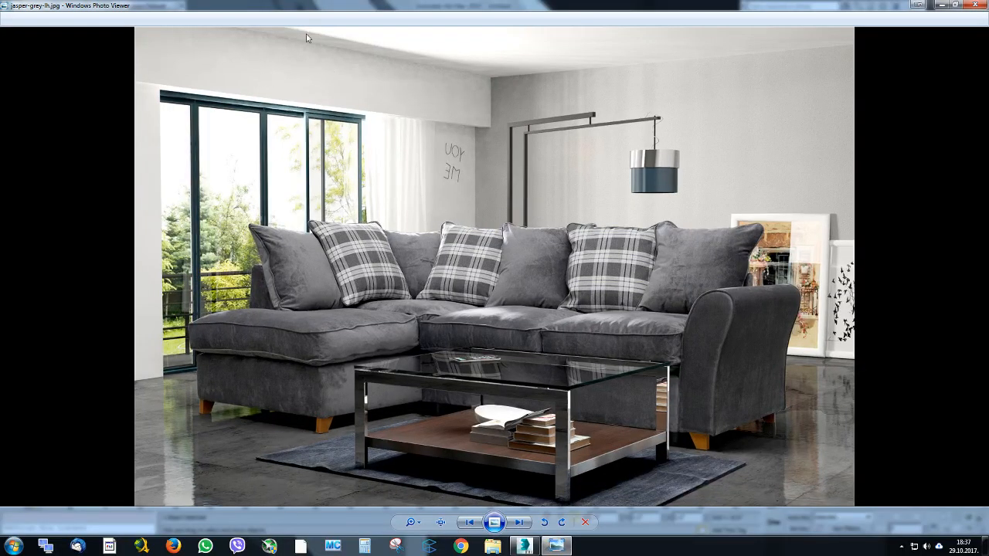
{"action": "mouse_move", "coordinate": [306, 37]}
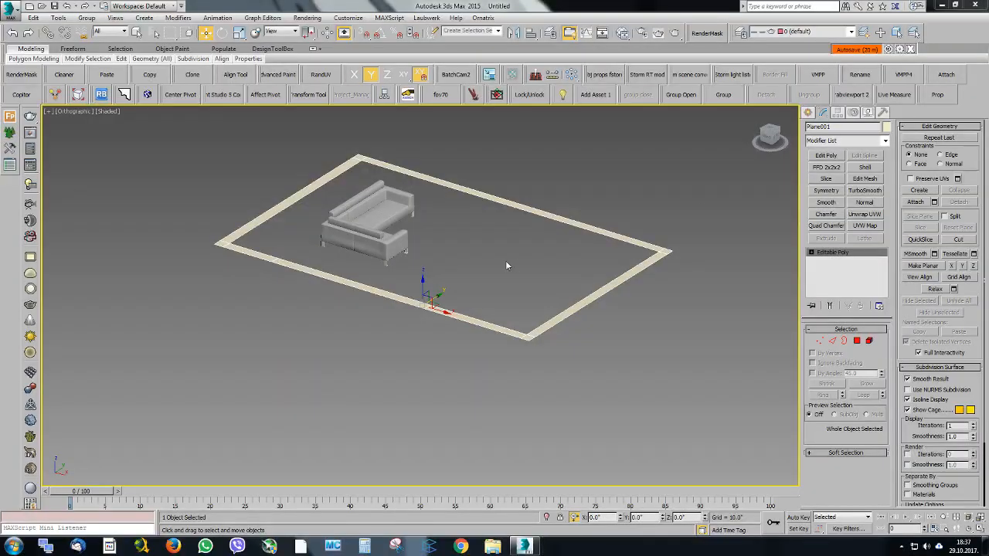
Shell the outline to 96 outer amount, orbit to check the walls, then add Edit Poly.
{"action": "left_click", "coordinate": [864, 167]}
{"action": "type", "text": "108.0\""}
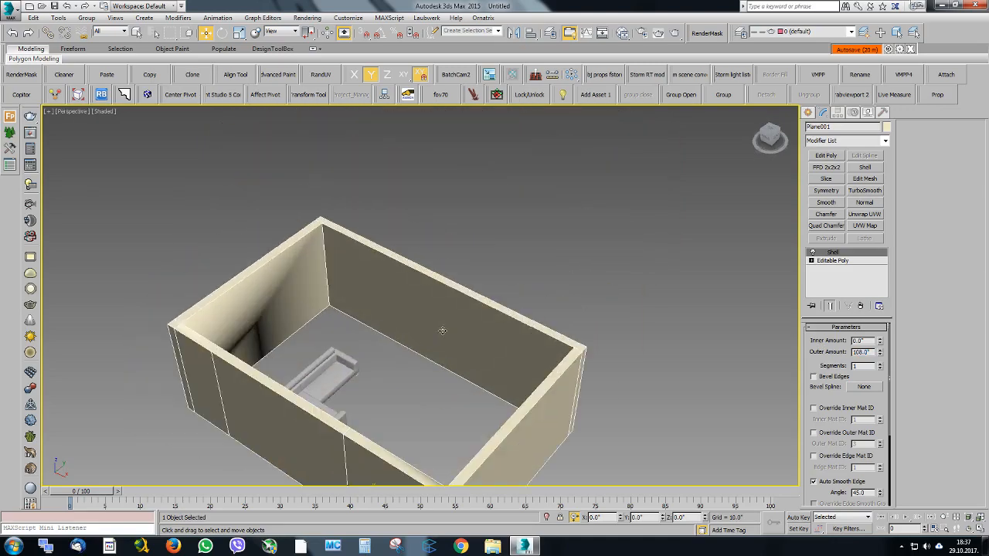
{"action": "left_click_drag", "start_coordinate": [443, 331], "coordinate": [365, 337]}
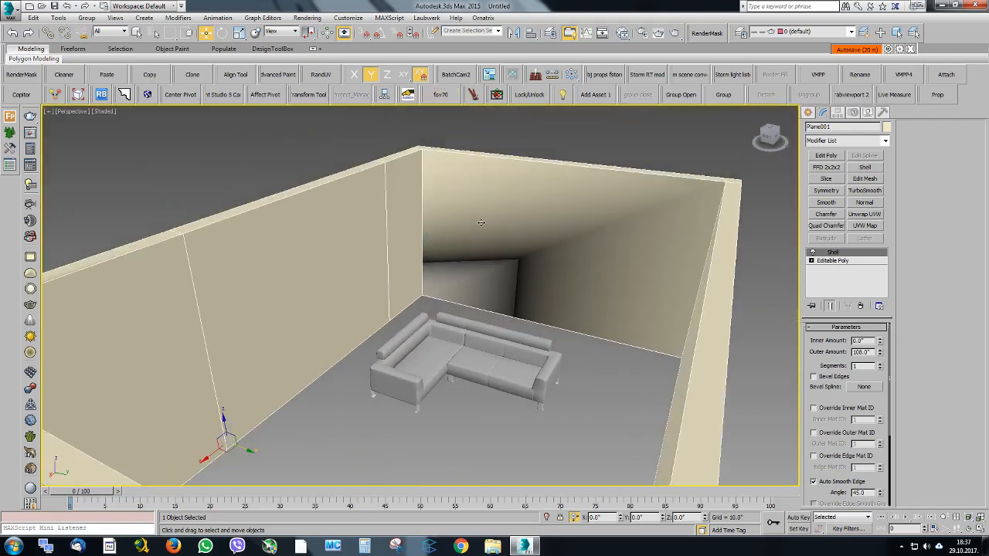
{"action": "left_click_drag", "start_coordinate": [480, 223], "coordinate": [513, 258]}
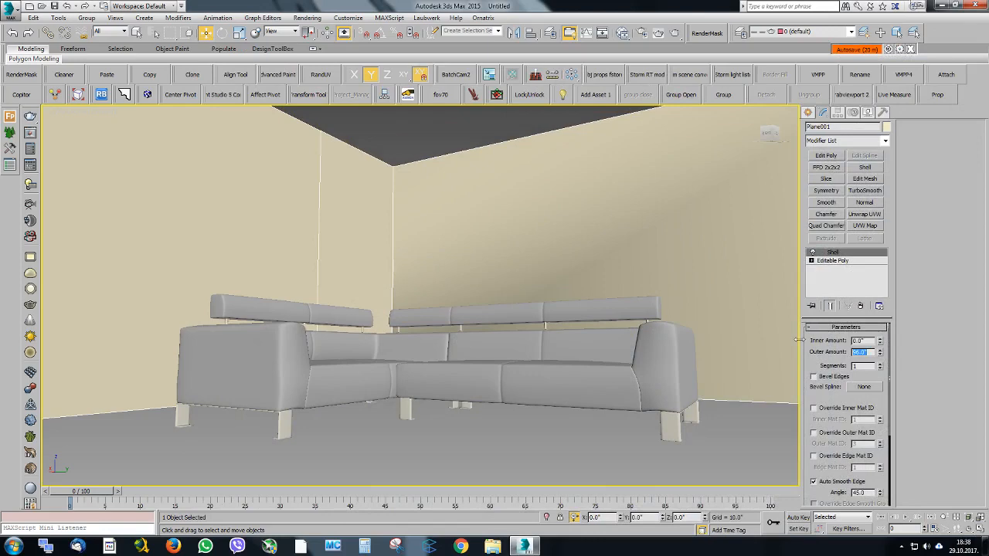
{"action": "mouse_move", "coordinate": [472, 180]}
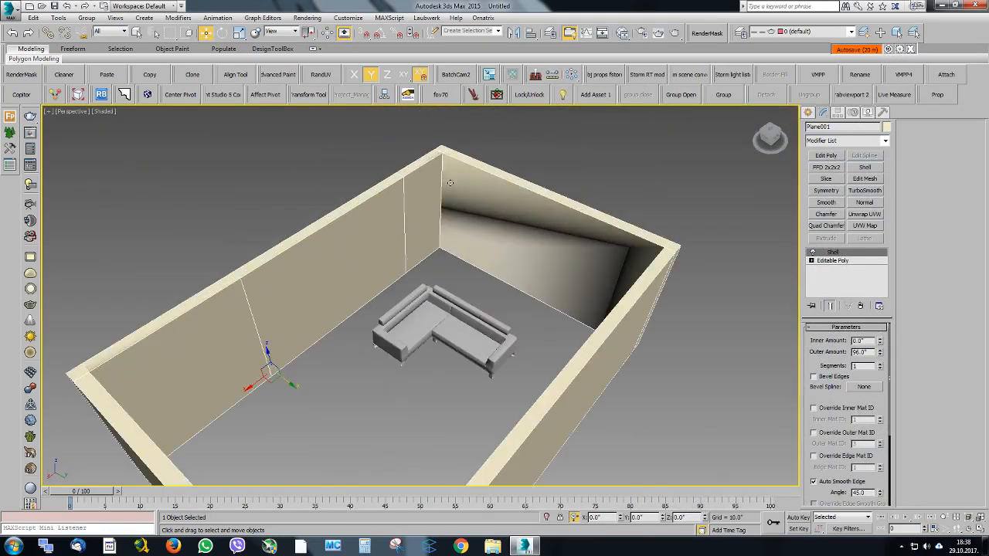
{"action": "left_click", "coordinate": [837, 251]}
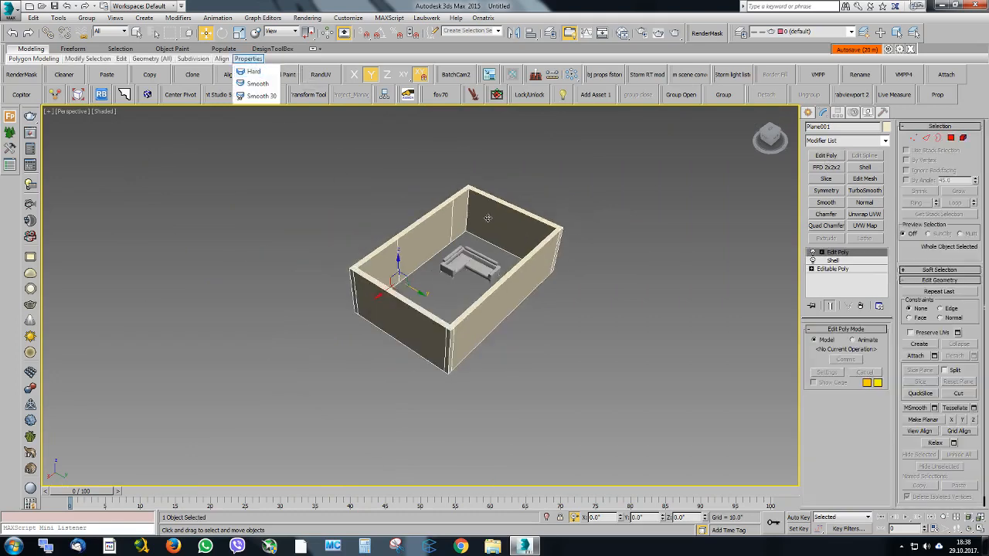
Add a Slice modifier on Plane001 above the Edit Poly and Shell modifiers.
{"action": "left_click", "coordinate": [32, 59]}
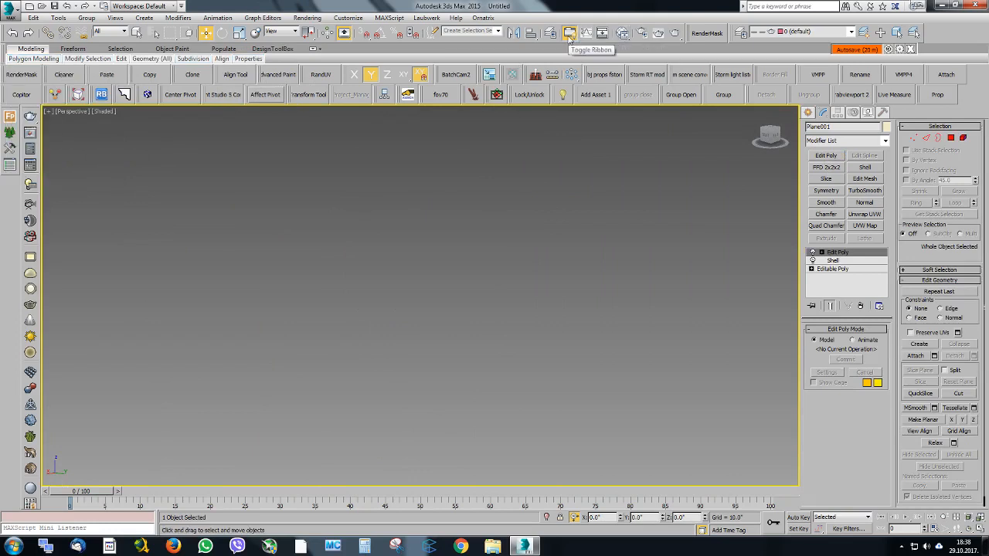
{"action": "mouse_move", "coordinate": [532, 32]}
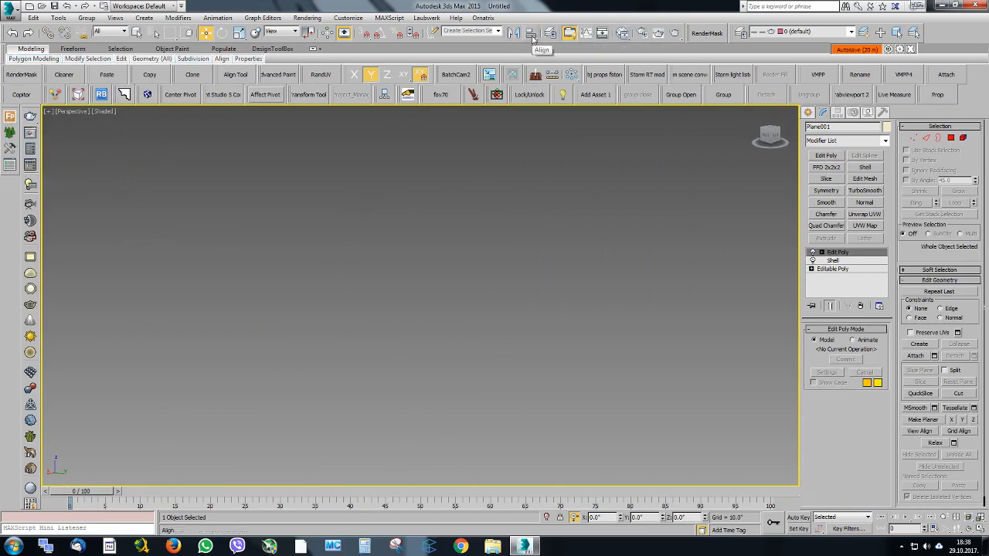
{"action": "mouse_move", "coordinate": [581, 39]}
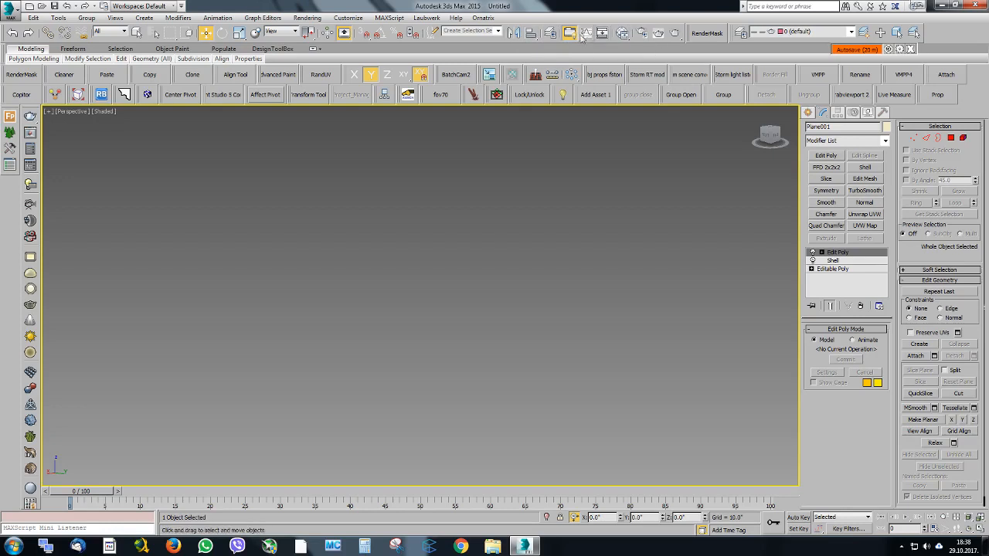
{"action": "left_click", "coordinate": [87, 58]}
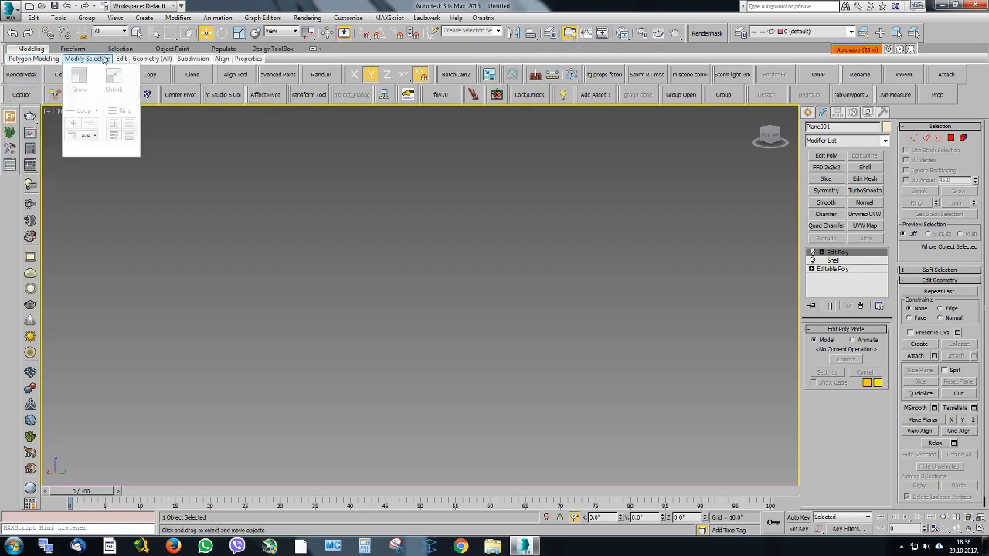
{"action": "left_click", "coordinate": [153, 59]}
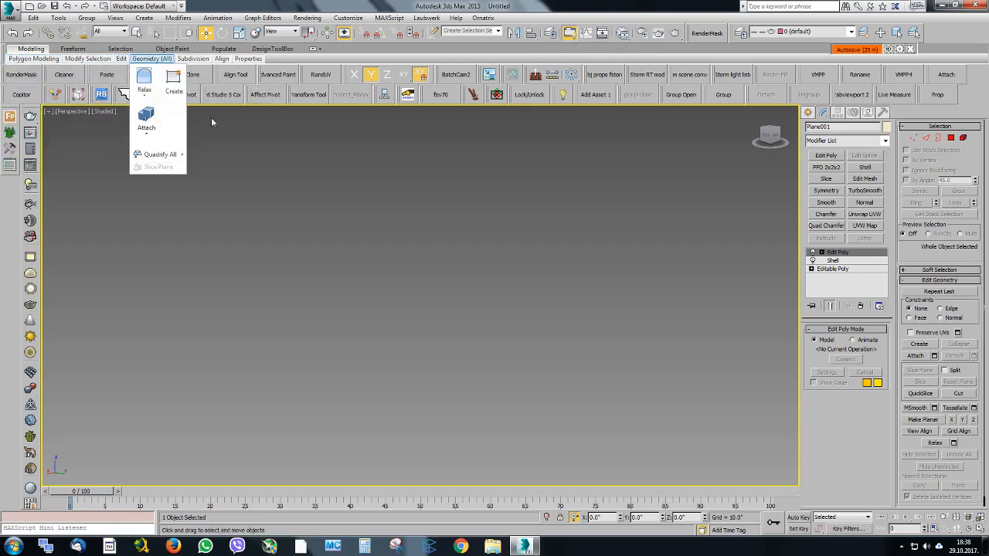
{"action": "mouse_move", "coordinate": [242, 59]}
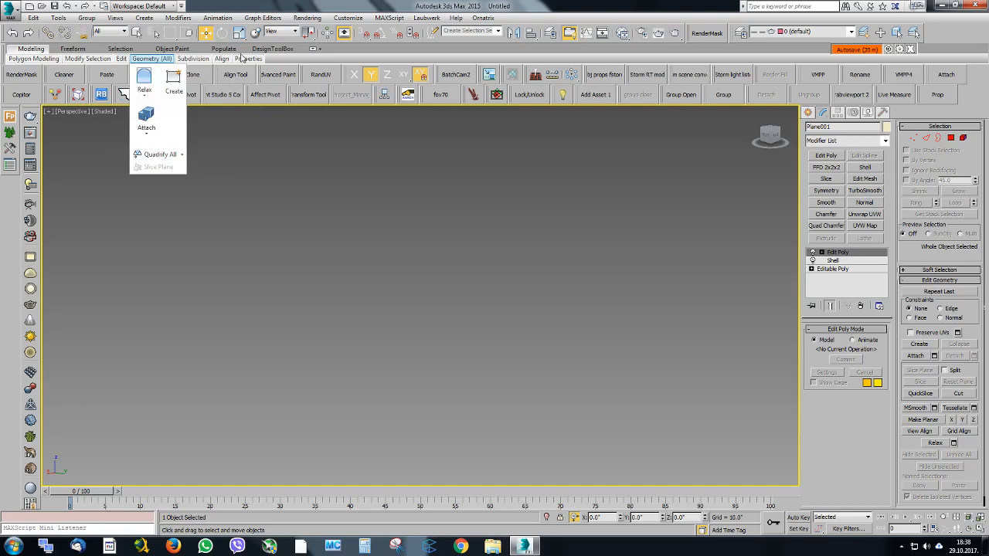
{"action": "left_click", "coordinate": [428, 286]}
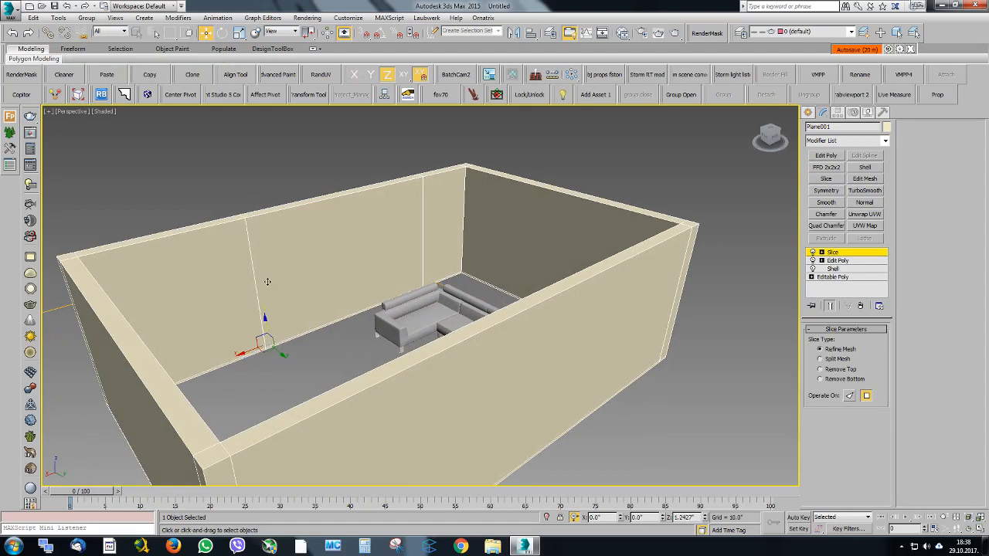
Raise the slice plane, add Edit Poly, and shape the wall opening's edges with Ribbon tools.
{"action": "left_click_drag", "start_coordinate": [265, 317], "coordinate": [249, 224]}
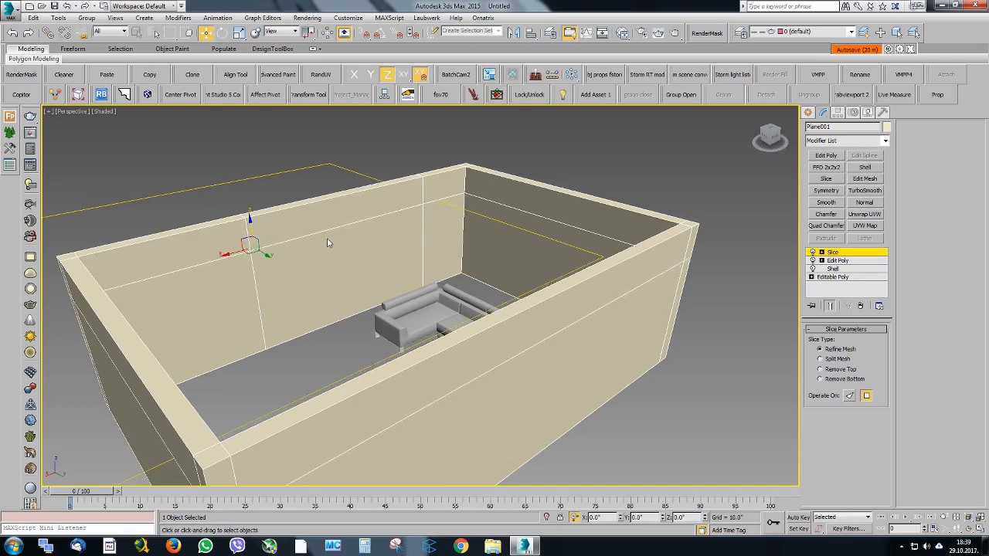
{"action": "mouse_move", "coordinate": [270, 218]}
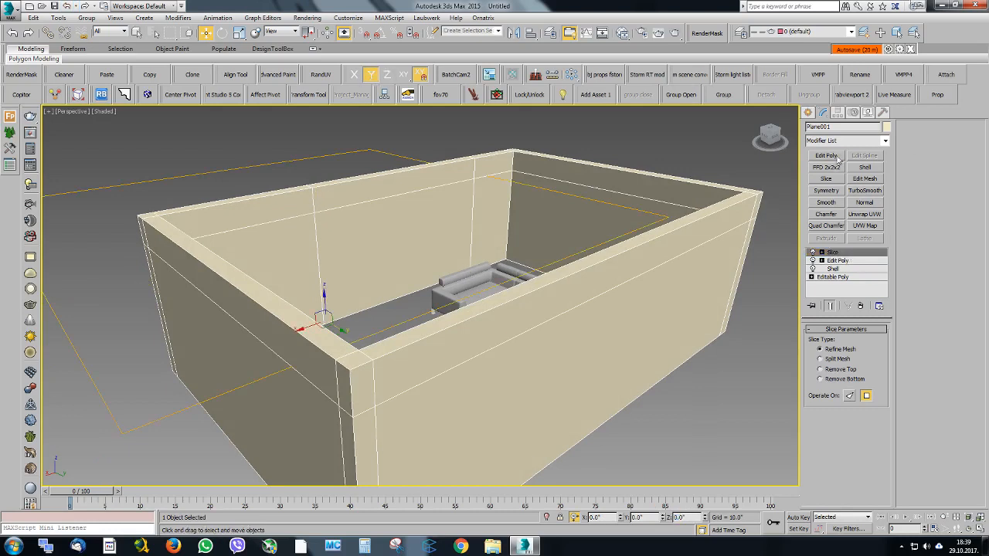
{"action": "left_click", "coordinate": [838, 252]}
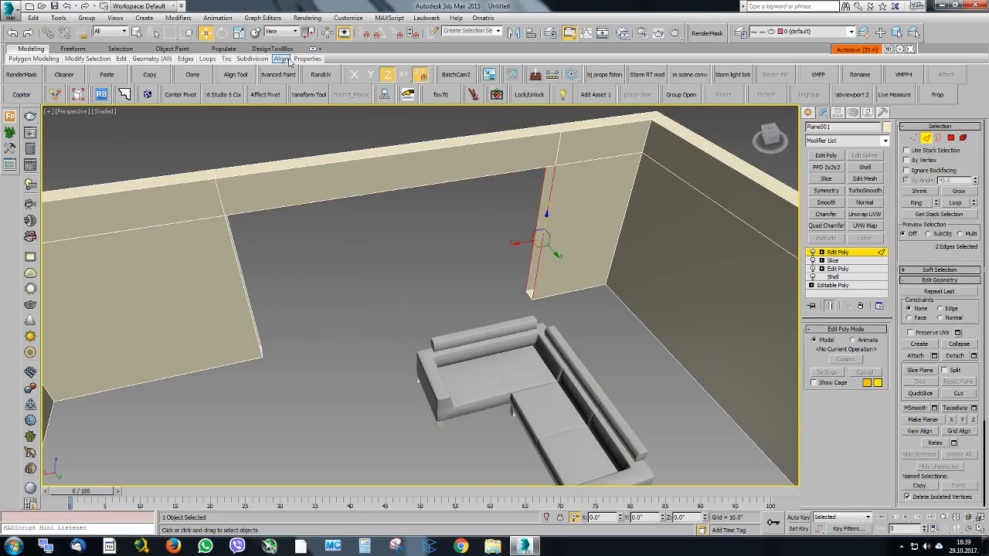
{"action": "left_click", "coordinate": [185, 59]}
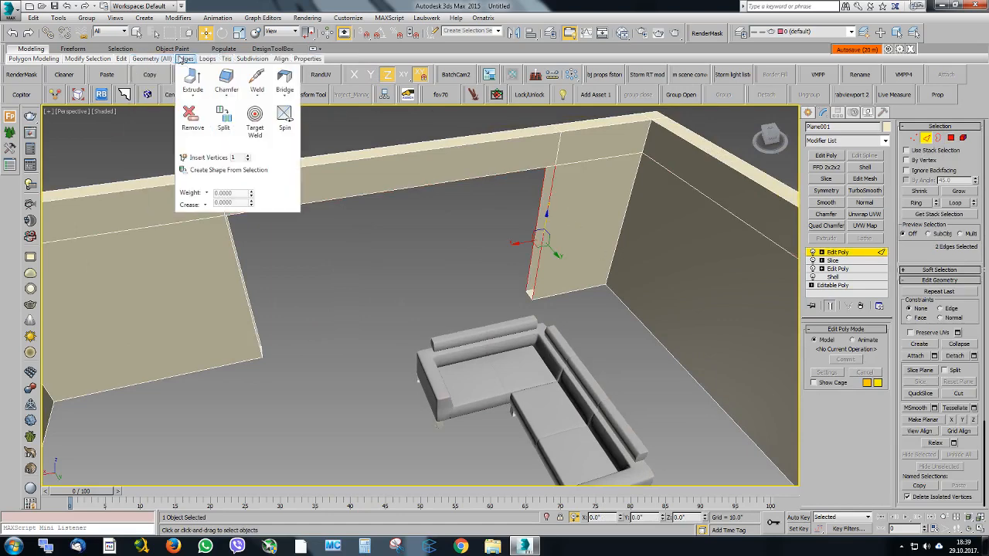
{"action": "left_click", "coordinate": [207, 59]}
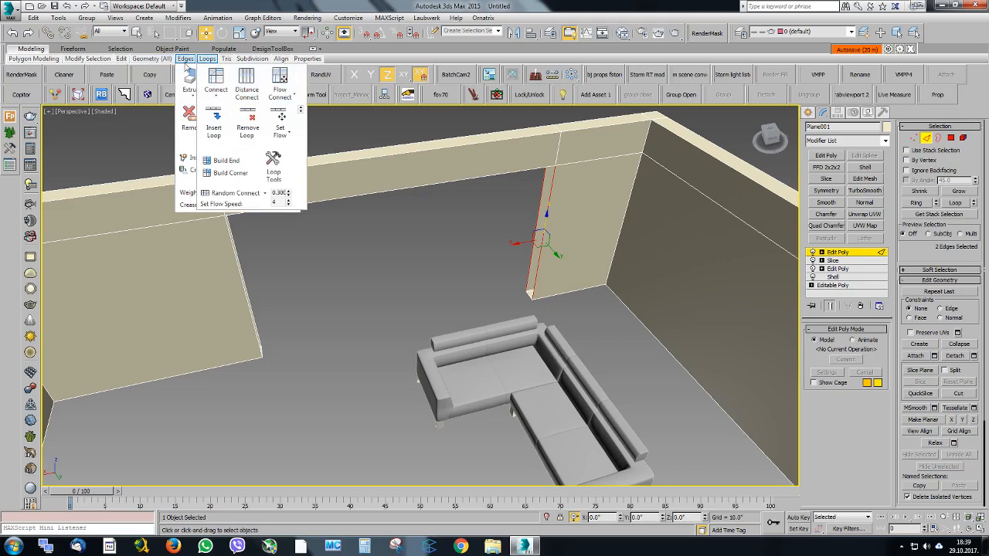
{"action": "mouse_move", "coordinate": [216, 85]}
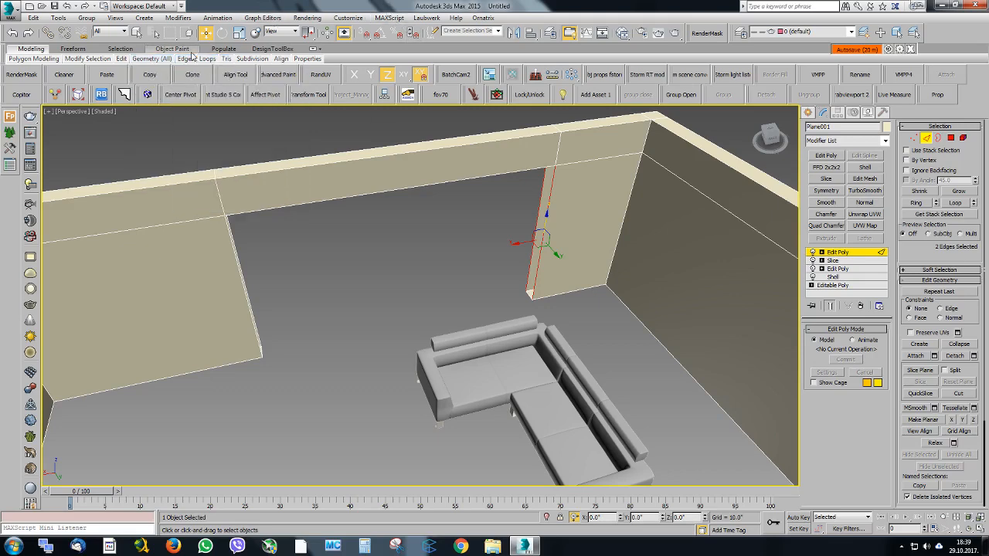
{"action": "left_click", "coordinate": [184, 58]}
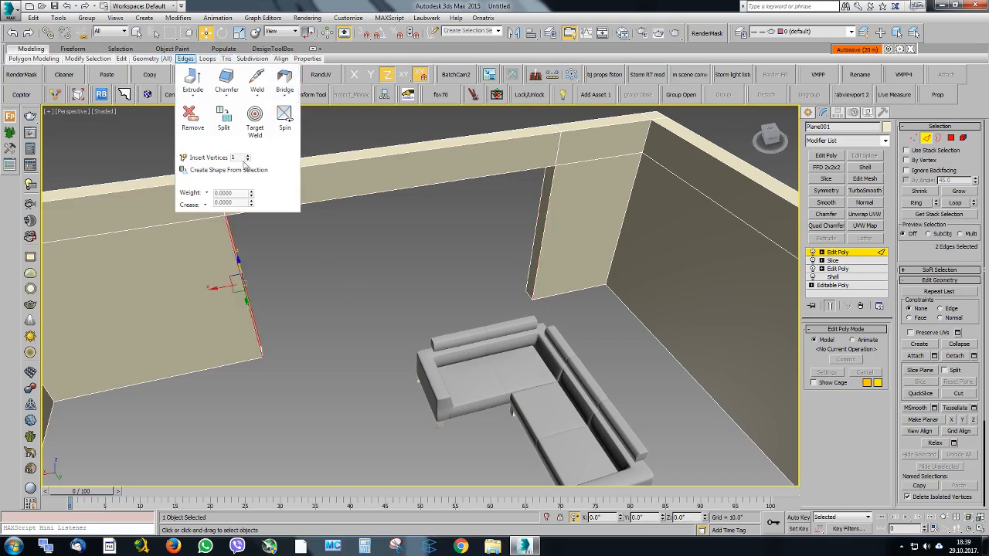
{"action": "left_click", "coordinate": [254, 120]}
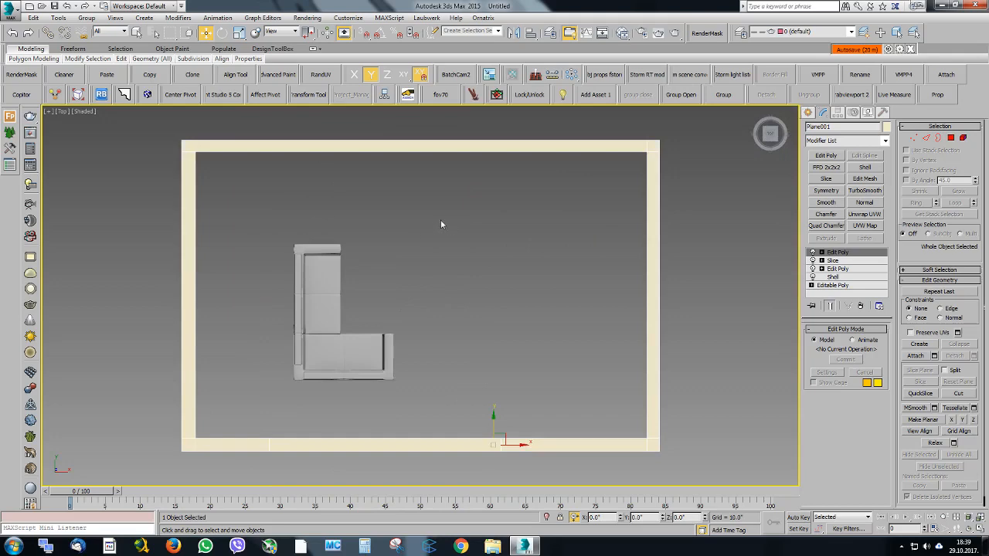
Create a shelled rectangle as the roof slab and copy it below as the floor.
{"action": "right_click", "coordinate": [444, 224]}
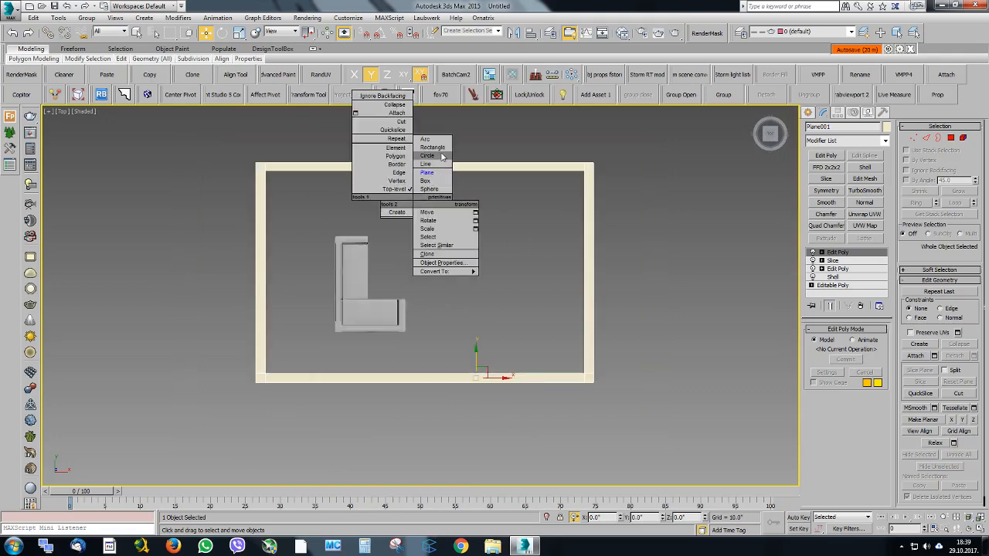
{"action": "left_click", "coordinate": [425, 163]}
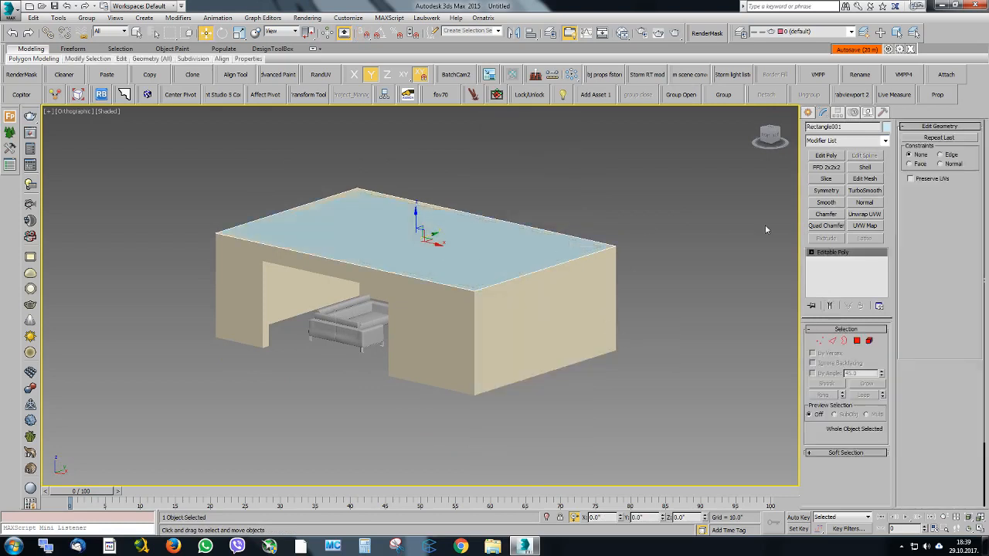
{"action": "left_click", "coordinate": [864, 168]}
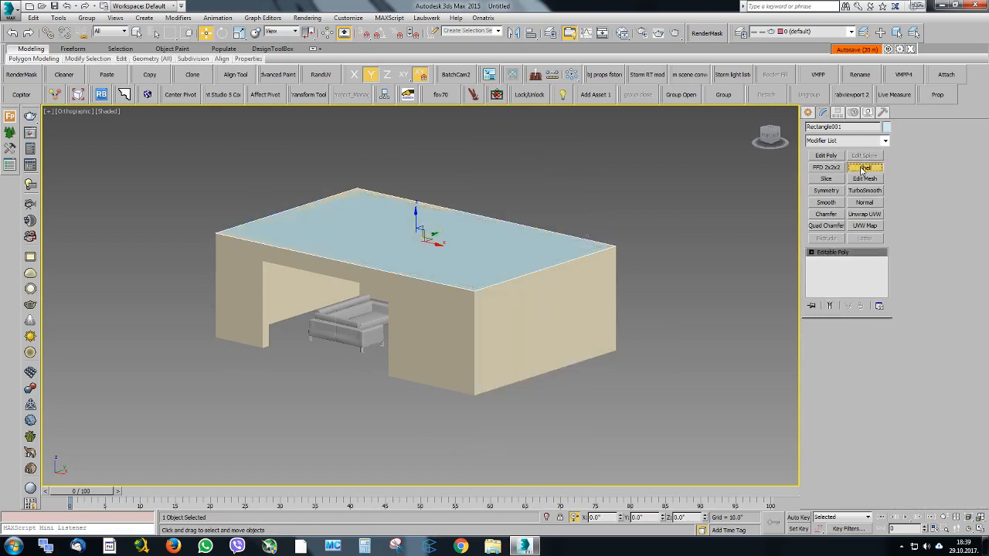
{"action": "left_click", "coordinate": [865, 167]}
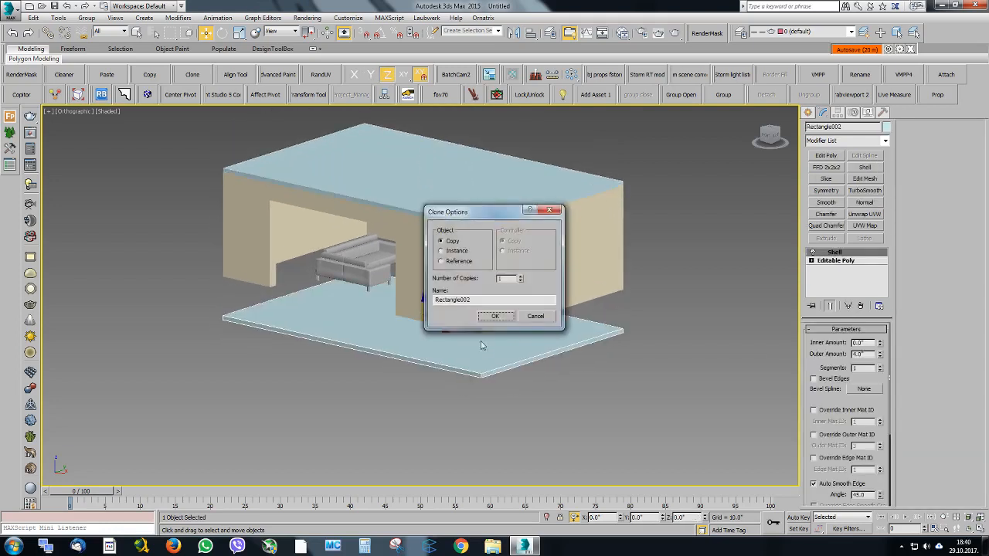
{"action": "left_click", "coordinate": [496, 316]}
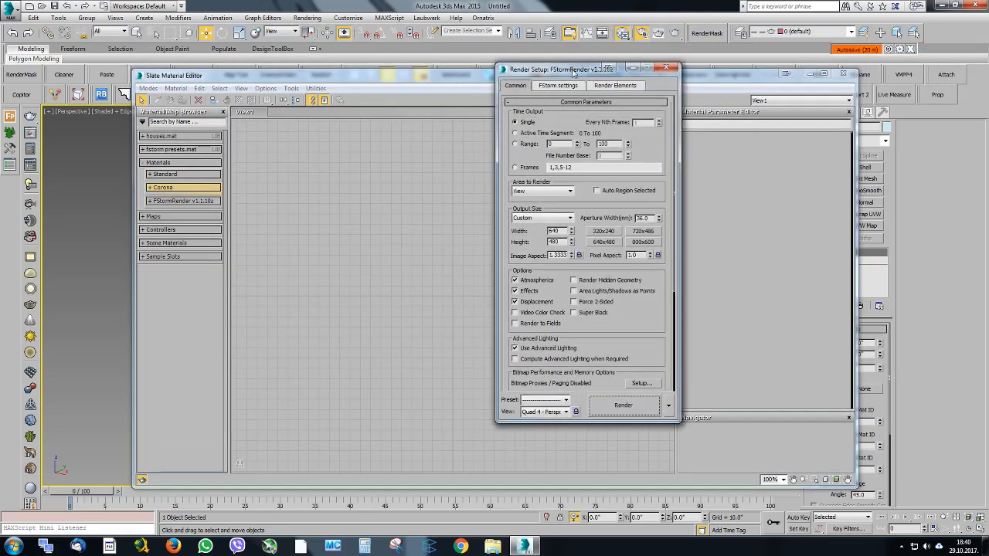
Review the FStorm renderer settings, close Render Setup, and show the FStorm preset materials.
{"action": "left_click_drag", "start_coordinate": [560, 69], "coordinate": [534, 83]}
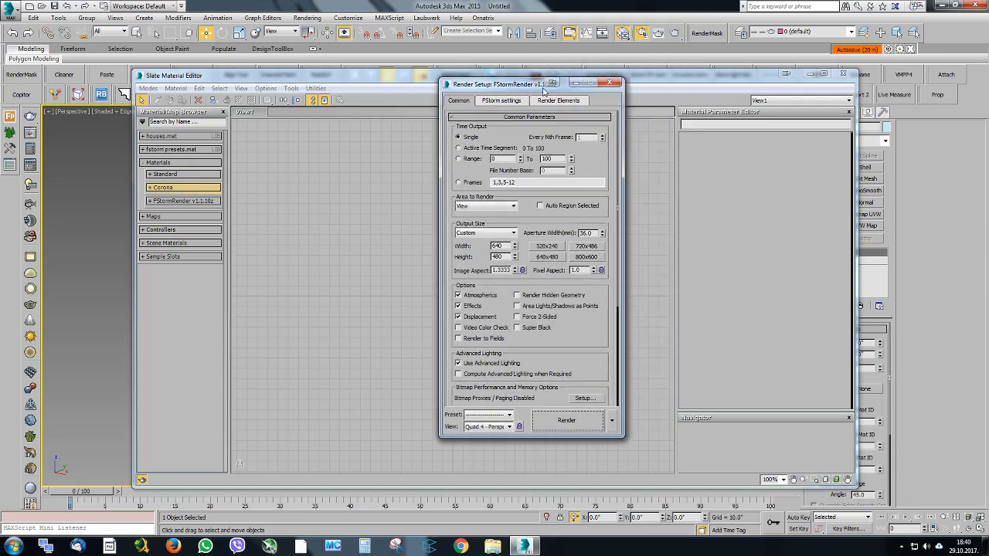
{"action": "left_click_drag", "start_coordinate": [541, 84], "coordinate": [595, 91]}
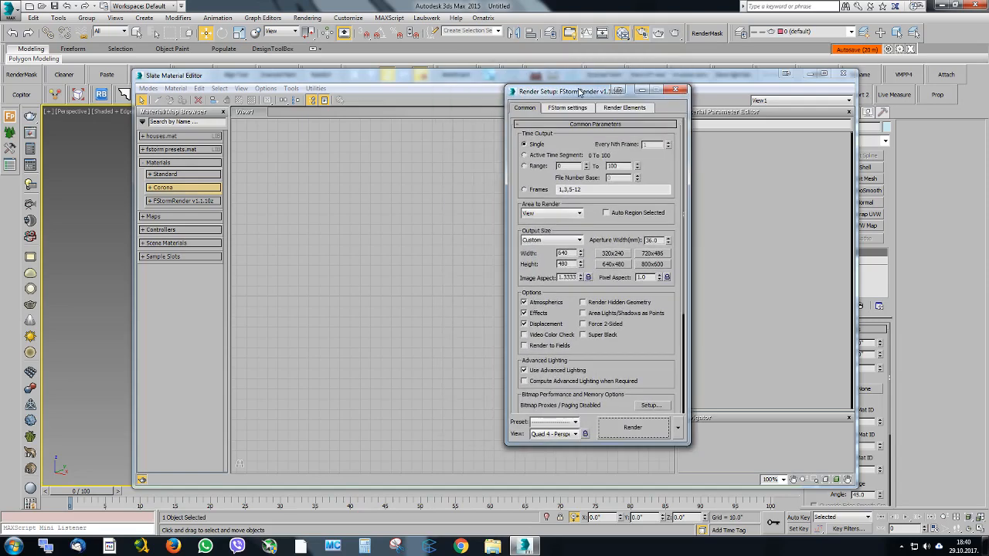
{"action": "left_click", "coordinate": [567, 107]}
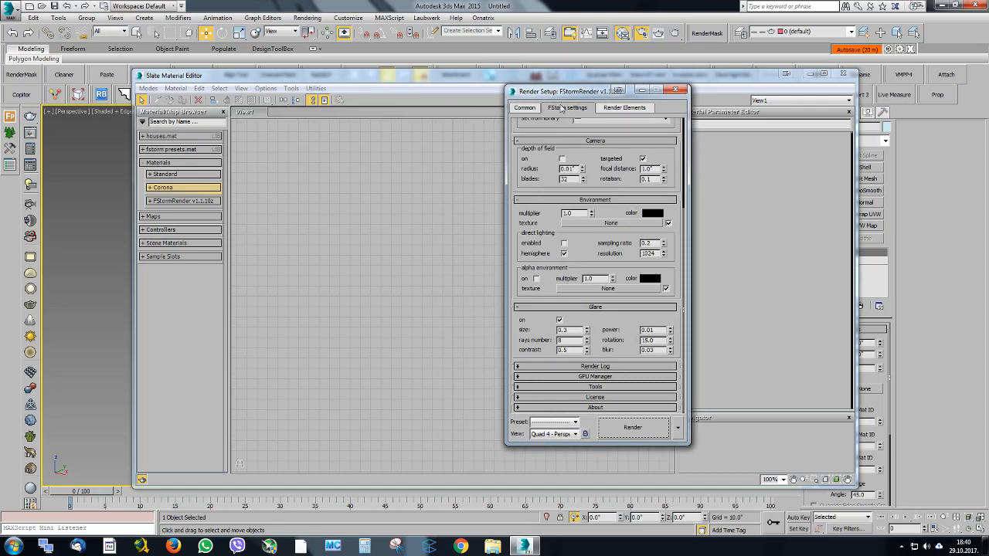
{"action": "left_click", "coordinate": [675, 89]}
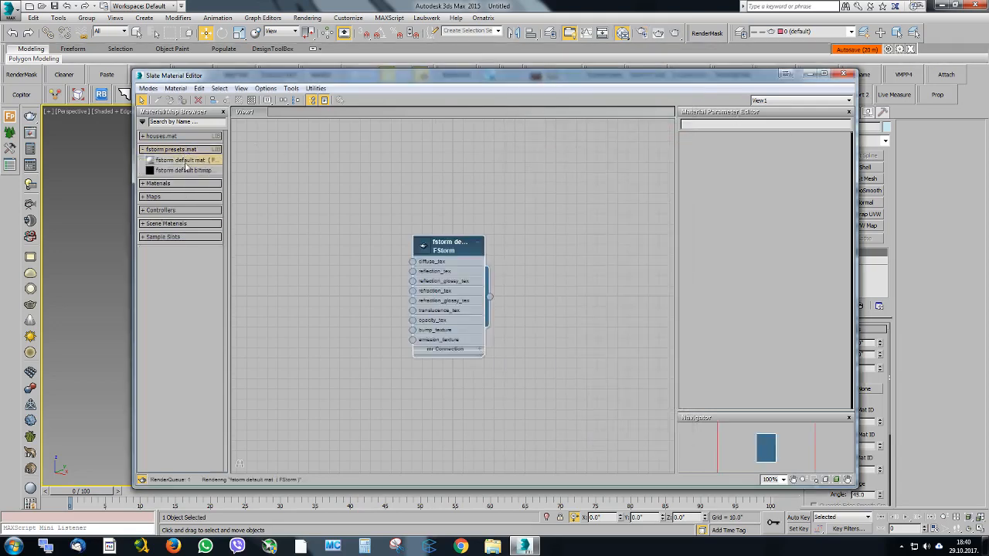
{"action": "left_click", "coordinate": [448, 247]}
{"action": "type", "text": "walls"}
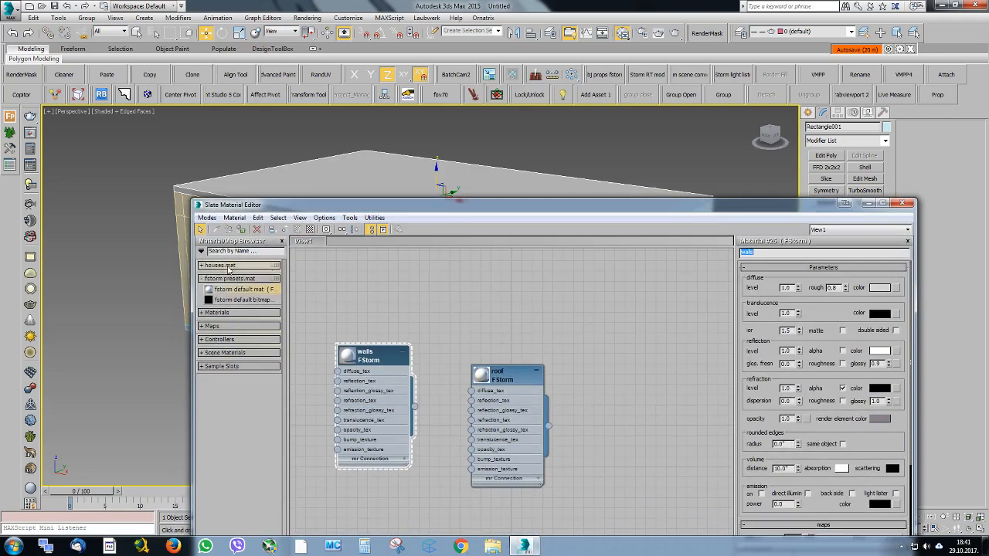
Close the houses.mat library and place the roof material node beside walls.
{"action": "left_click", "coordinate": [217, 265]}
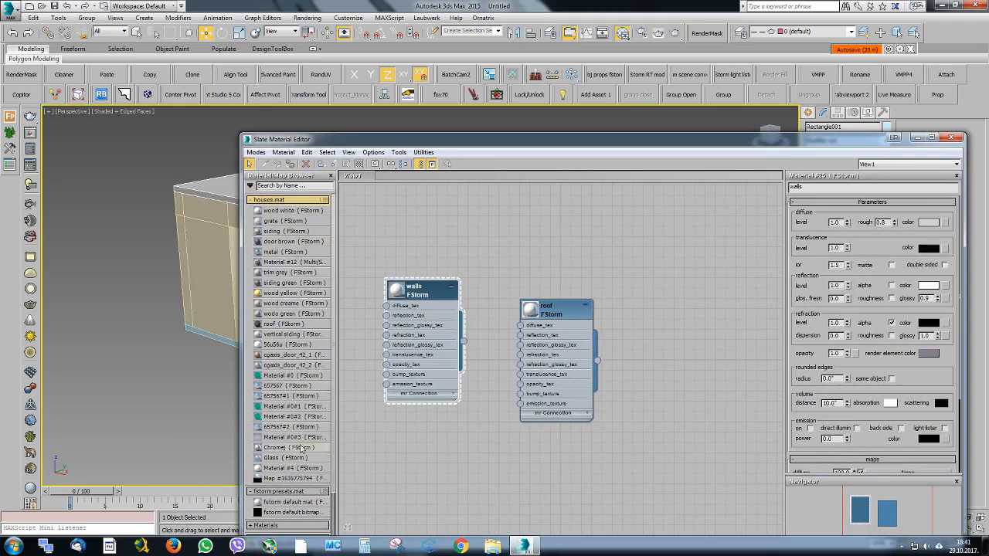
{"action": "mouse_move", "coordinate": [301, 449]}
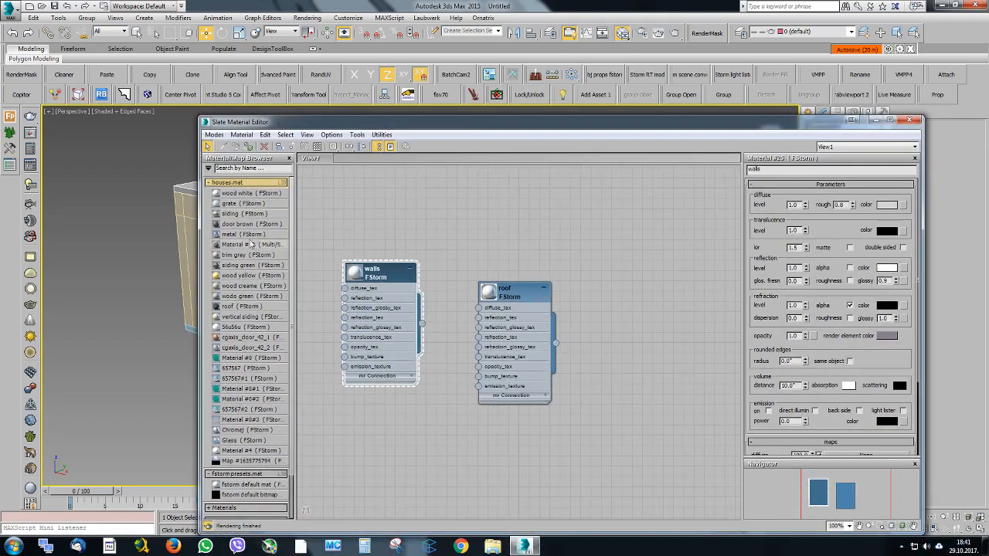
{"action": "right_click", "coordinate": [228, 181]}
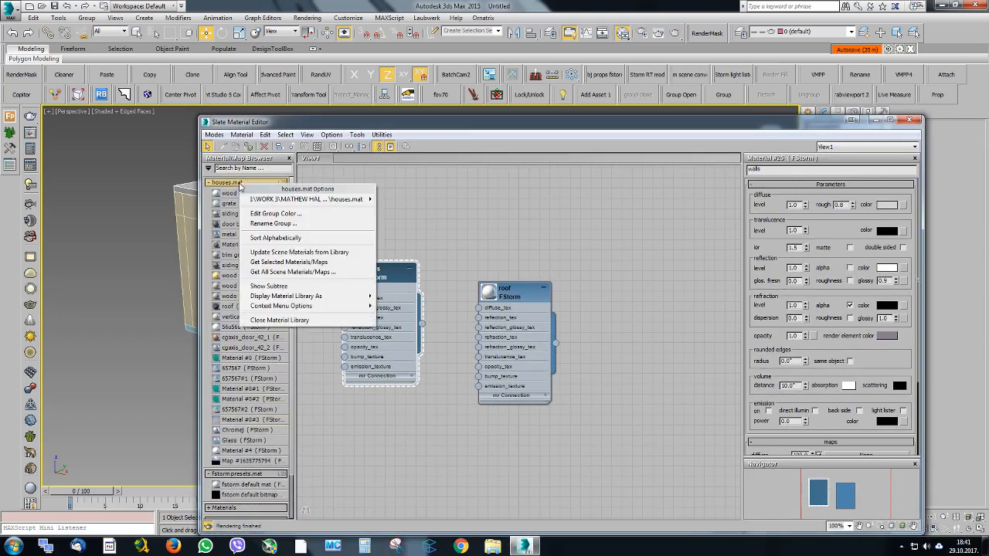
{"action": "mouse_move", "coordinate": [289, 262]}
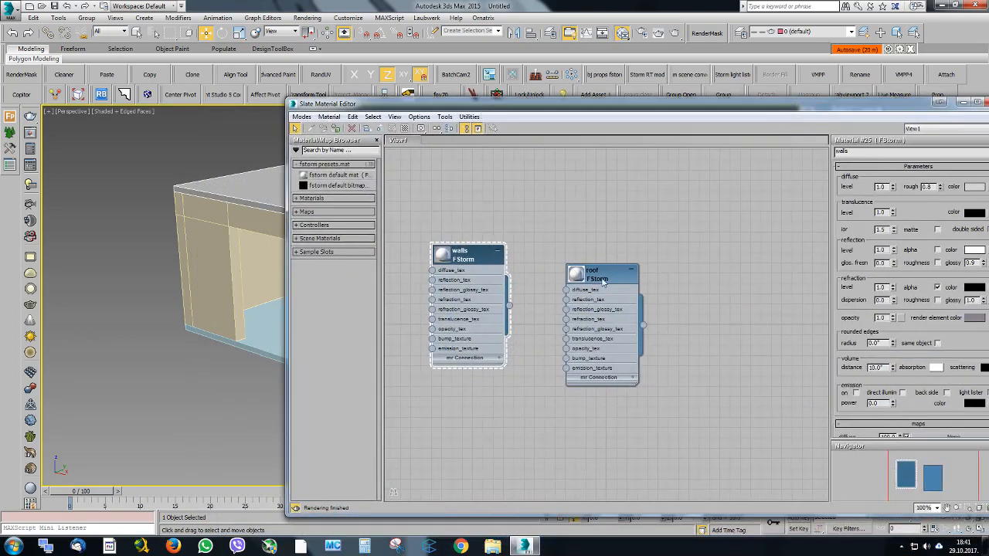
{"action": "left_click_drag", "start_coordinate": [591, 278], "coordinate": [581, 240]}
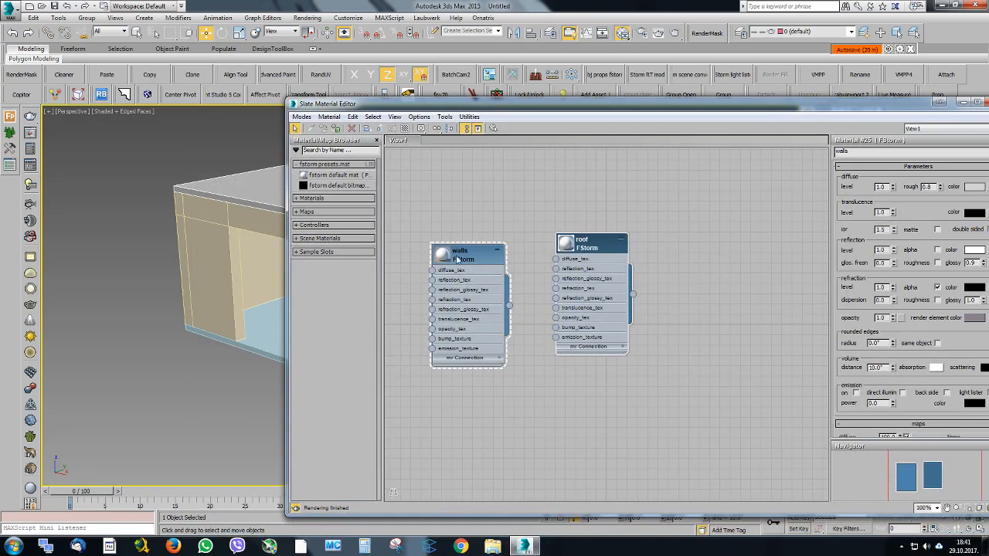